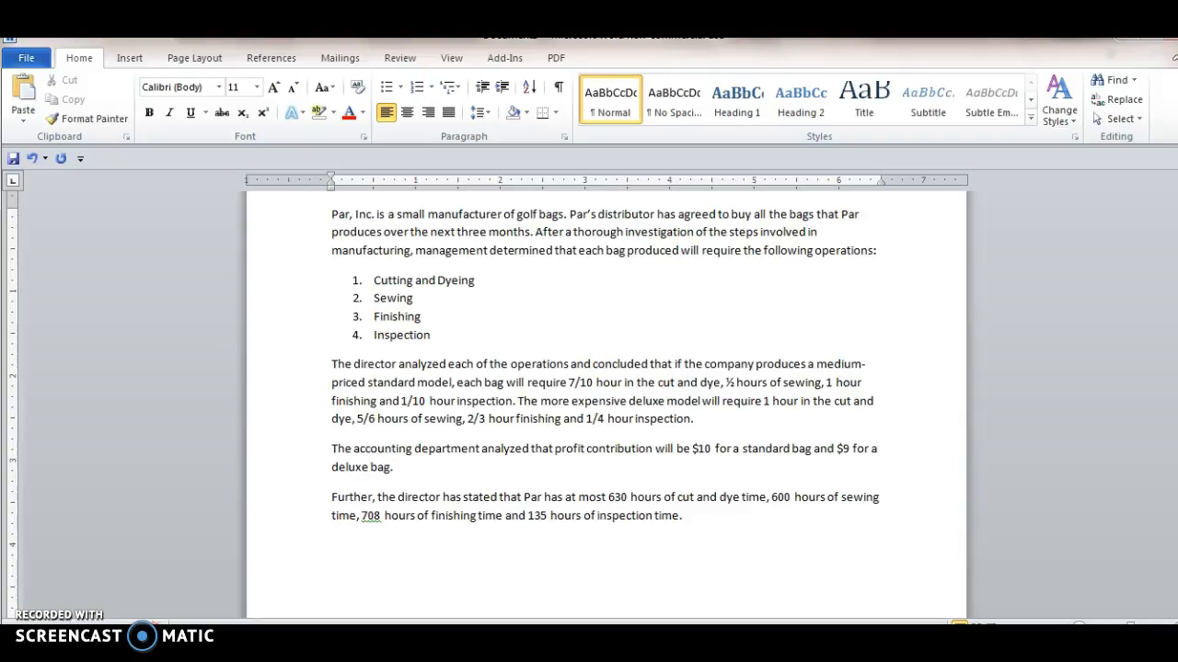
Place the cursor on a new line below the problem statement
left_click(332, 544)
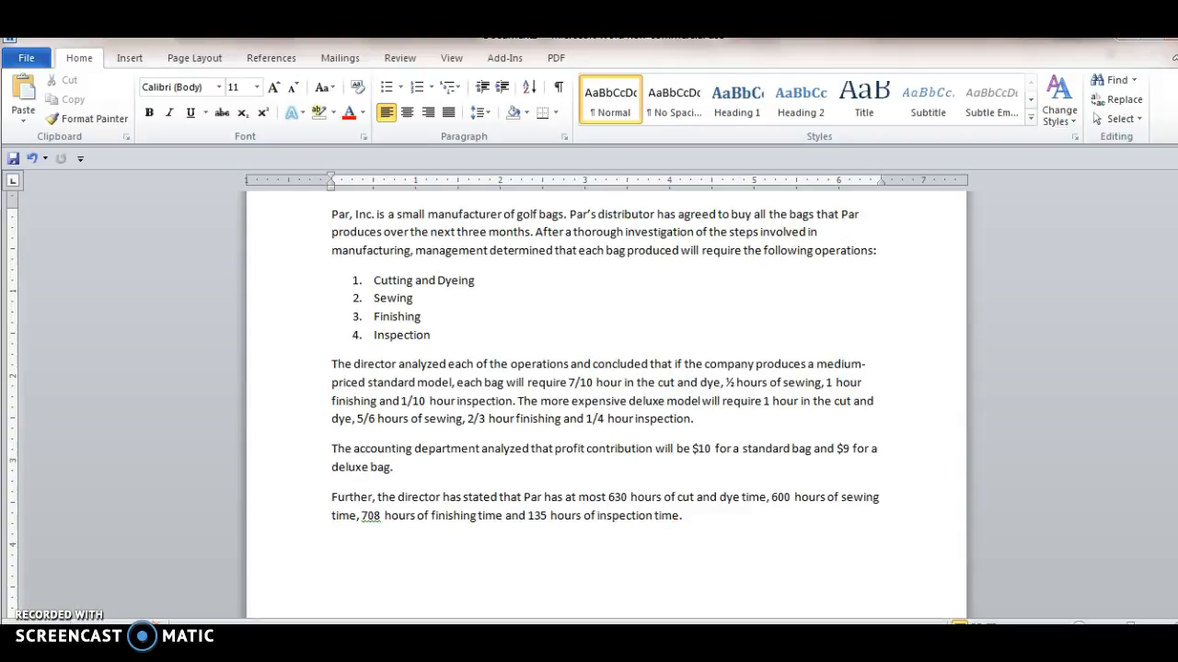
left_click(331, 544)
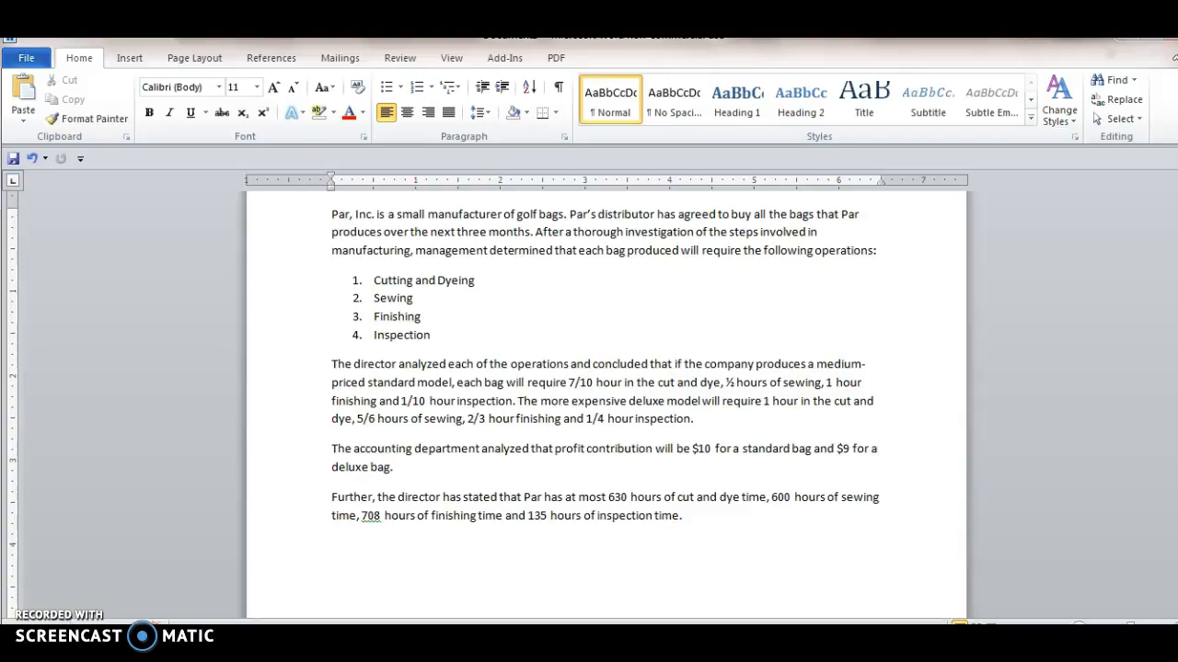
left_click(331, 543)
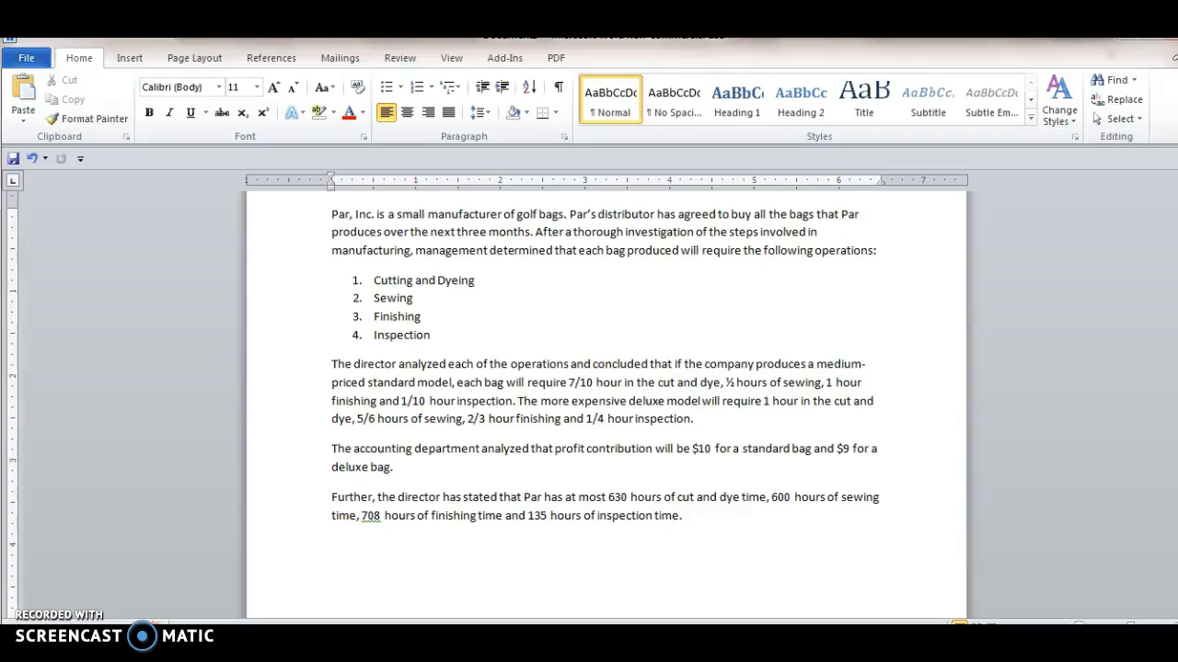
left_click(332, 544)
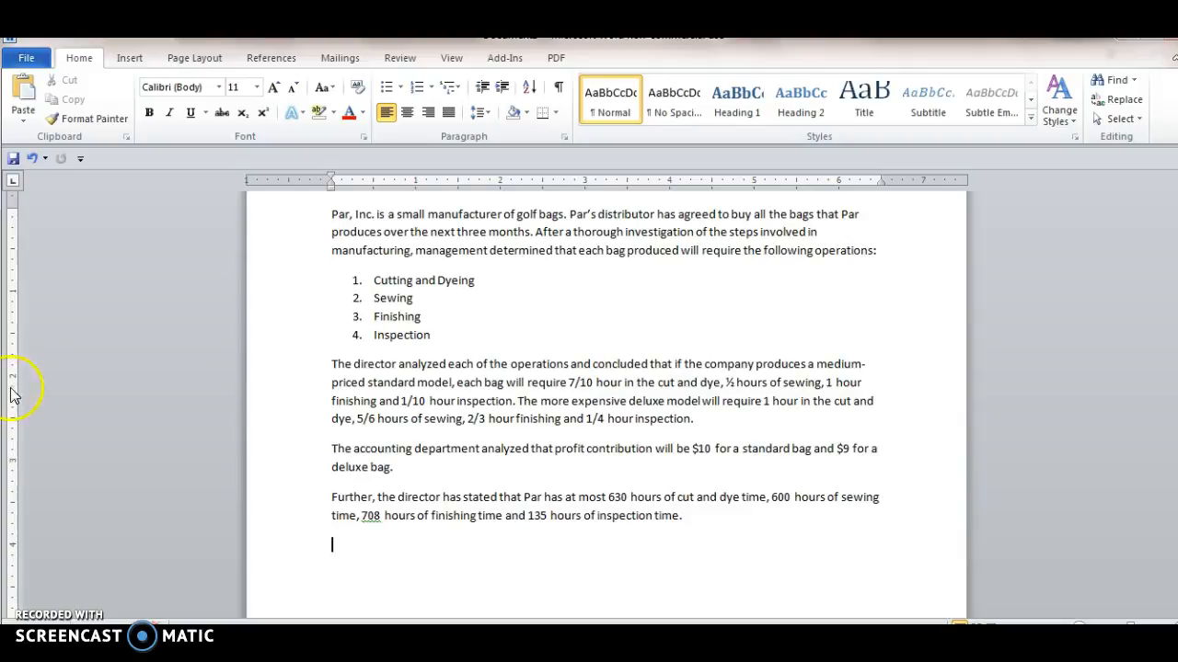
mouse_move(276, 449)
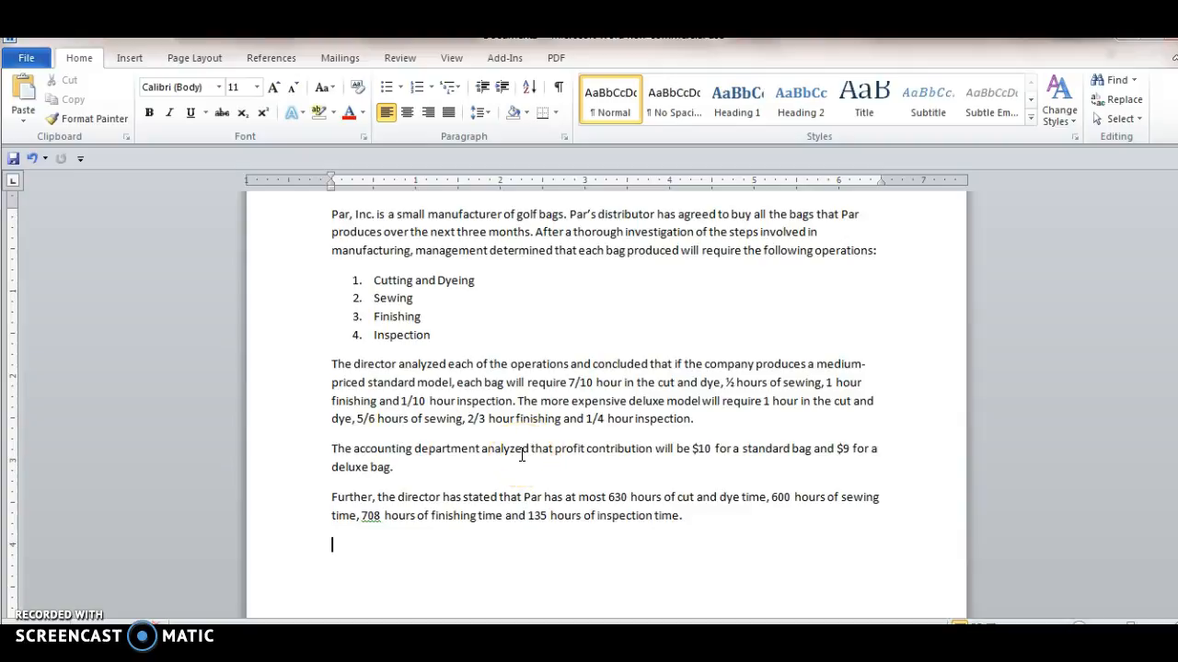
mouse_move(481, 437)
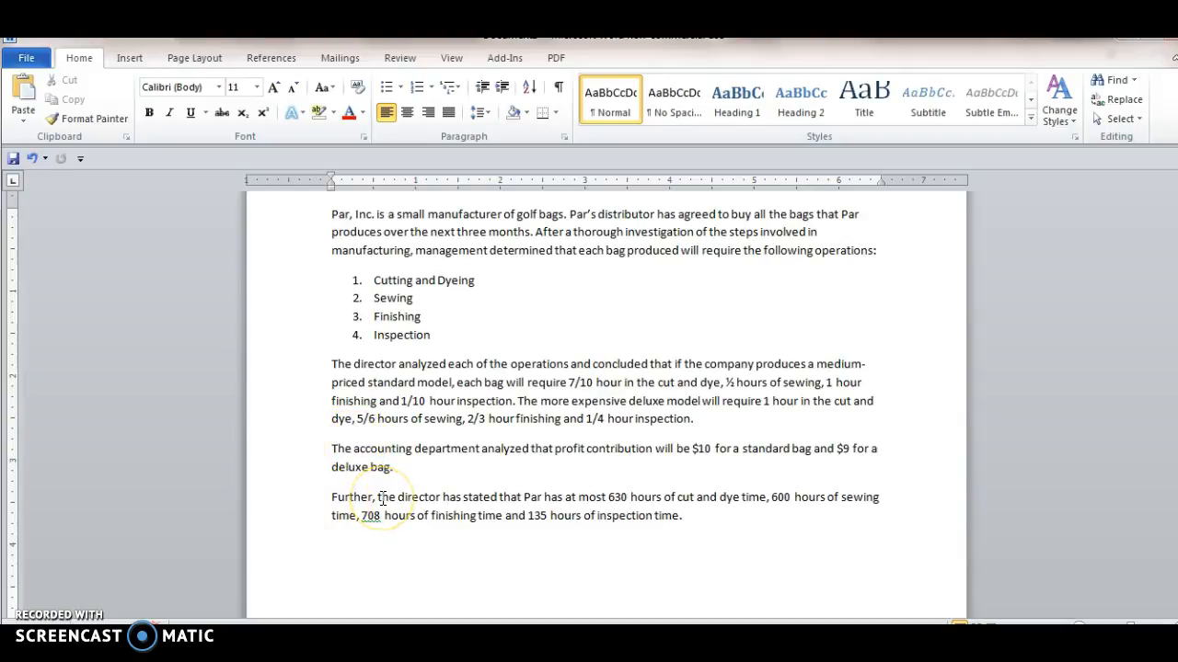
mouse_move(228, 464)
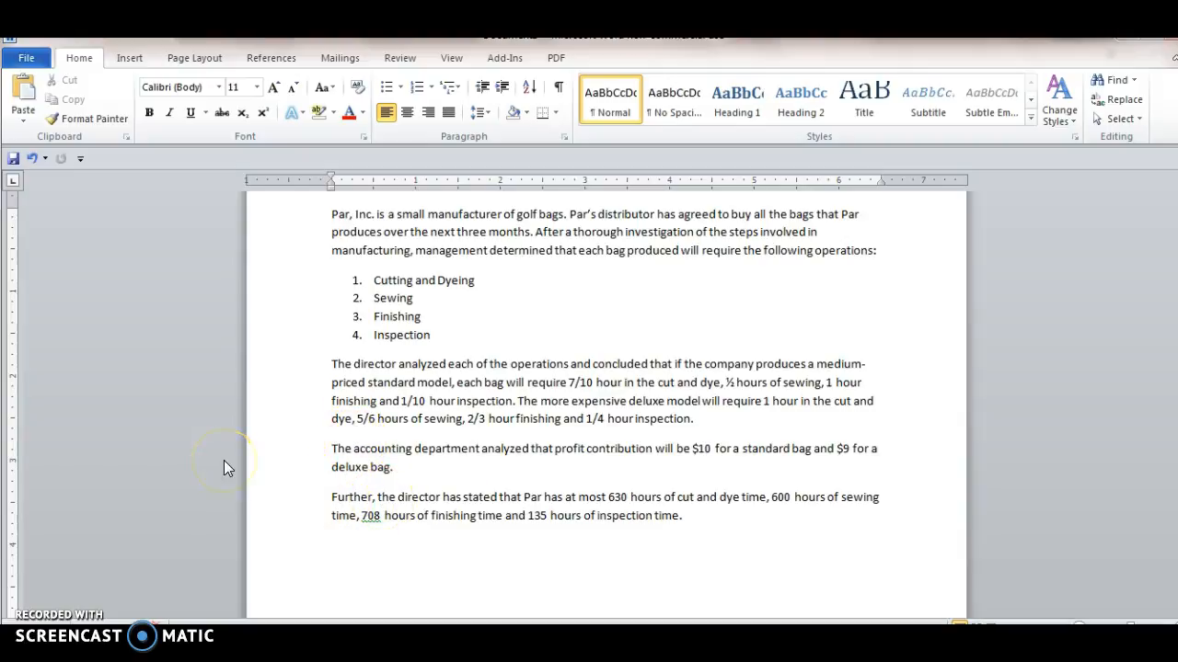
left_click(332, 544)
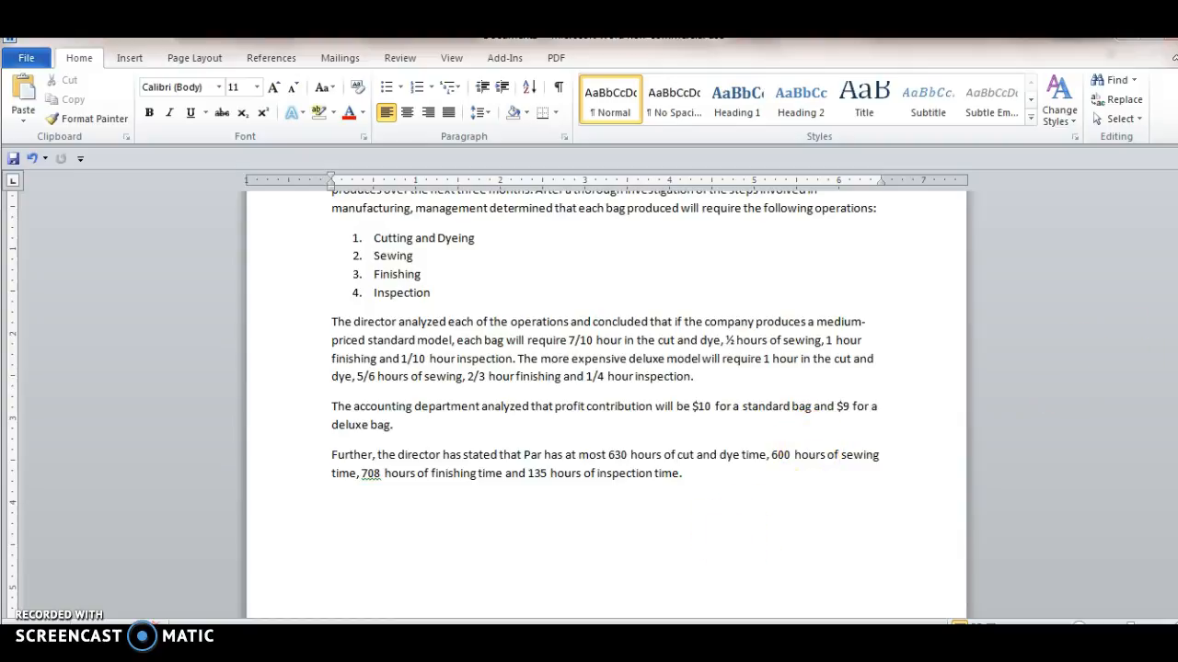
scroll("down", 3)
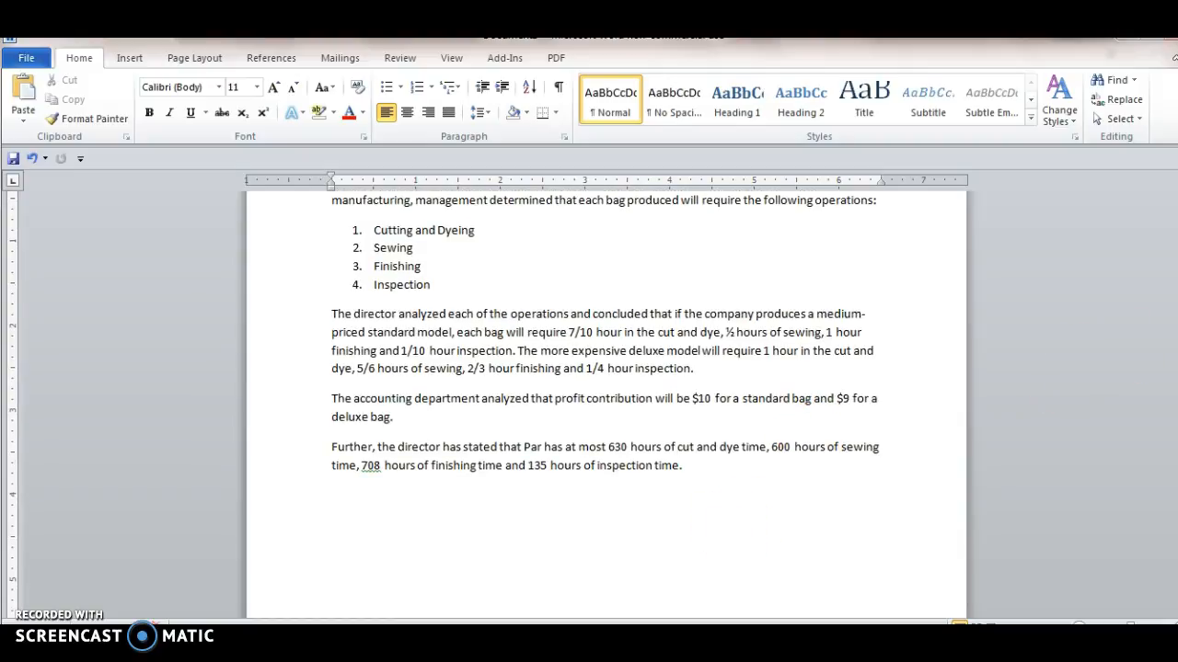
scroll("down", 3)
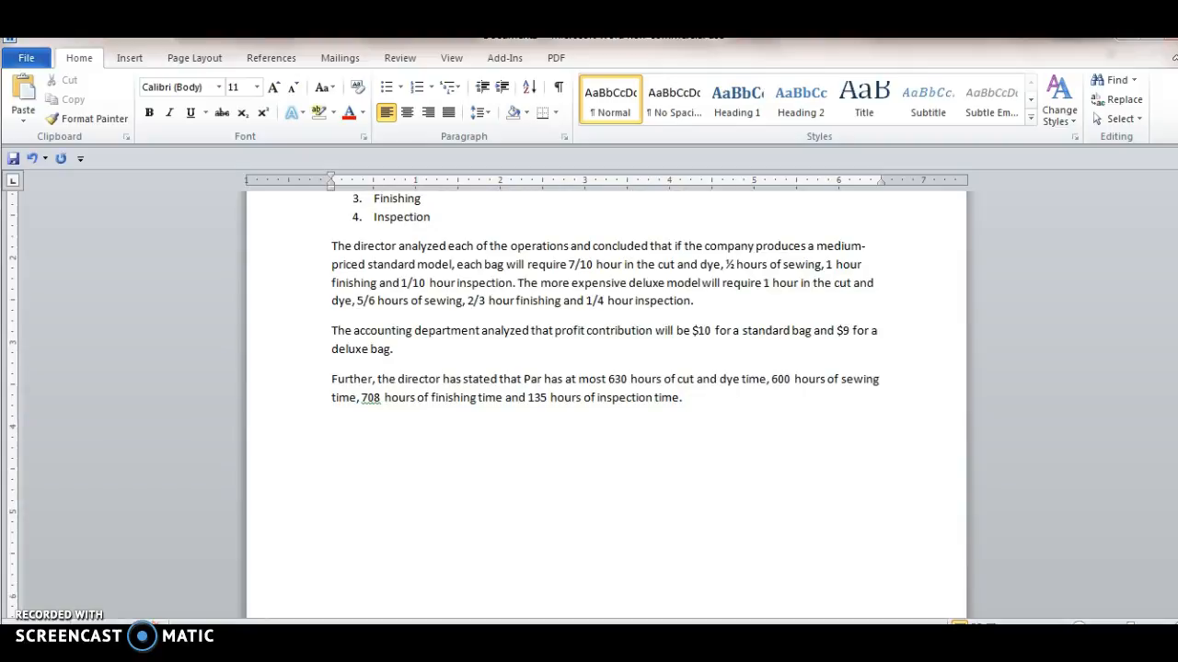
Define S as standard and D as deluxe bags produced, then begin 'Total Profit ='
type("standar")
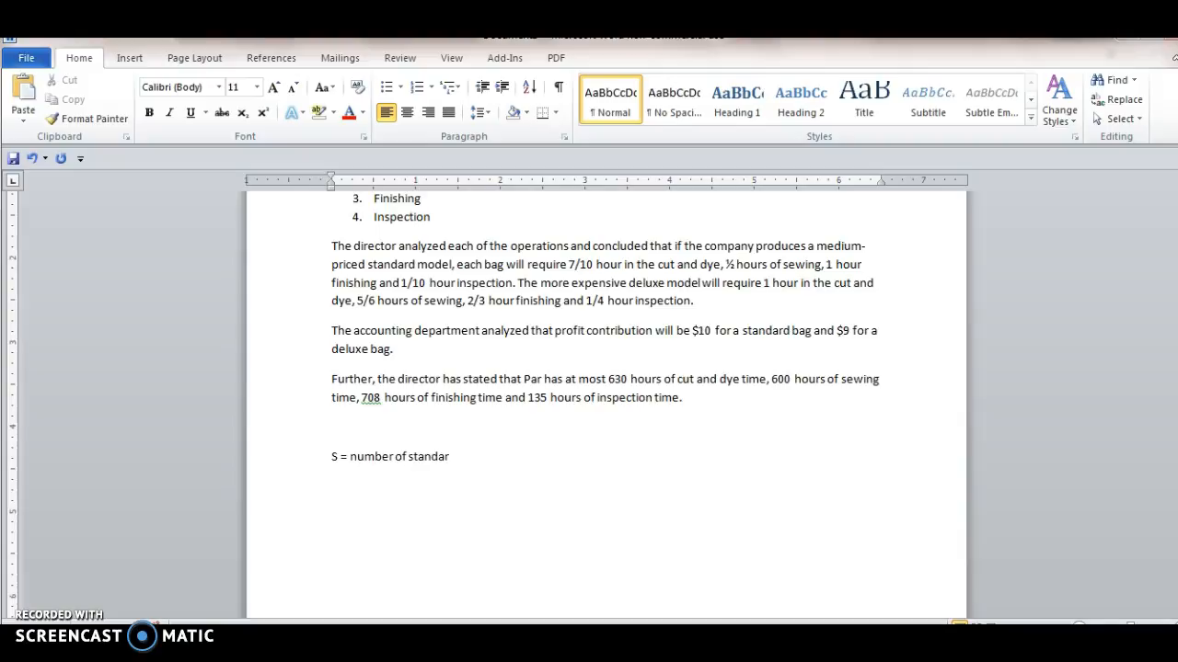
type("d bags produced")
type("D= number of deluxe bags produced")
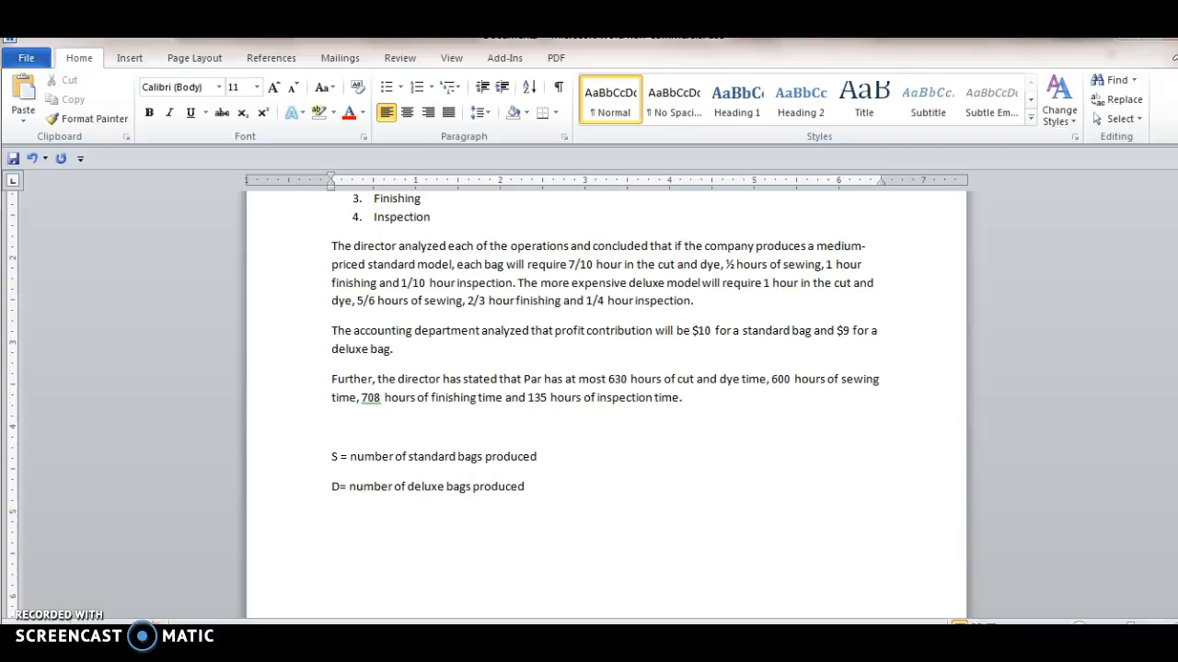
type("Tot")
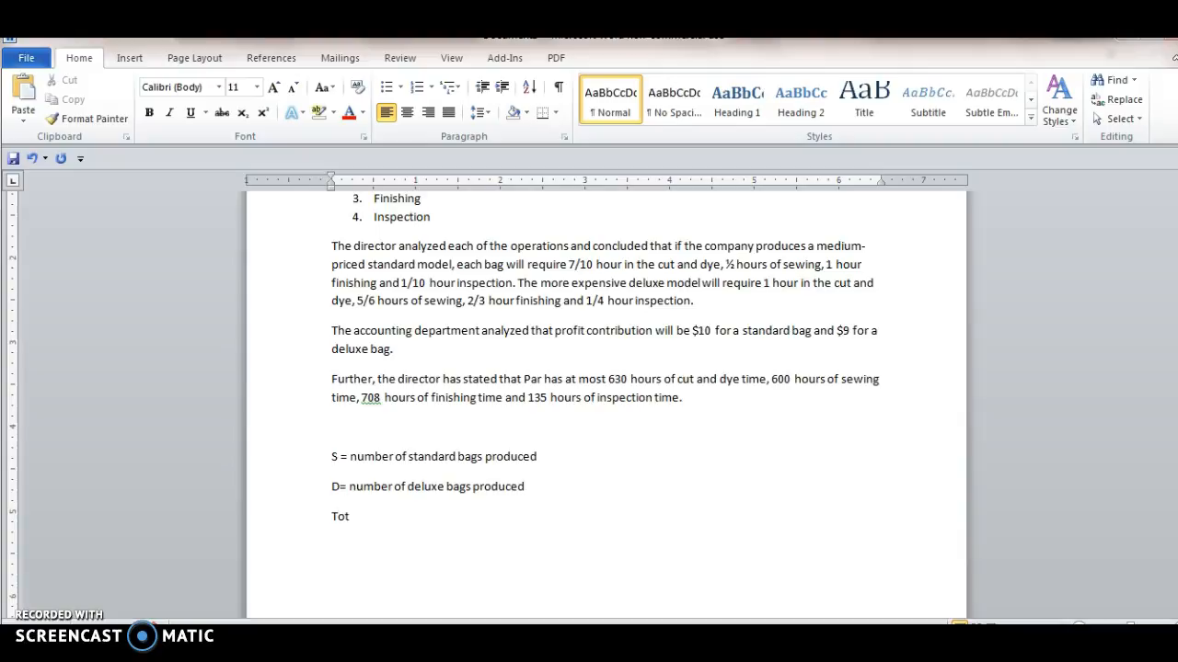
type("al Profit =")
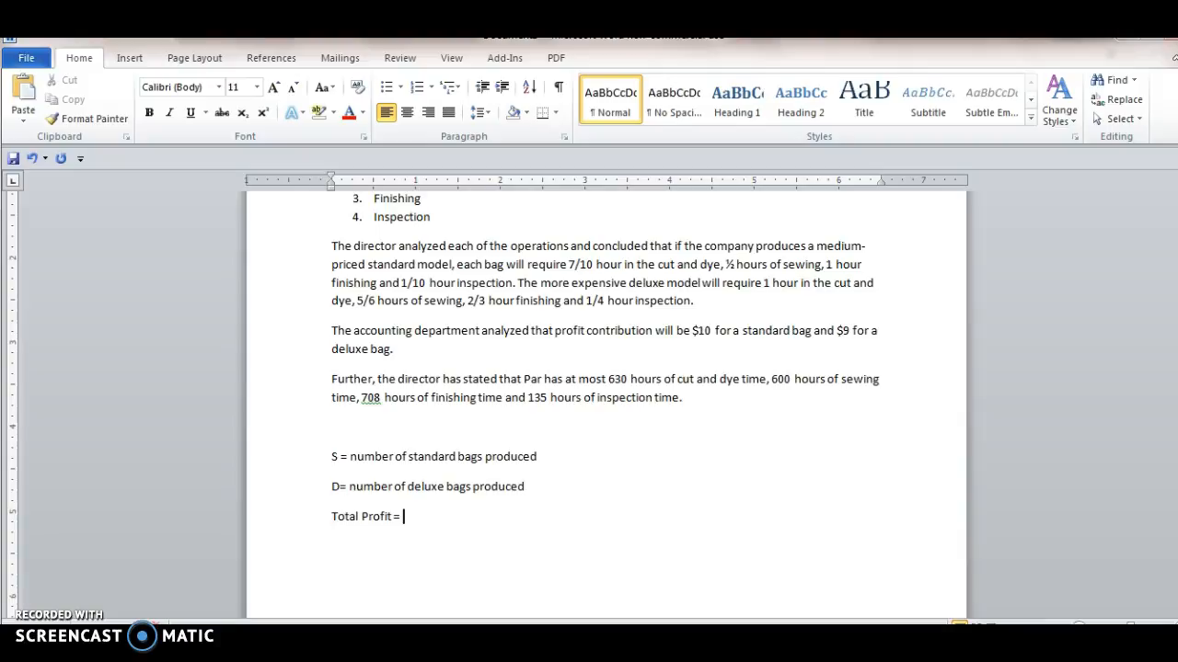
Write '10*S + 9*D (this is what we want to maximize)' and a 'Constraints:' heading
type("10*S +")
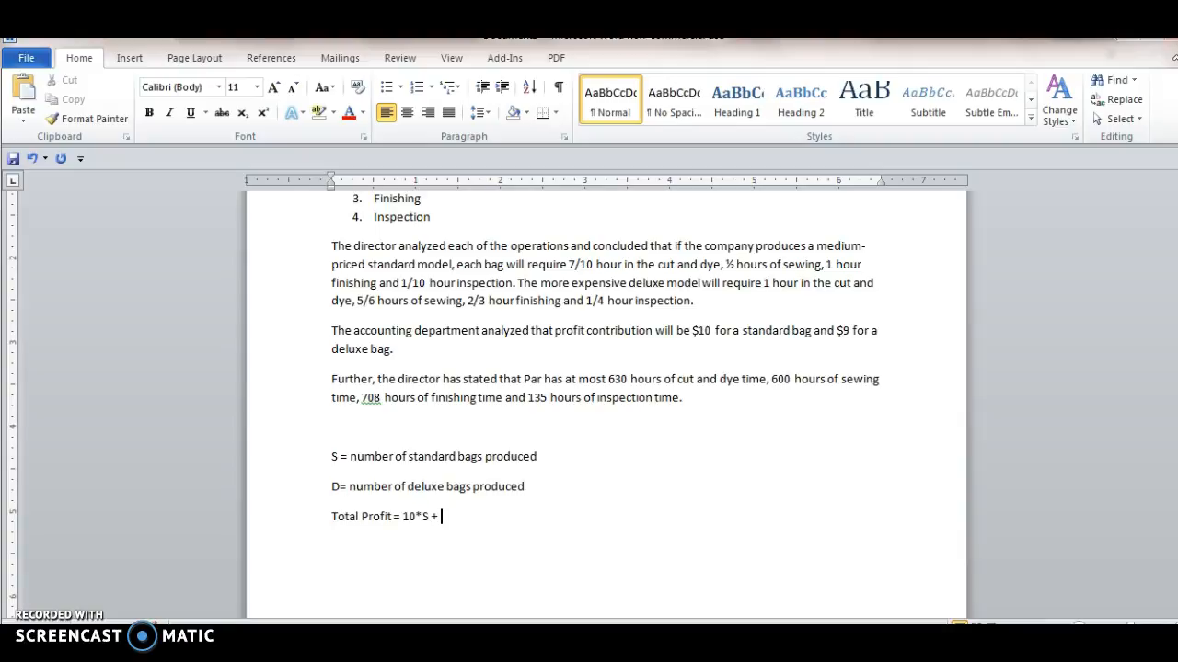
type("9")
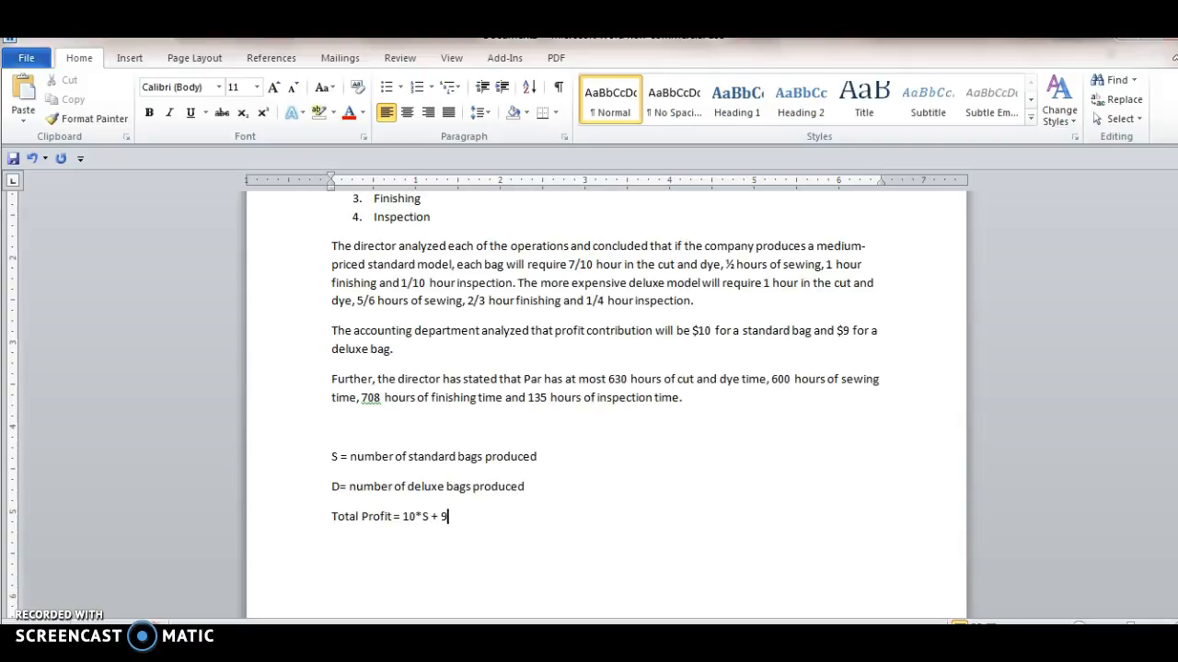
type("*D (")
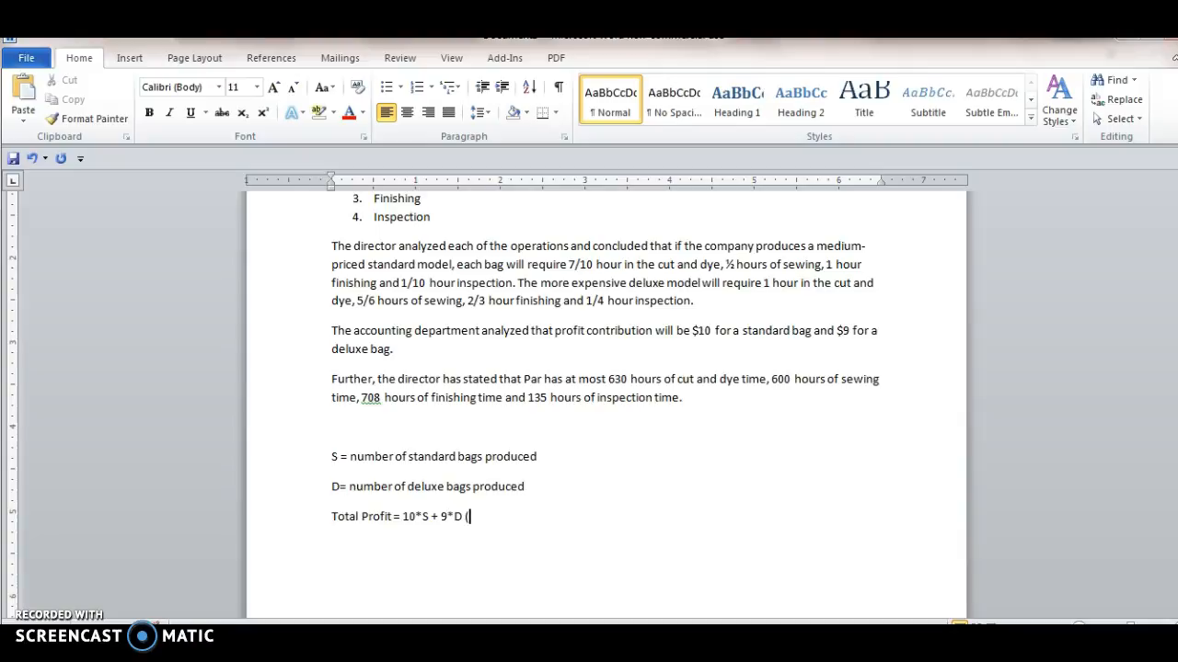
type("this is what we want to")
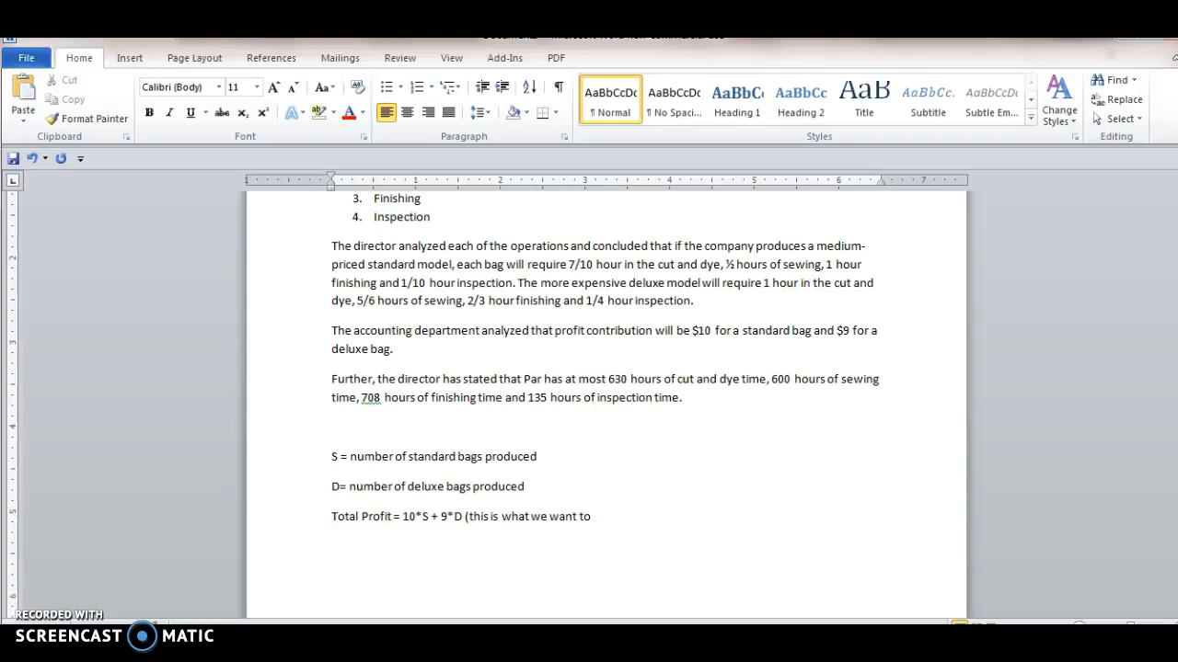
type("maximize)")
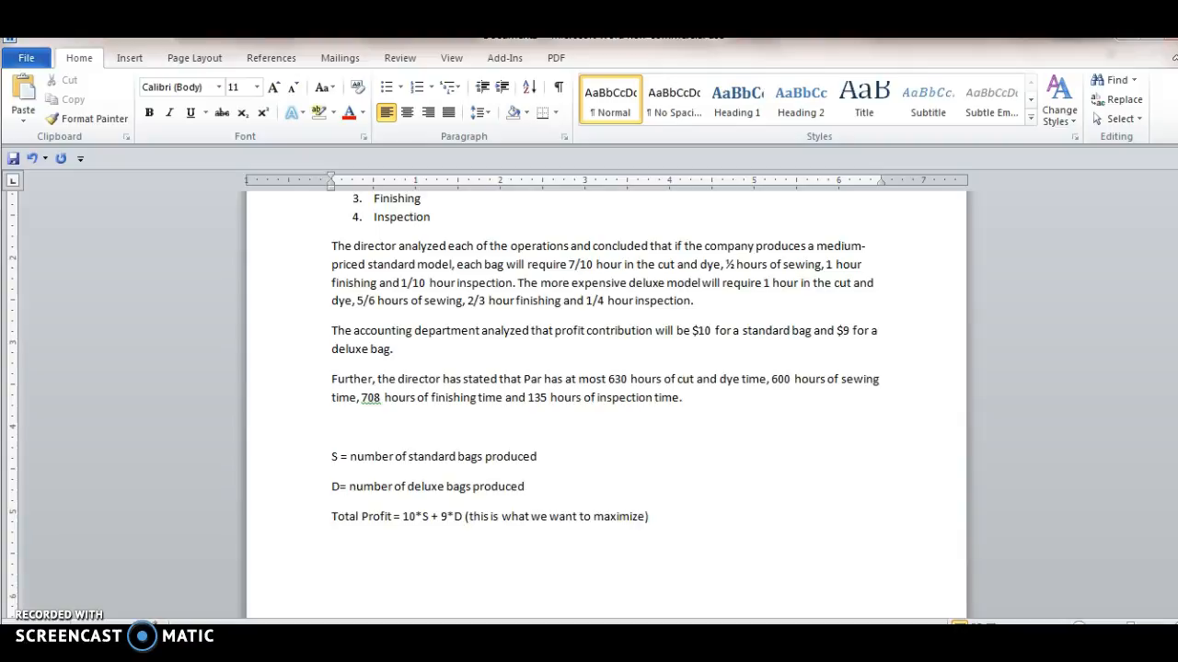
type("Const")
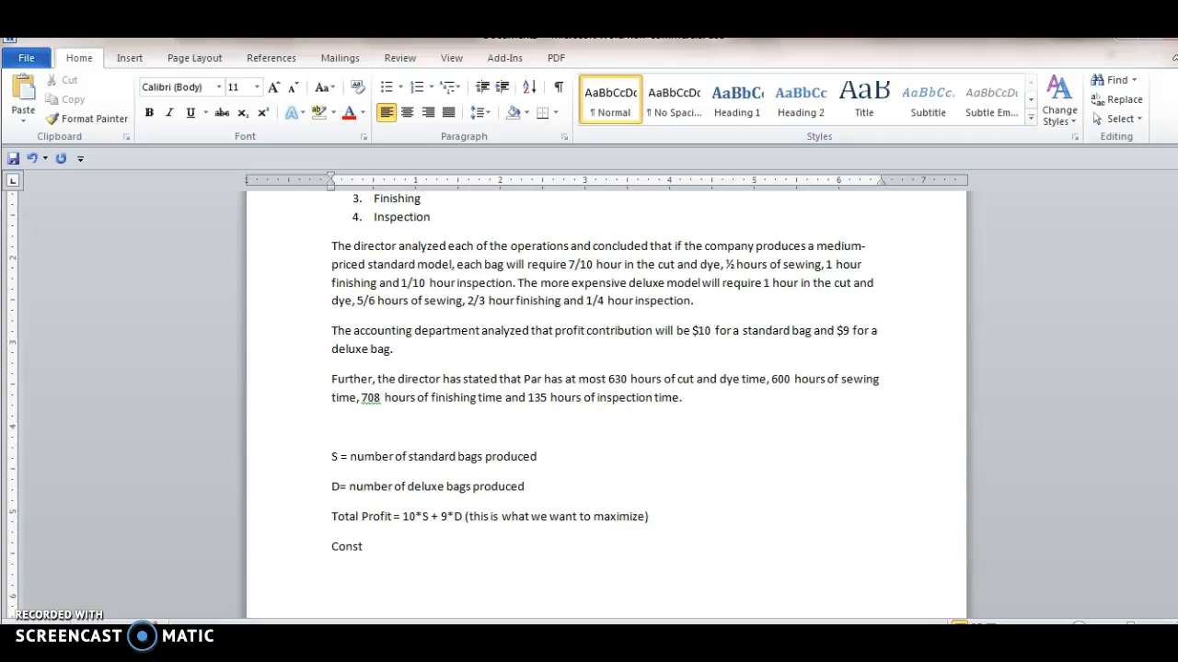
type("raints:")
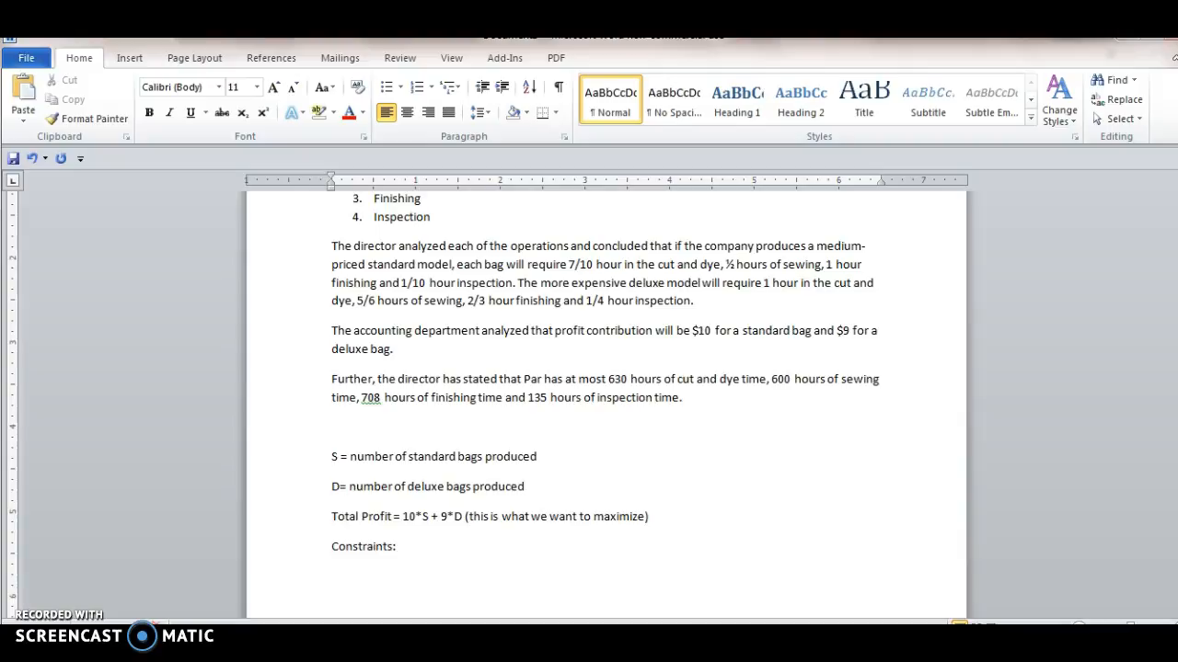
Type the cut-and-dye constraint 0.7*S+1*D<=630 and highlight its source numbers in the problem
type("0.7")
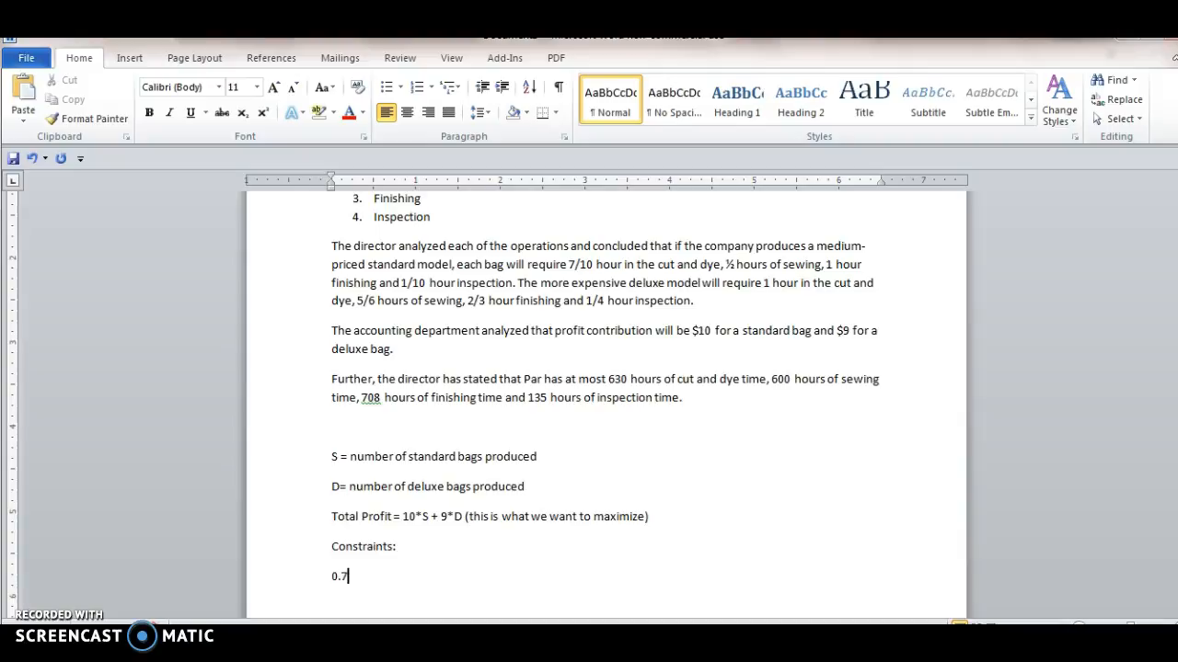
type("*S")
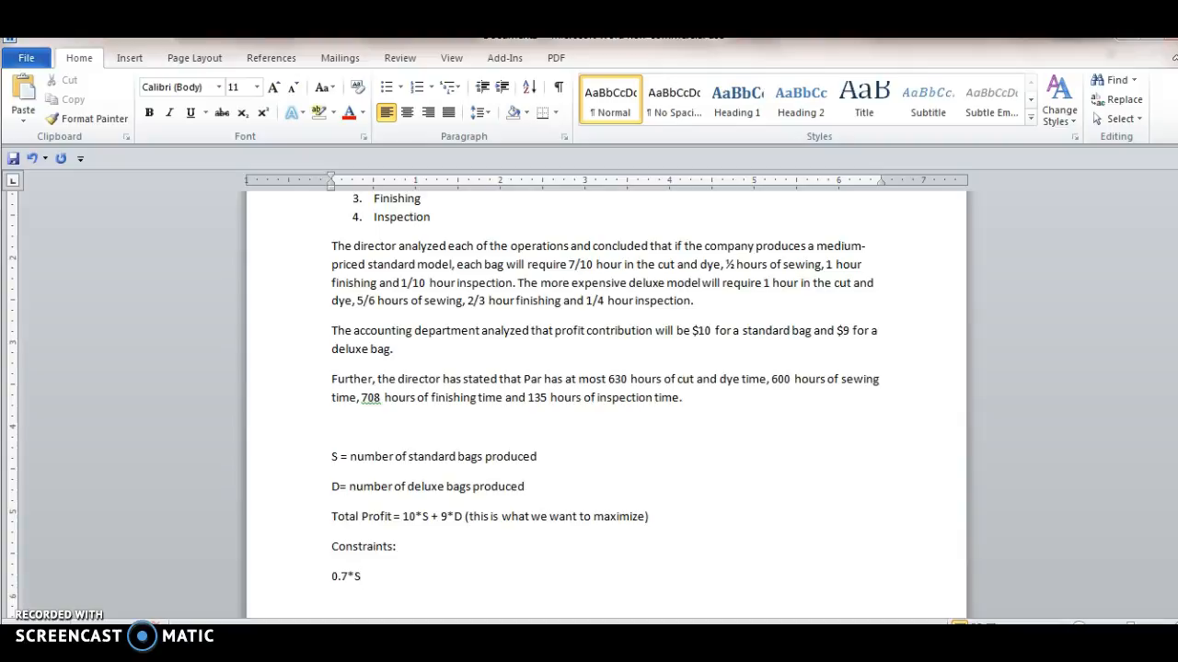
type("+")
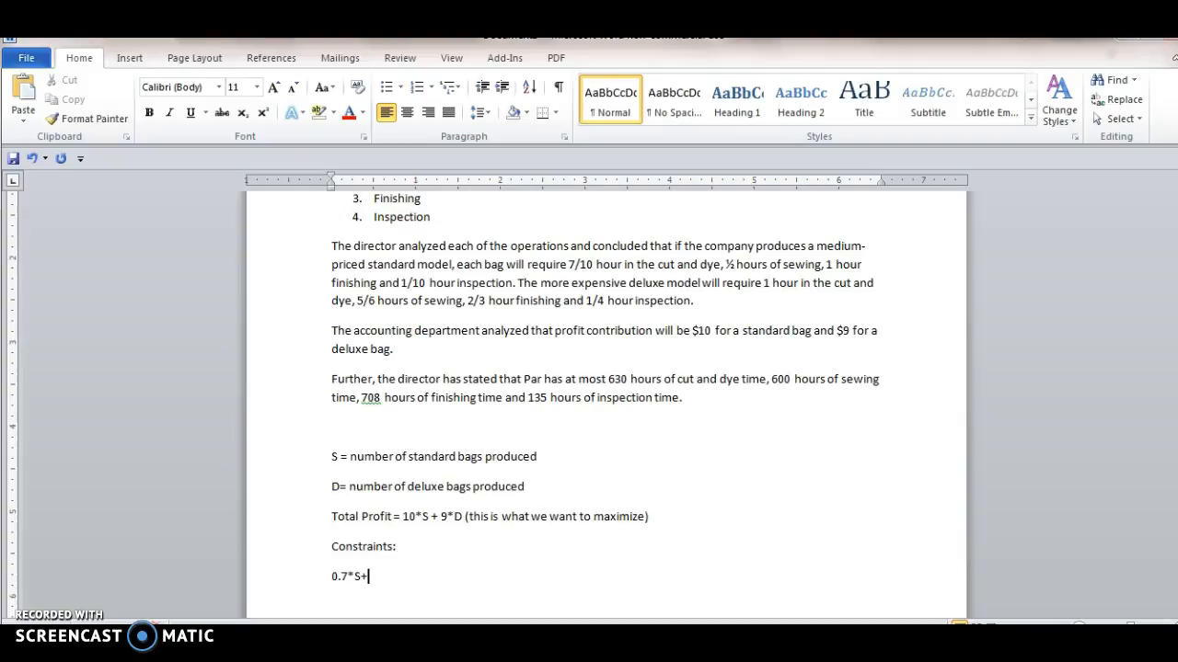
type("1")
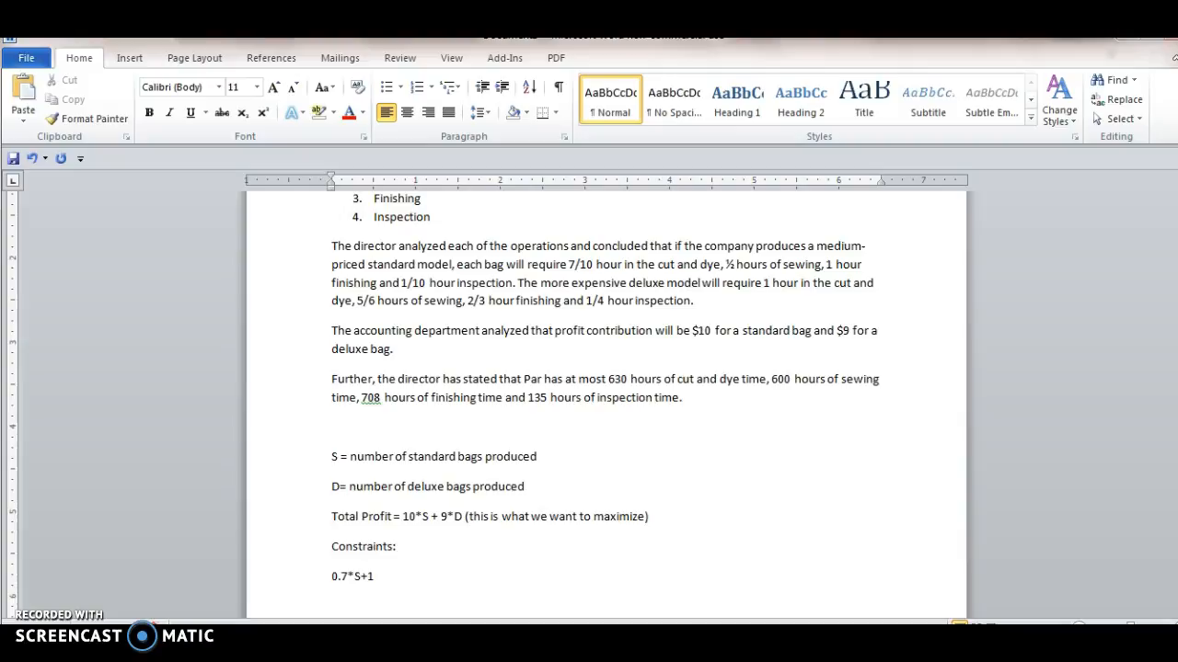
type("*D")
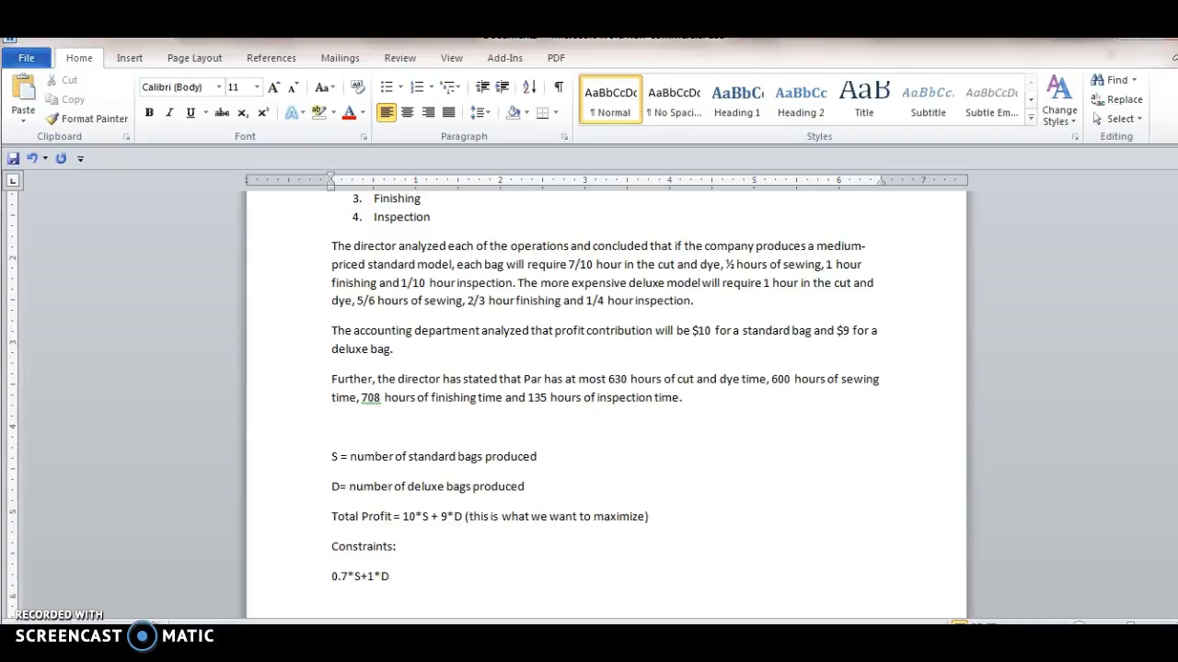
type("<")
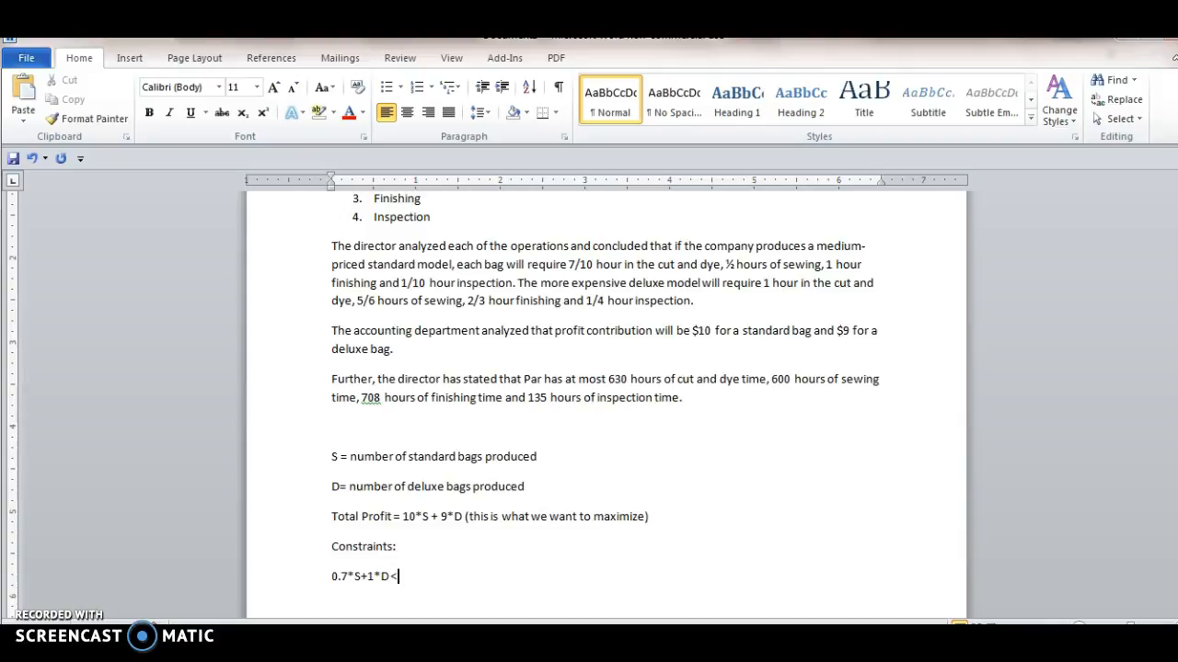
type("=")
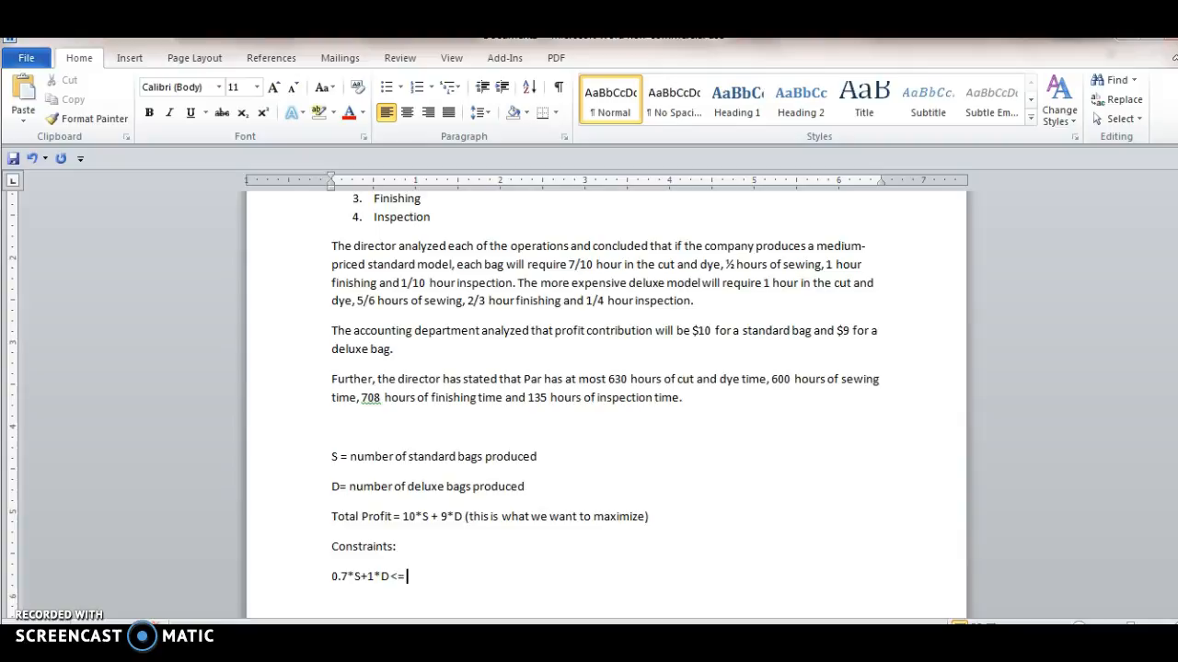
type("630")
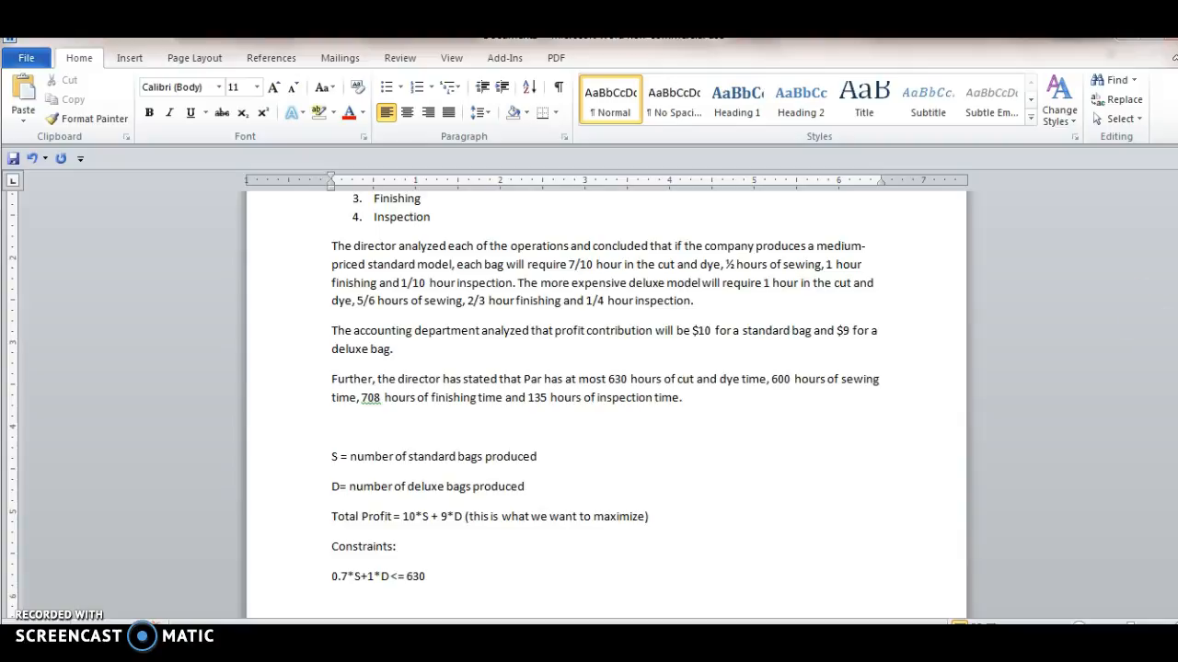
left_click_drag(683, 245, 570, 264)
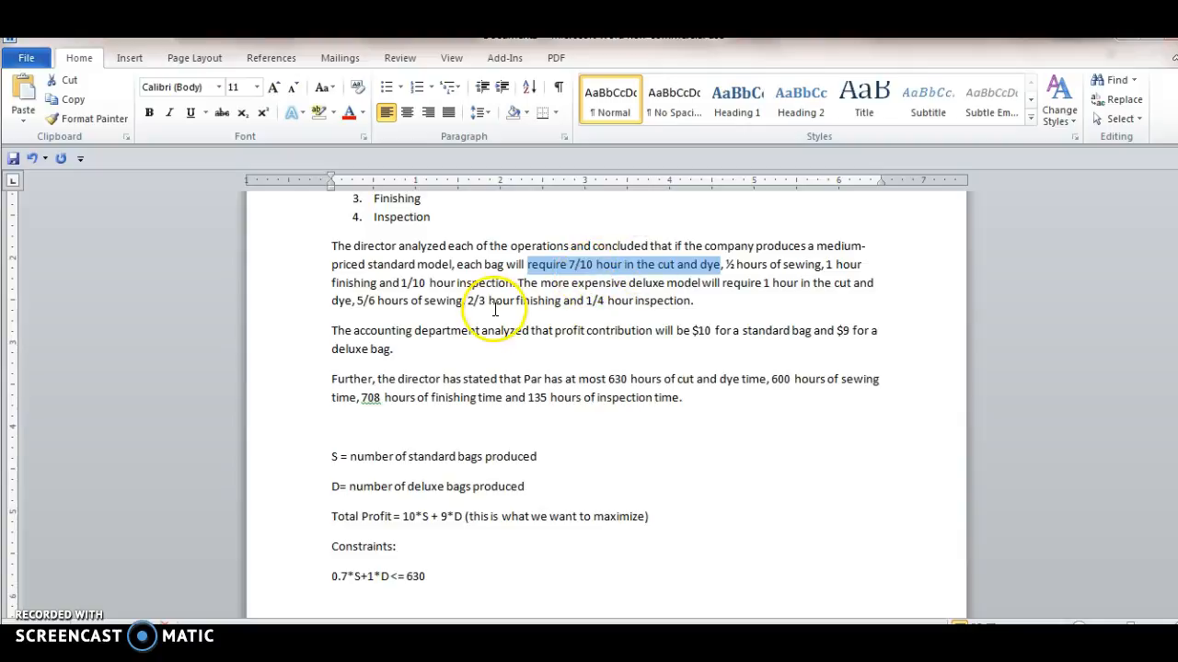
mouse_move(799, 277)
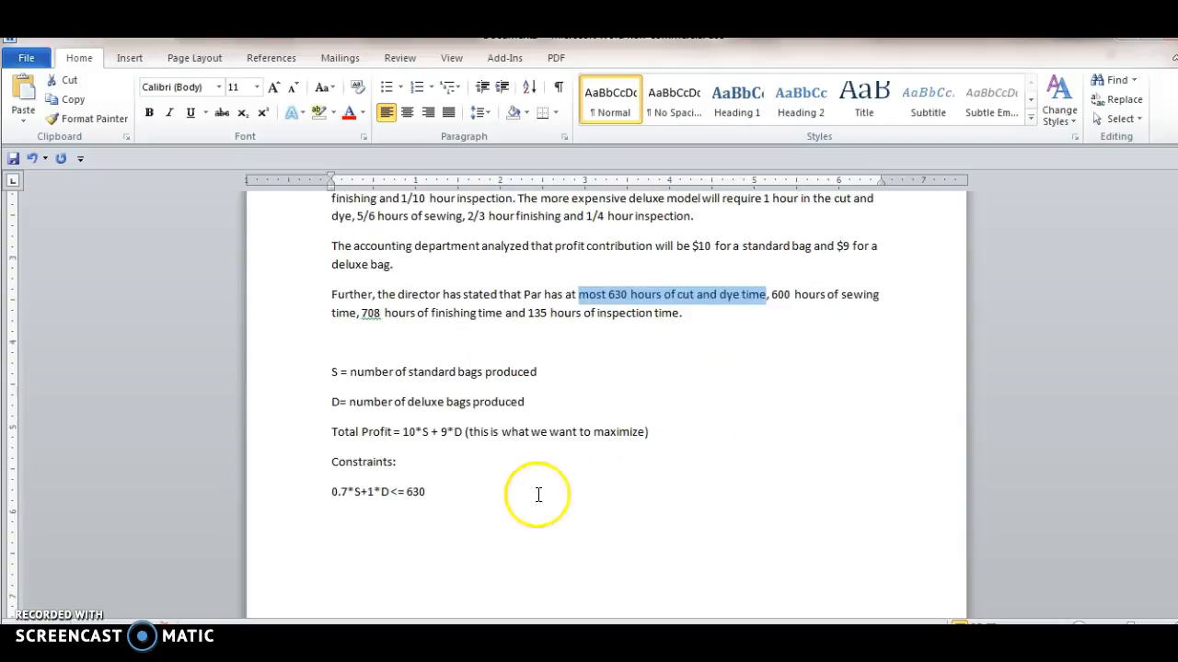
Type the sewing constraint 0.5*S+(5/6)*D<=600 on a new line
left_click(539, 494)
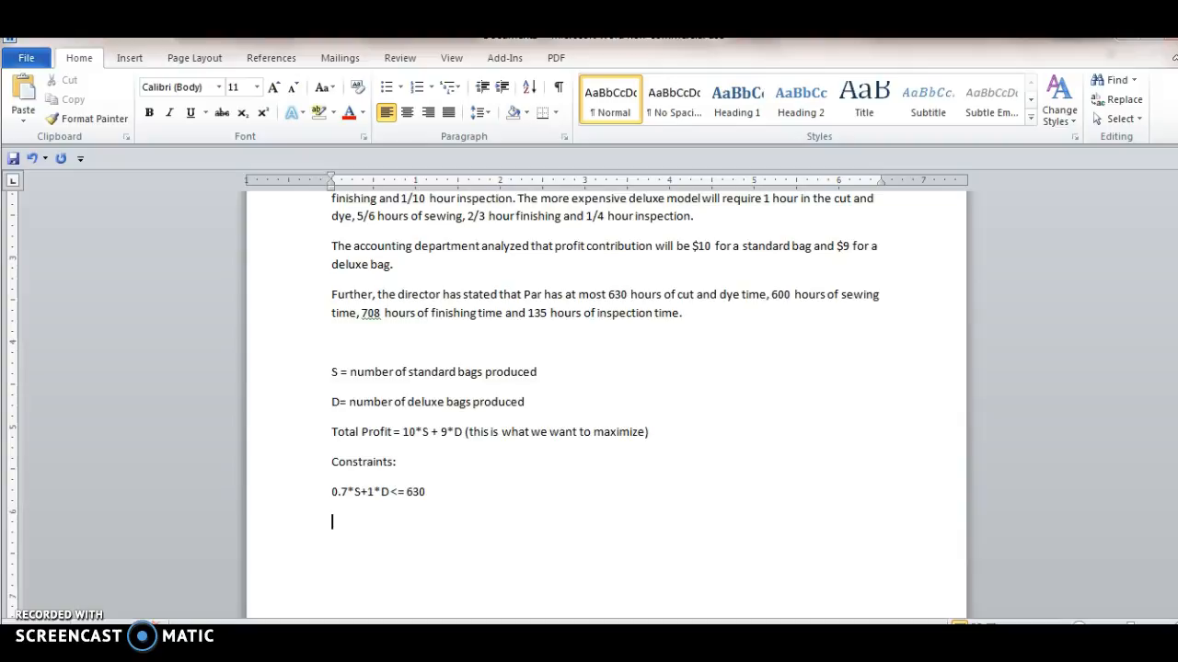
type("0.5")
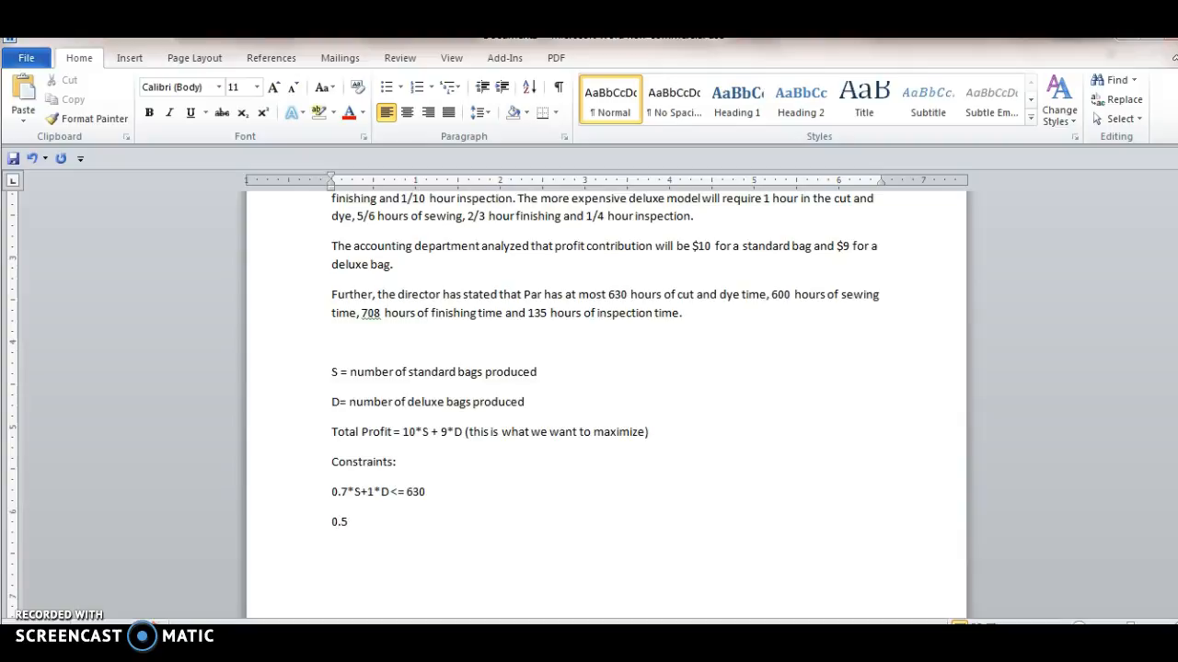
left_click(346, 522)
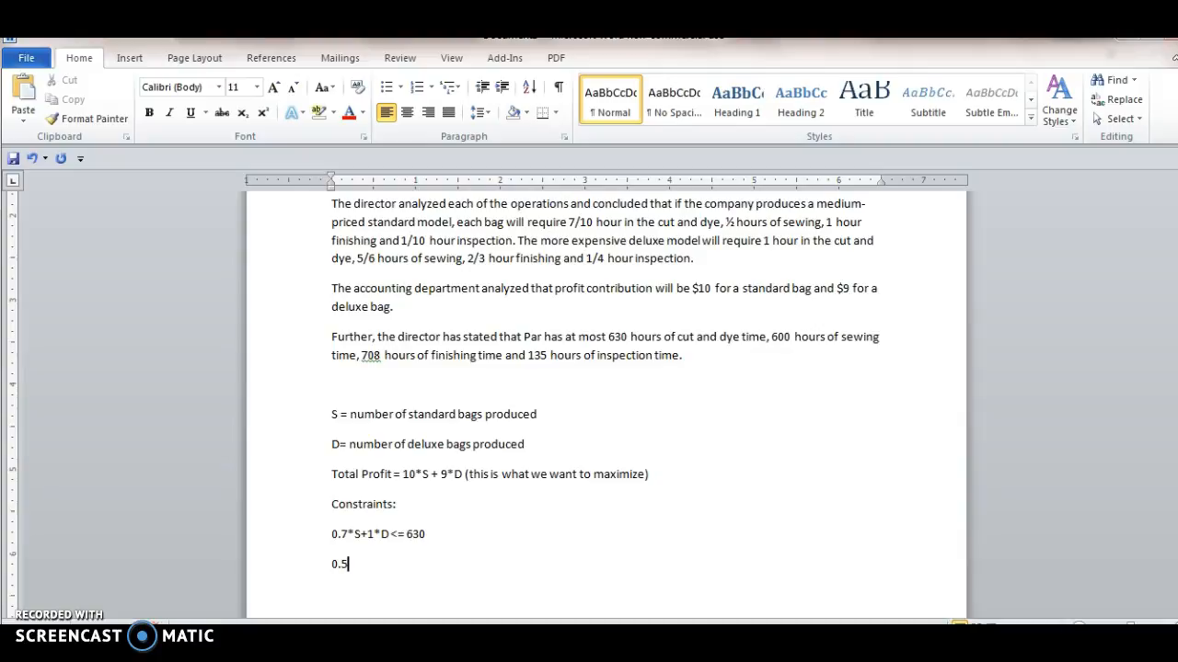
mouse_move(479, 444)
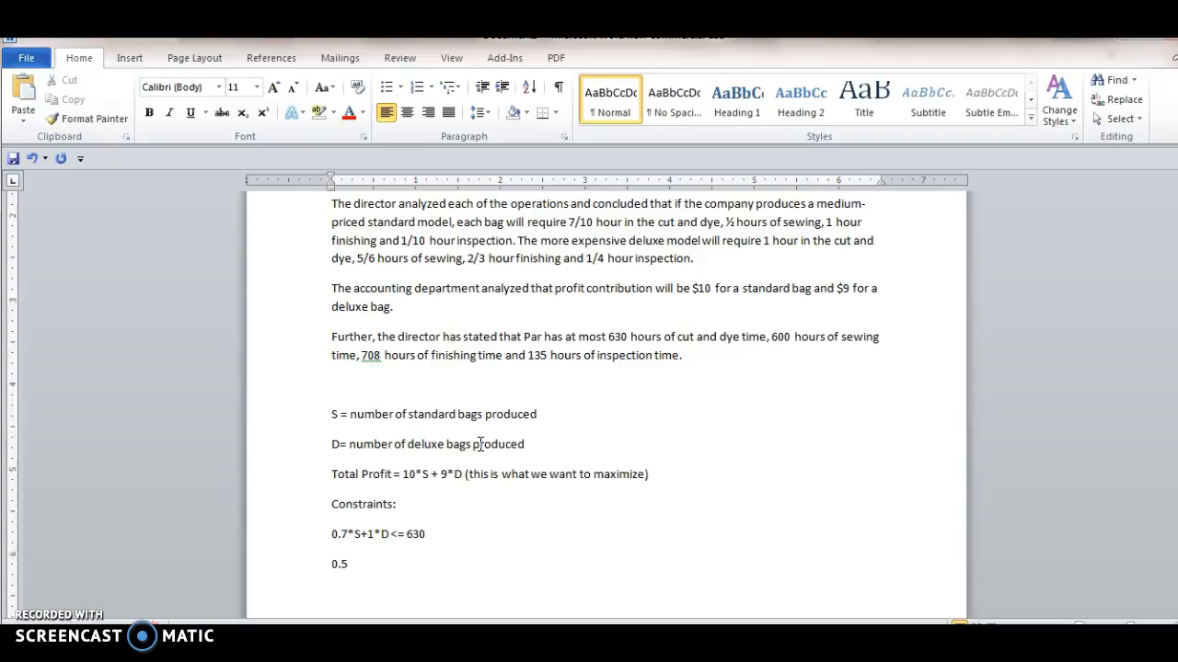
type("*S")
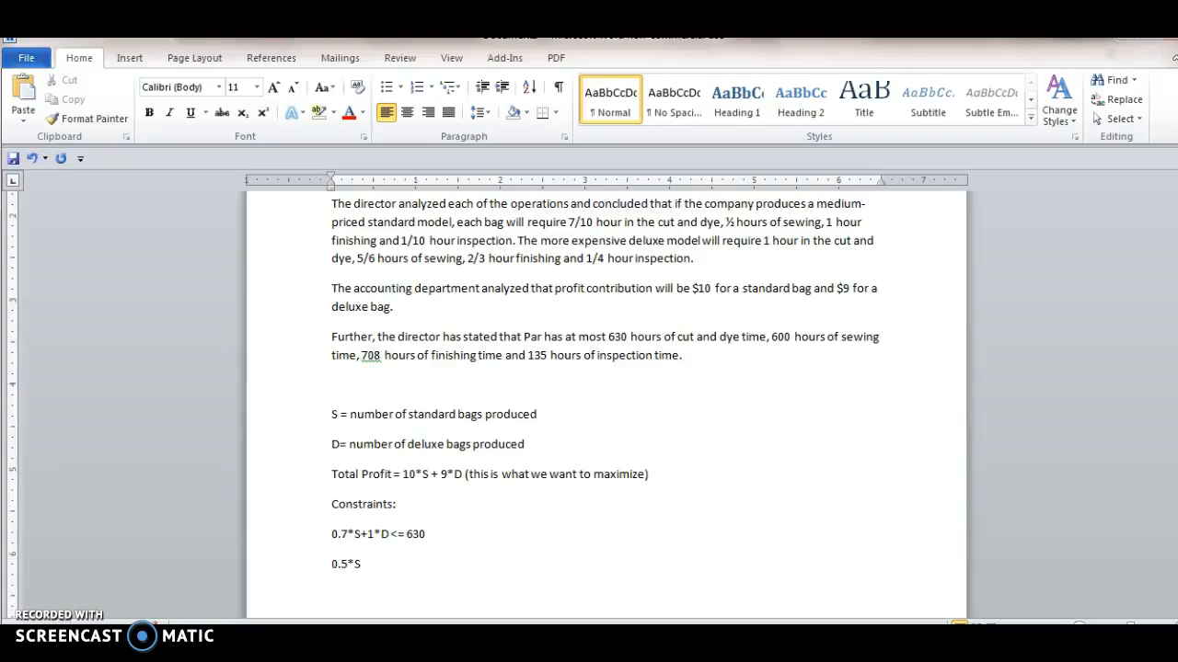
type("+")
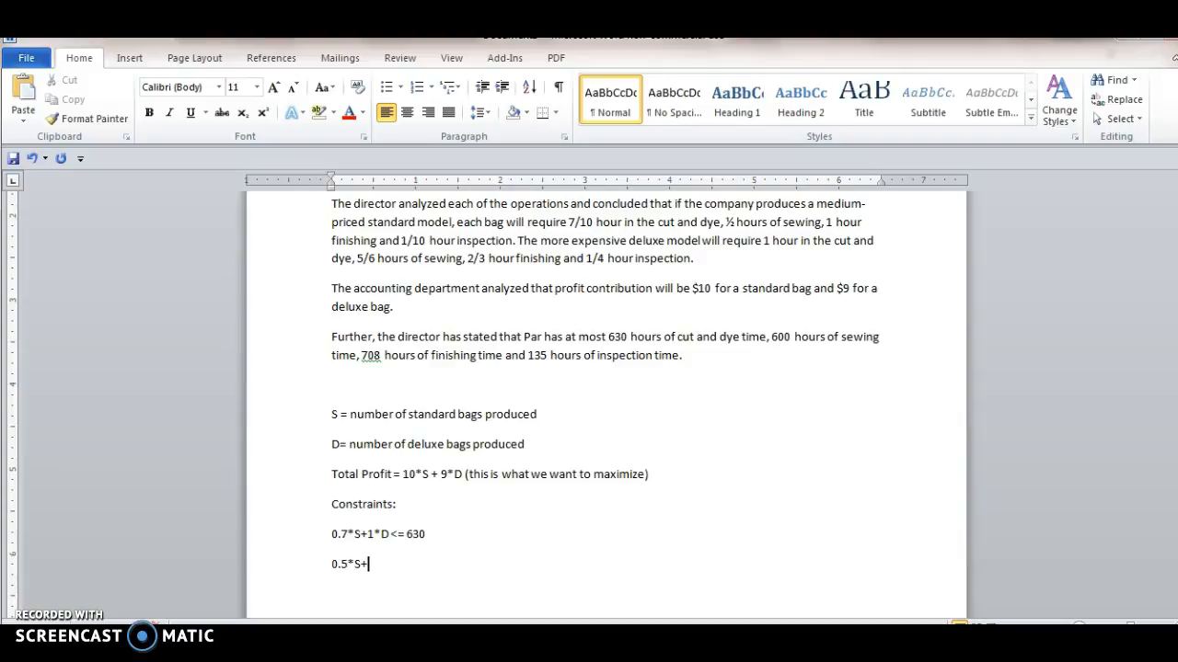
type("(")
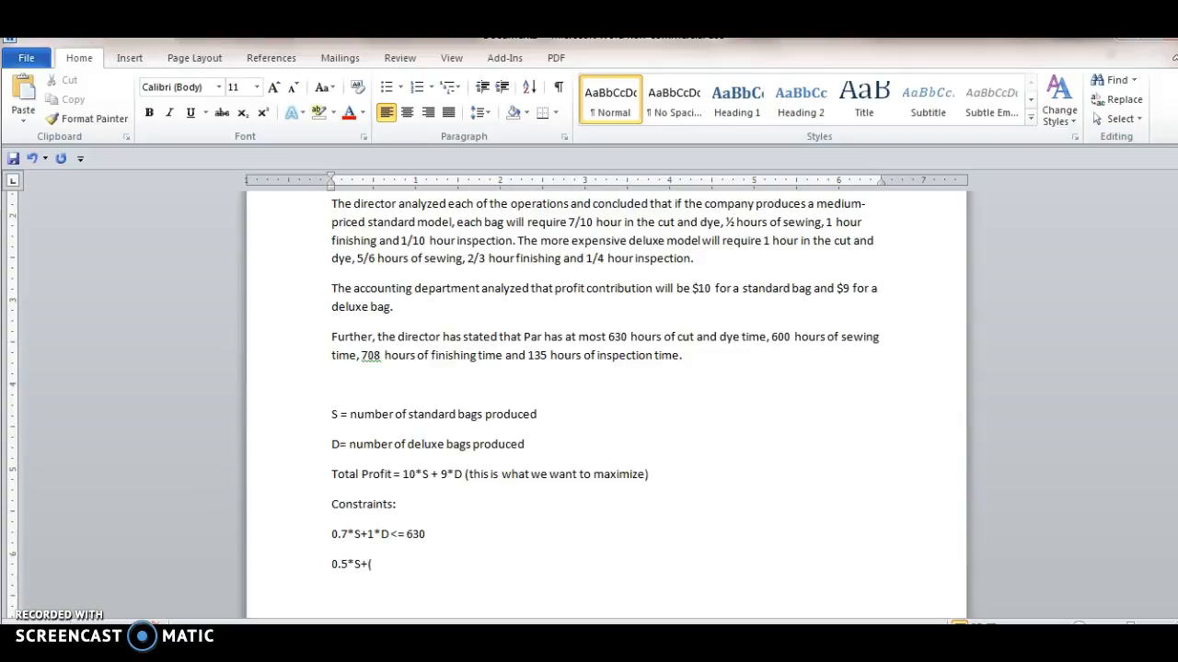
type("(5/6)")
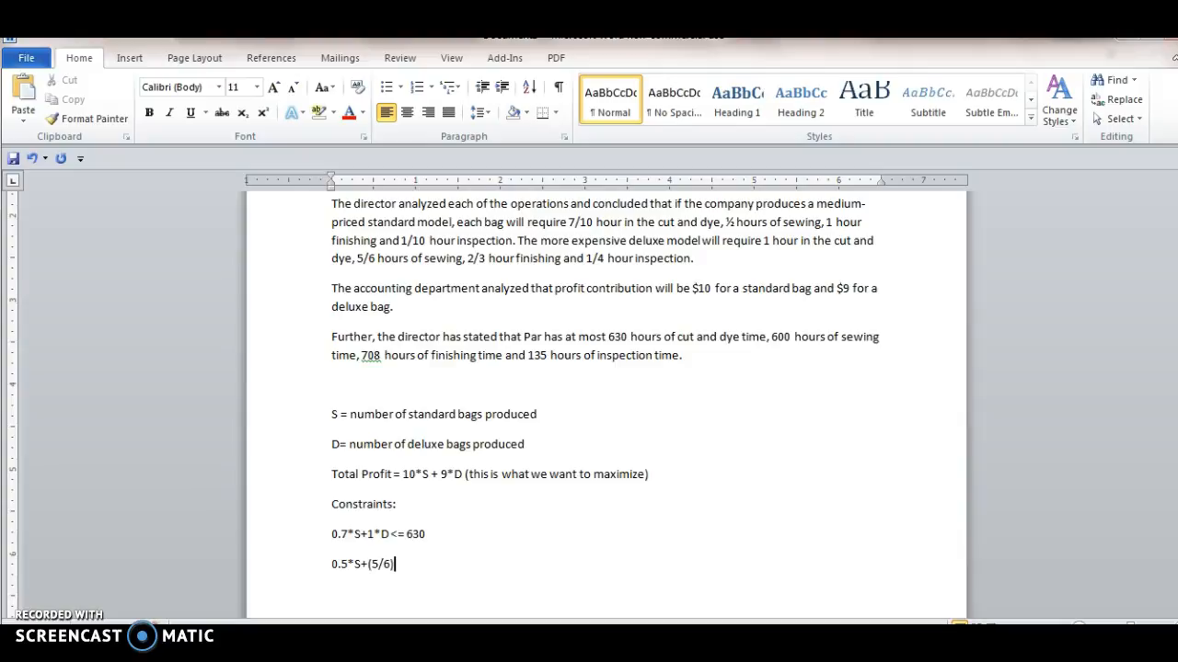
type("*D")
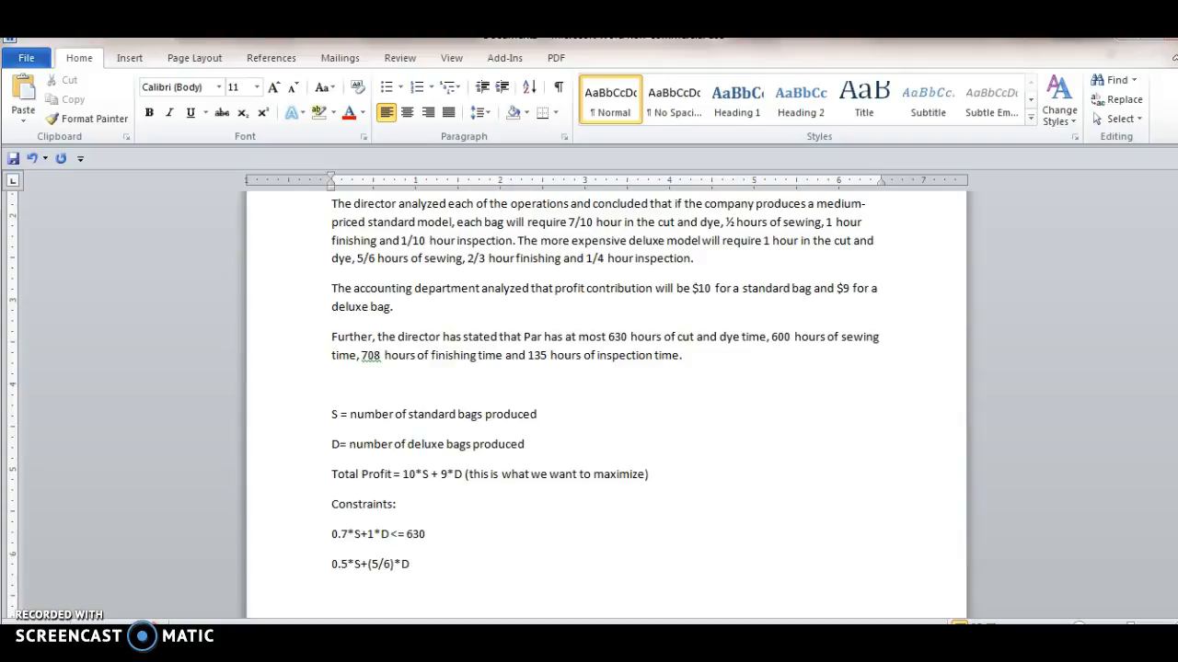
type("<")
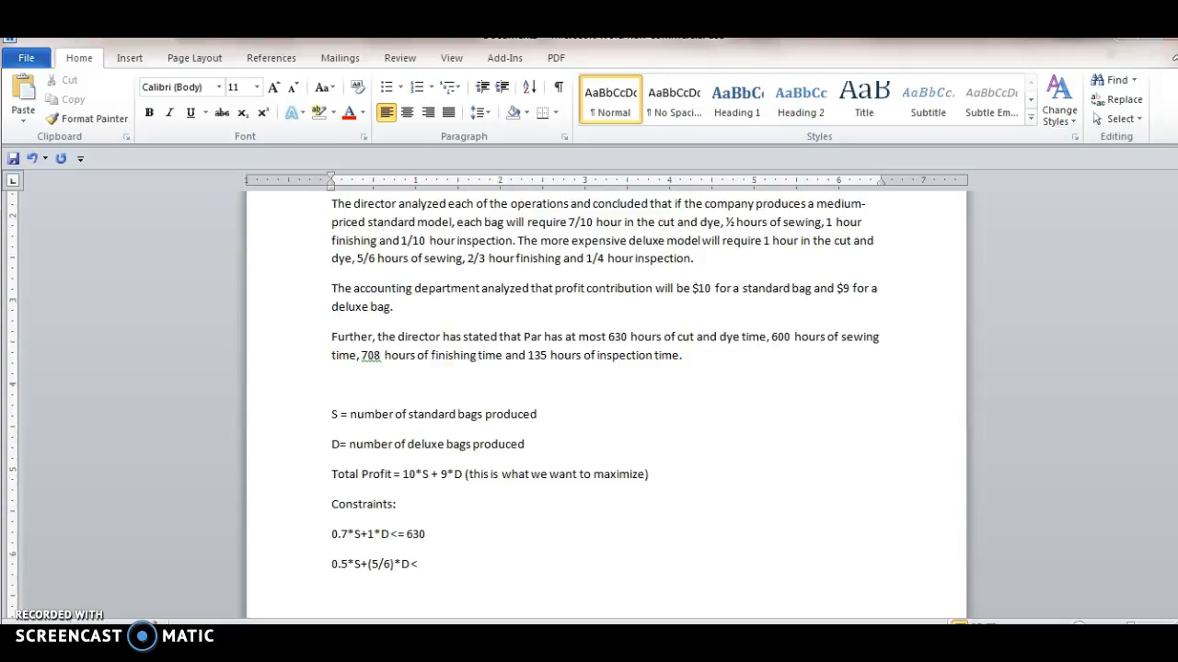
type("=")
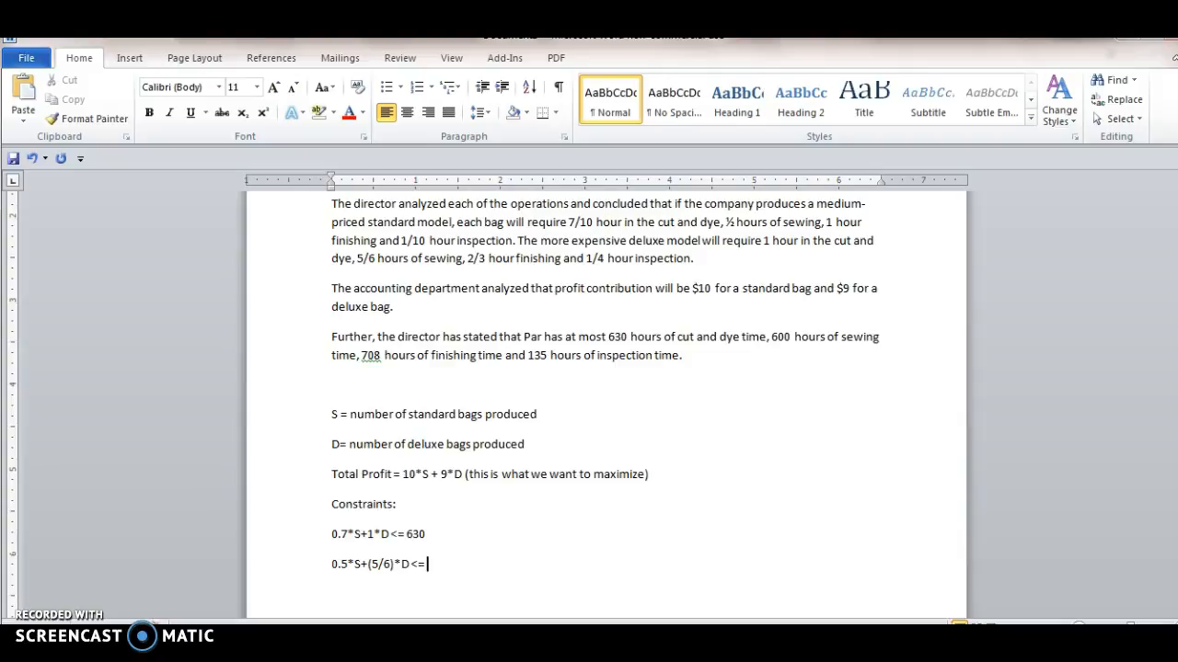
type("600")
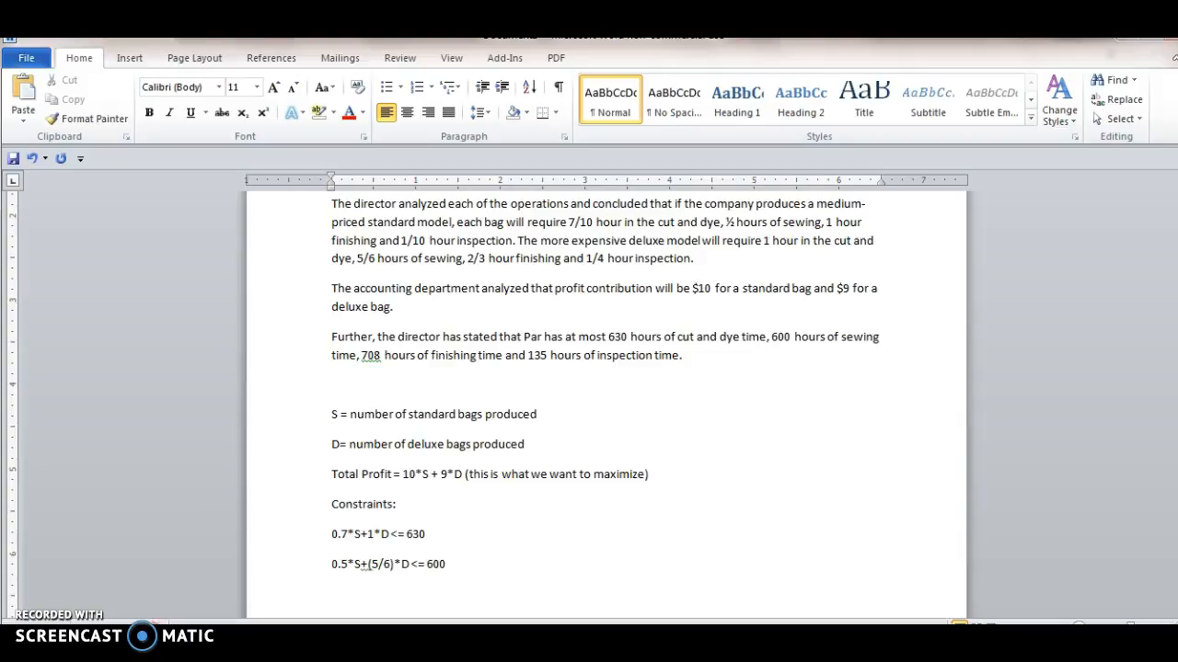
Type the finishing constraint 1*S+(2/3)*D<=708 below the sewing constraint
type("1")
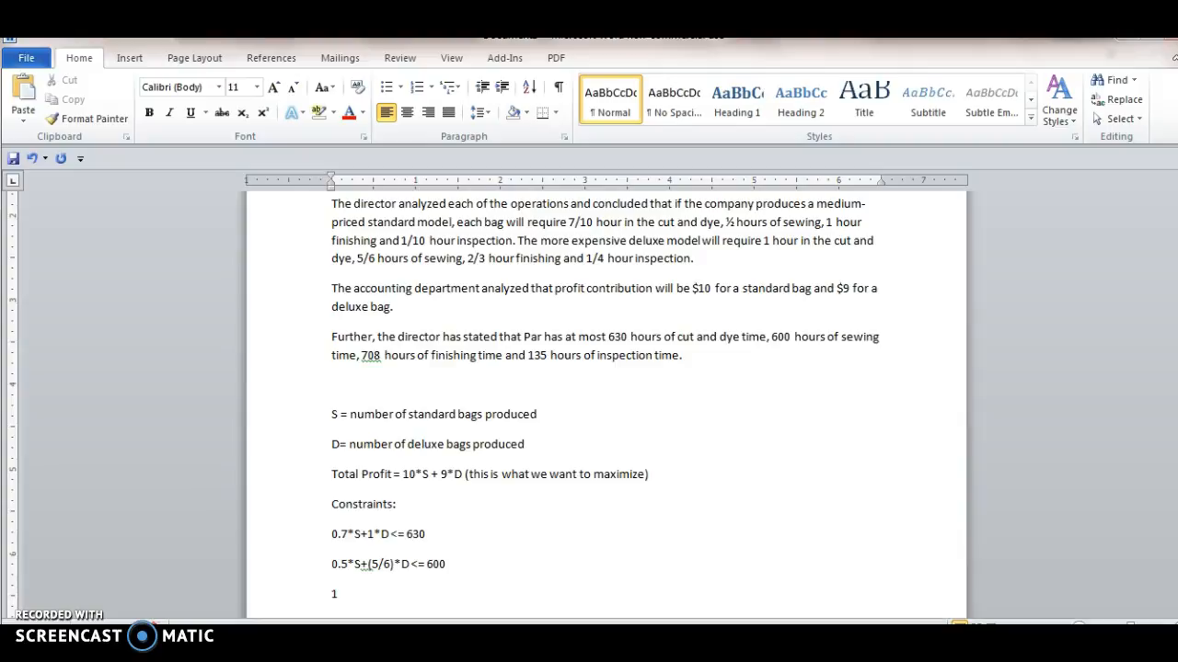
type("s")
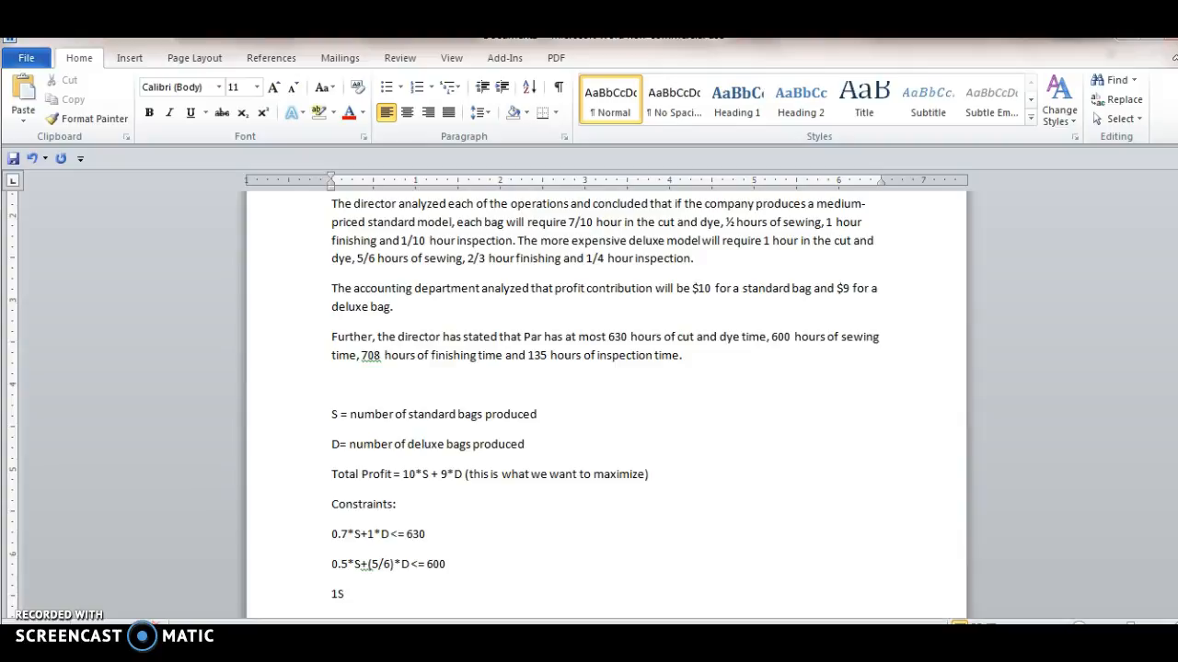
type("*S")
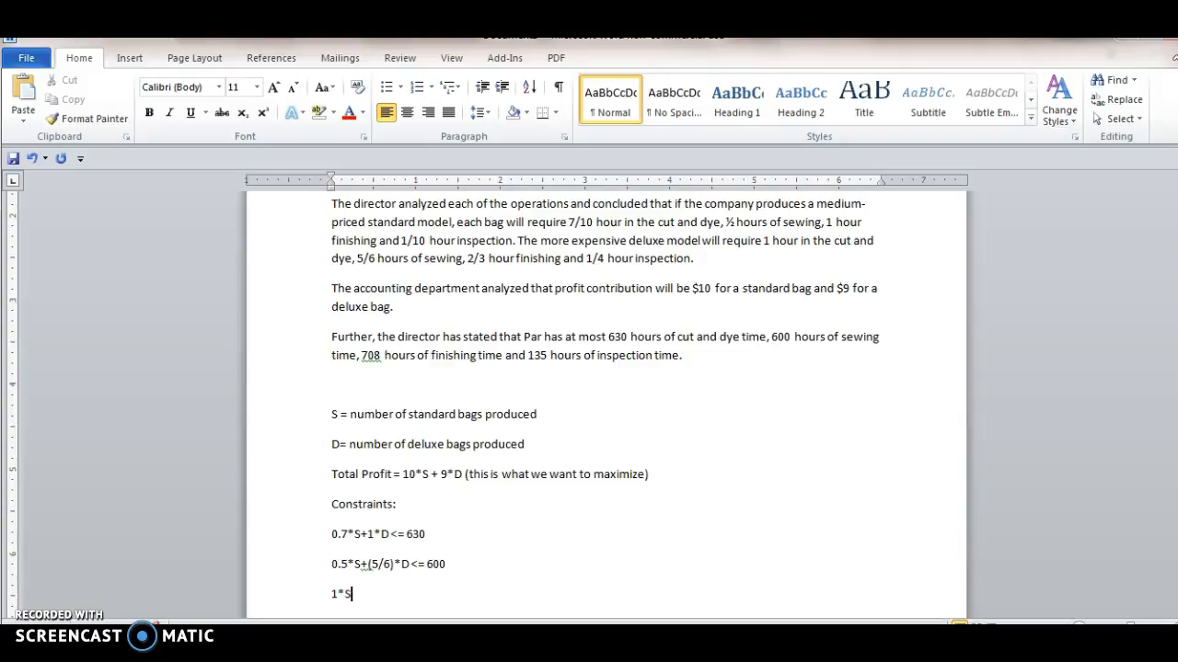
type("+")
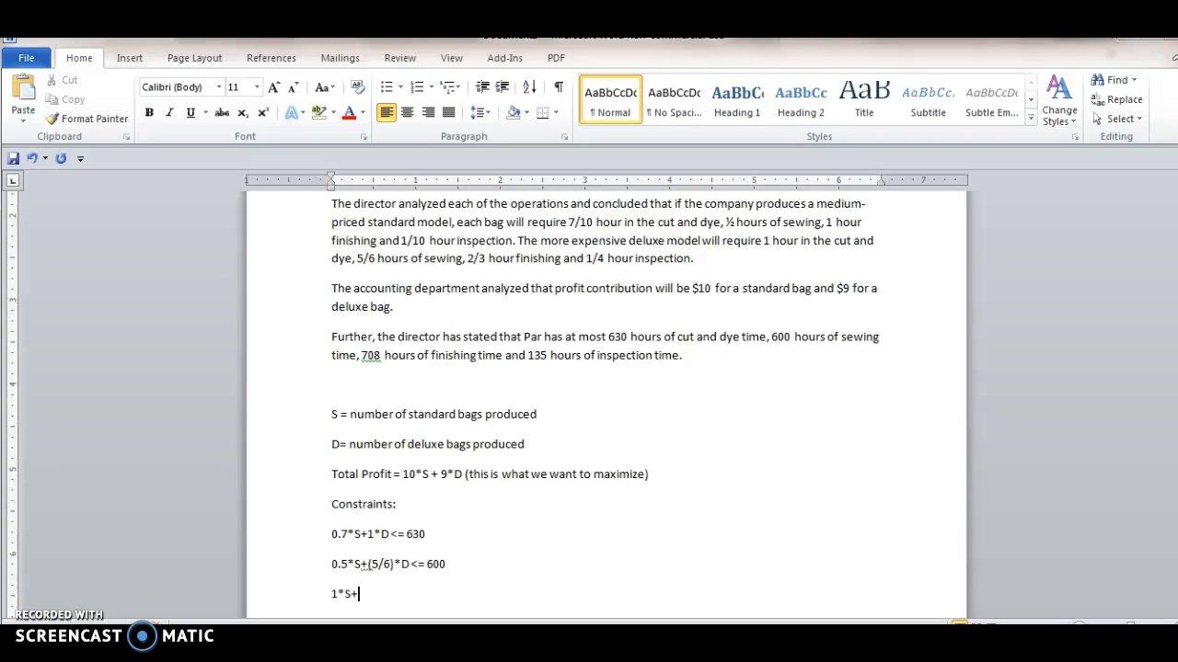
type("(2/3")
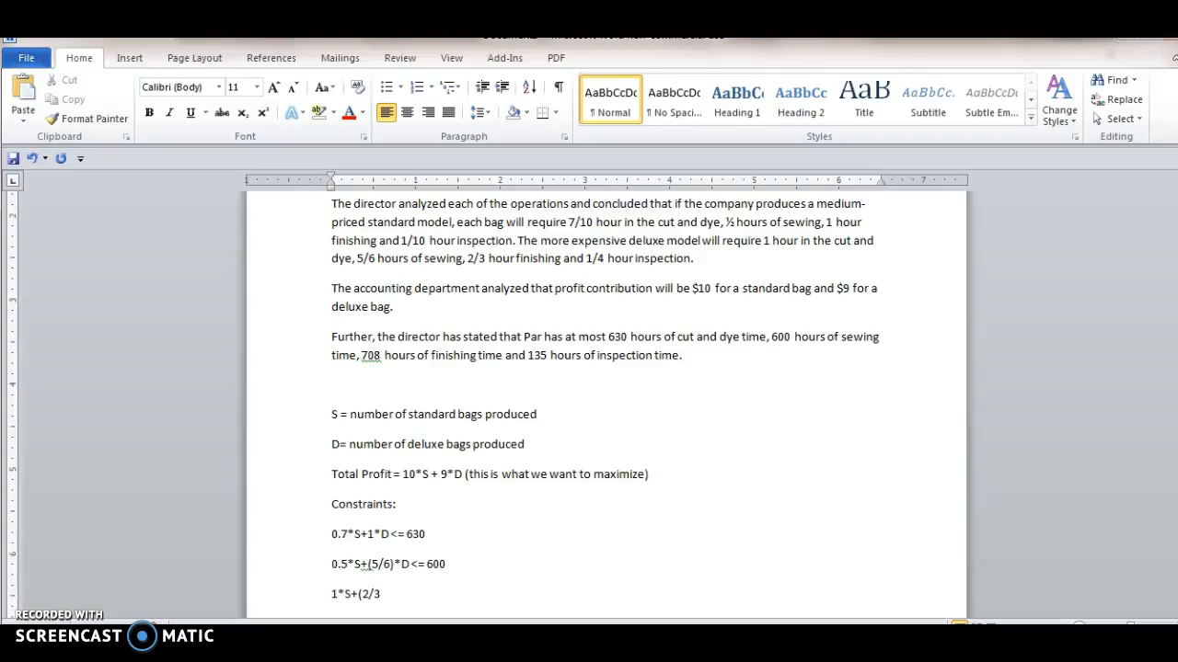
type("*")
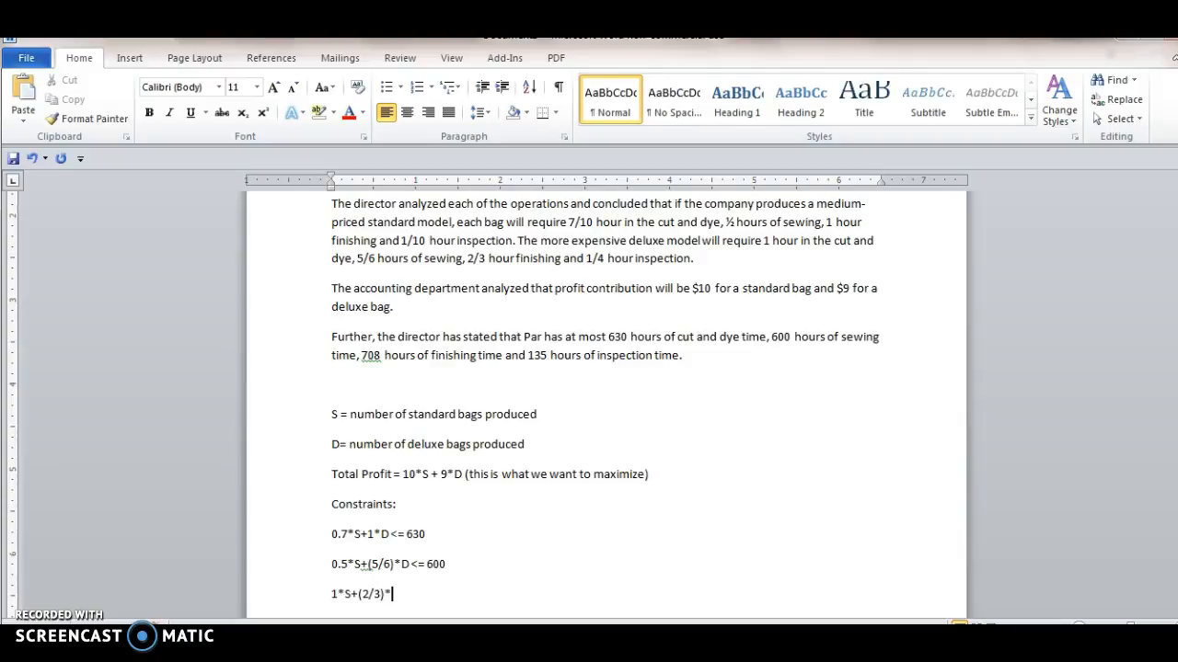
type("D<")
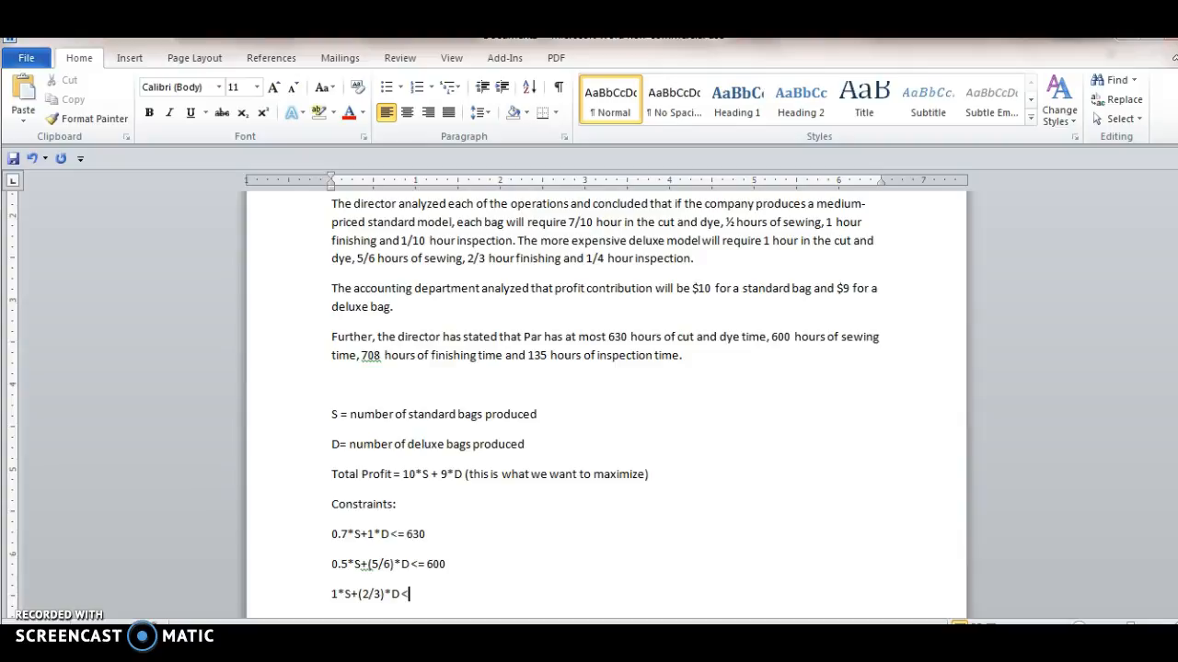
type("=")
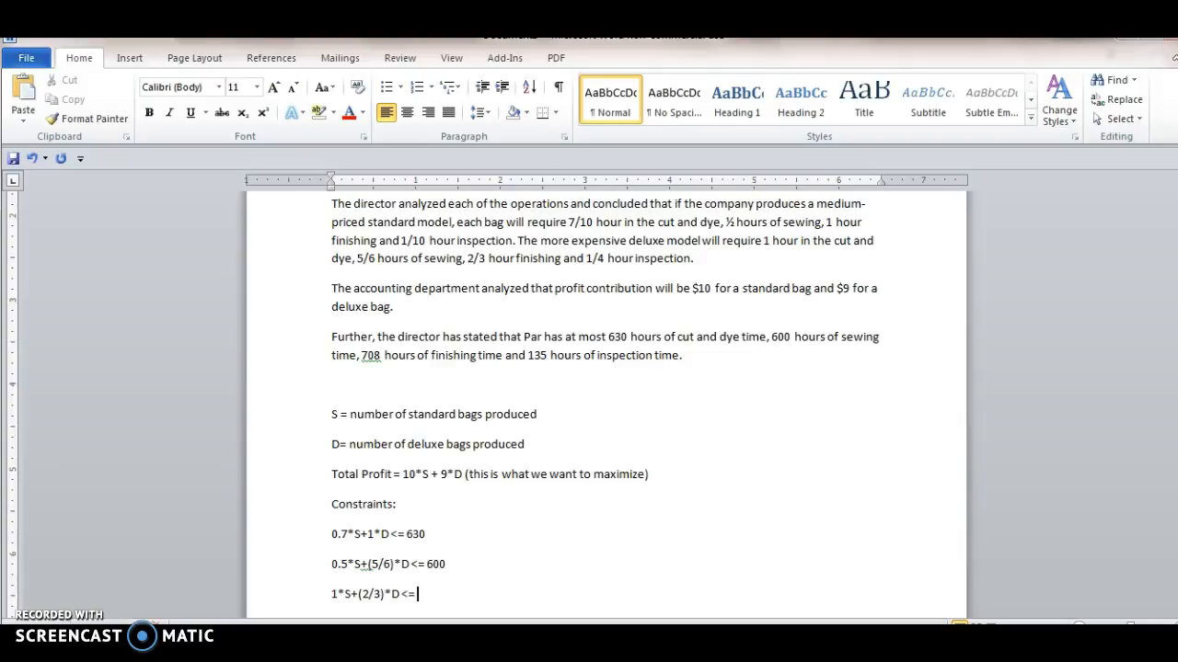
type("708")
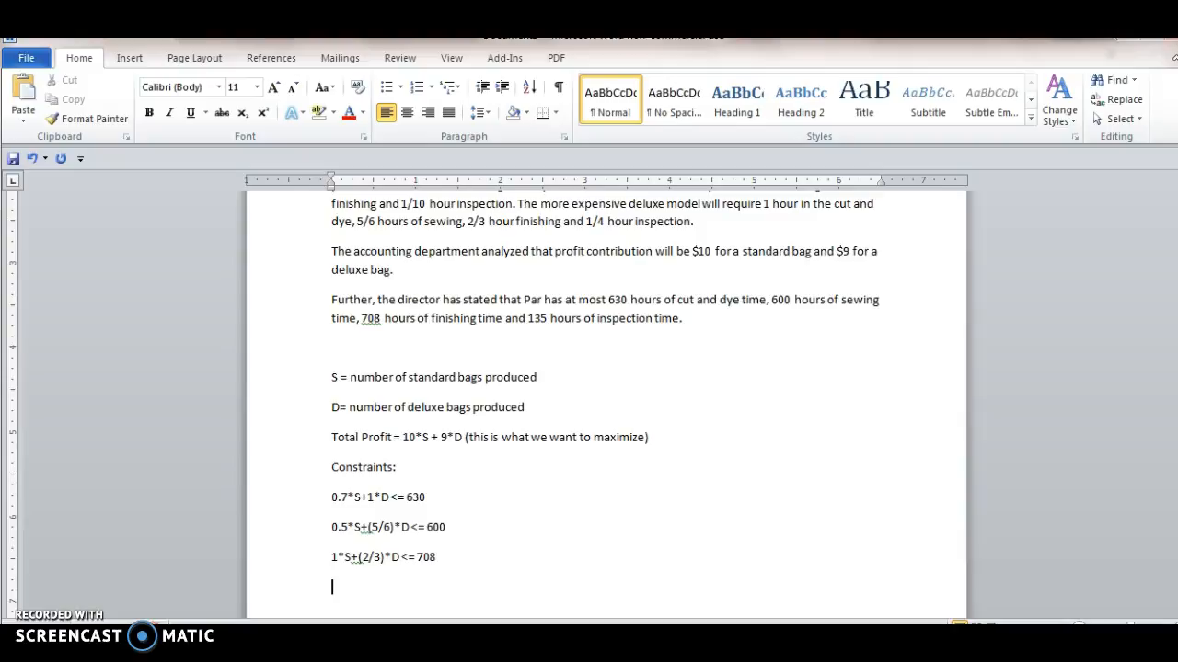
Type the inspection constraint 0.1*S+0.25*D<=135 on the next line
type("0.1*")
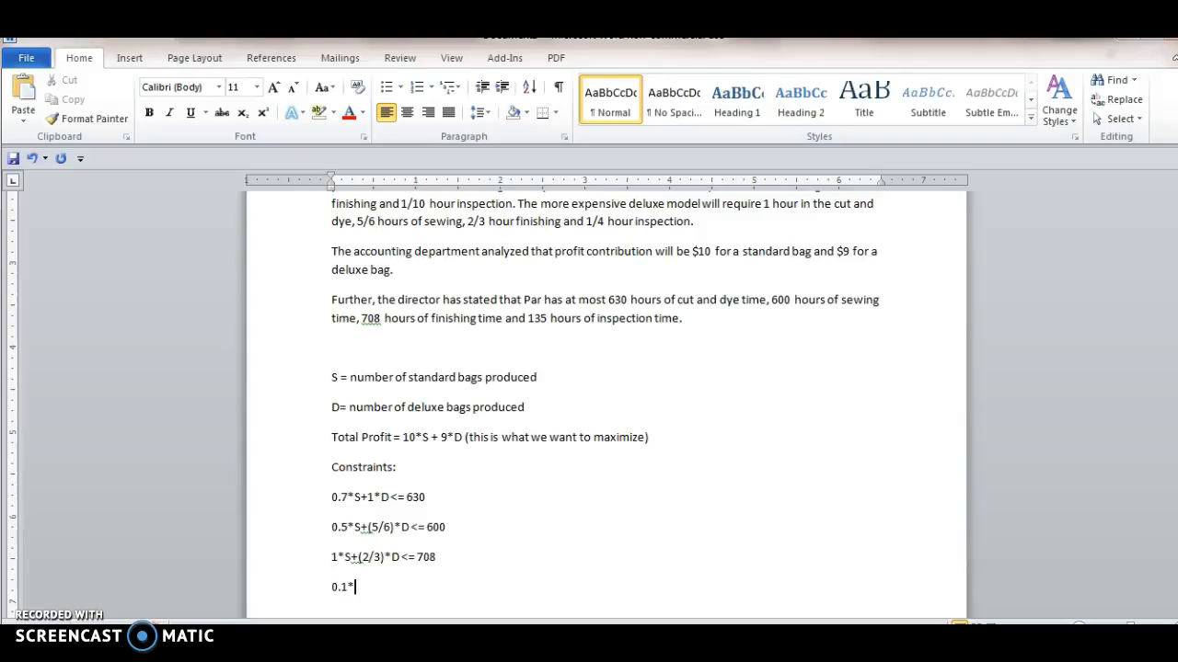
type("S")
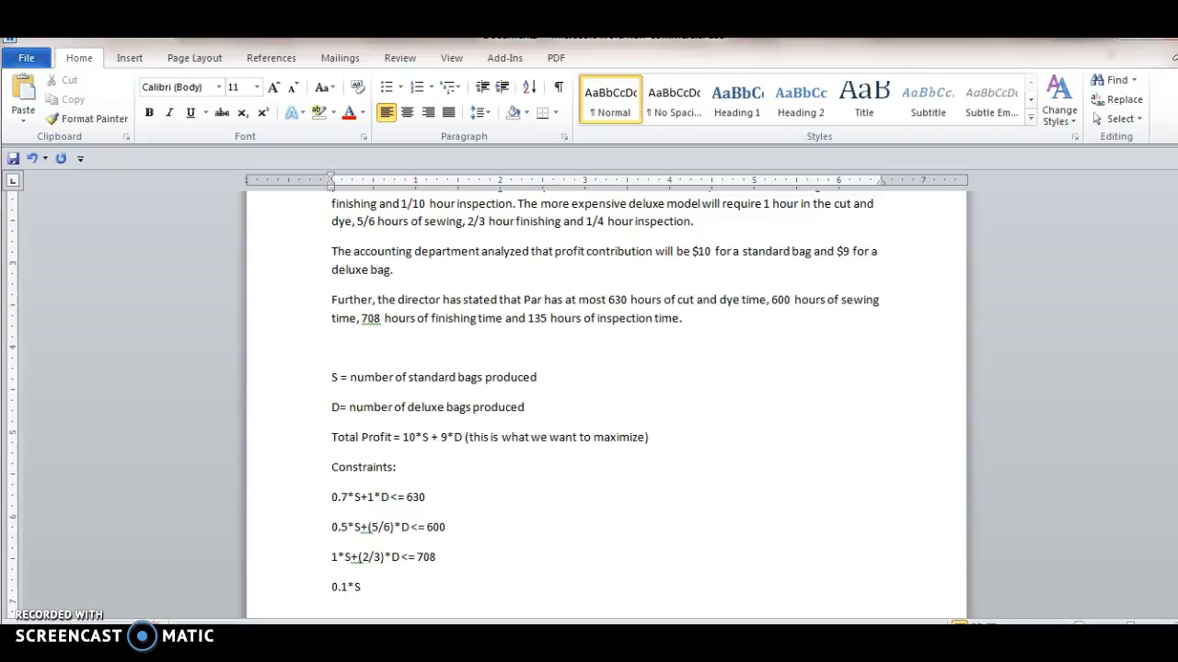
type("+")
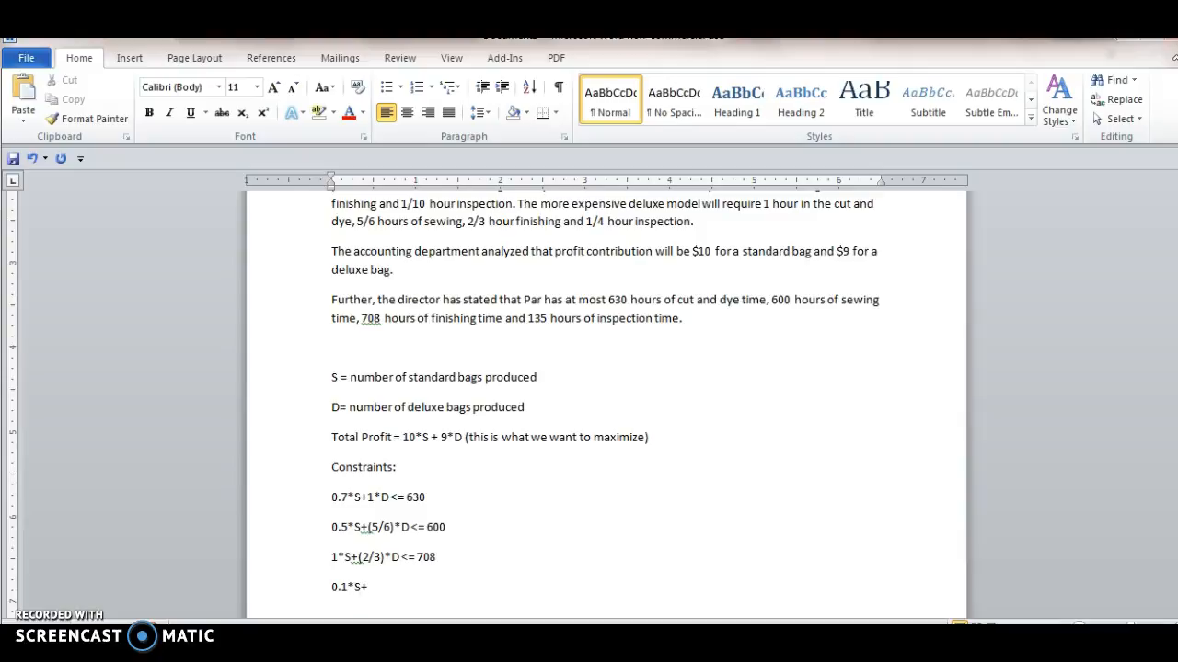
type("0.25")
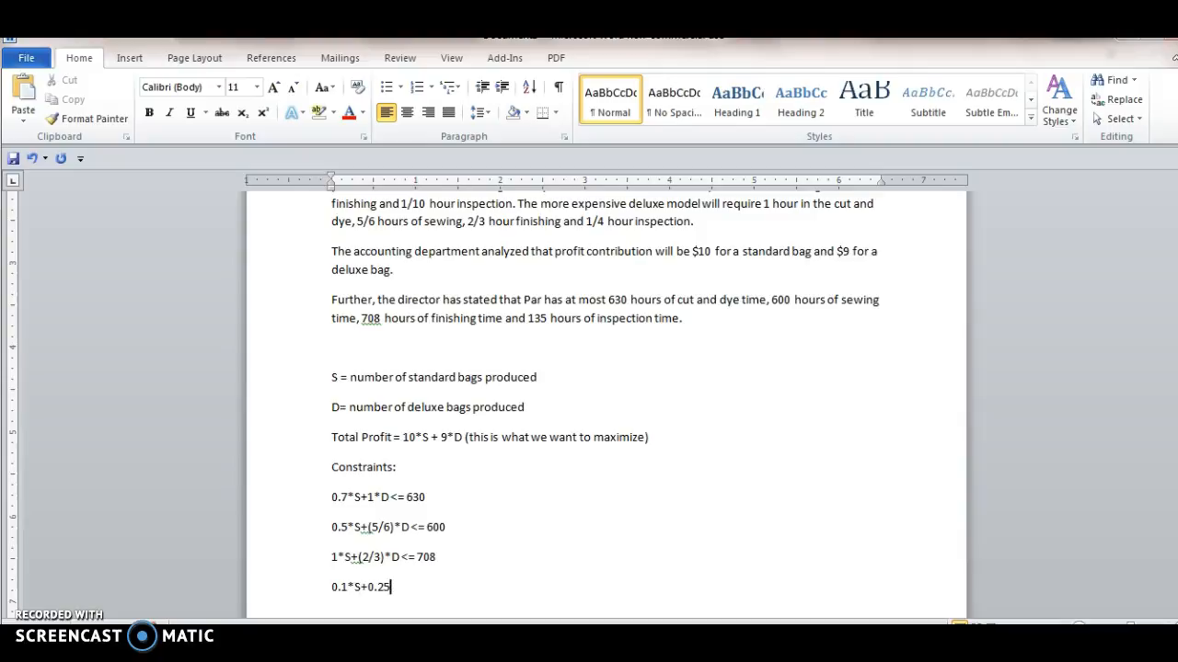
type("*D")
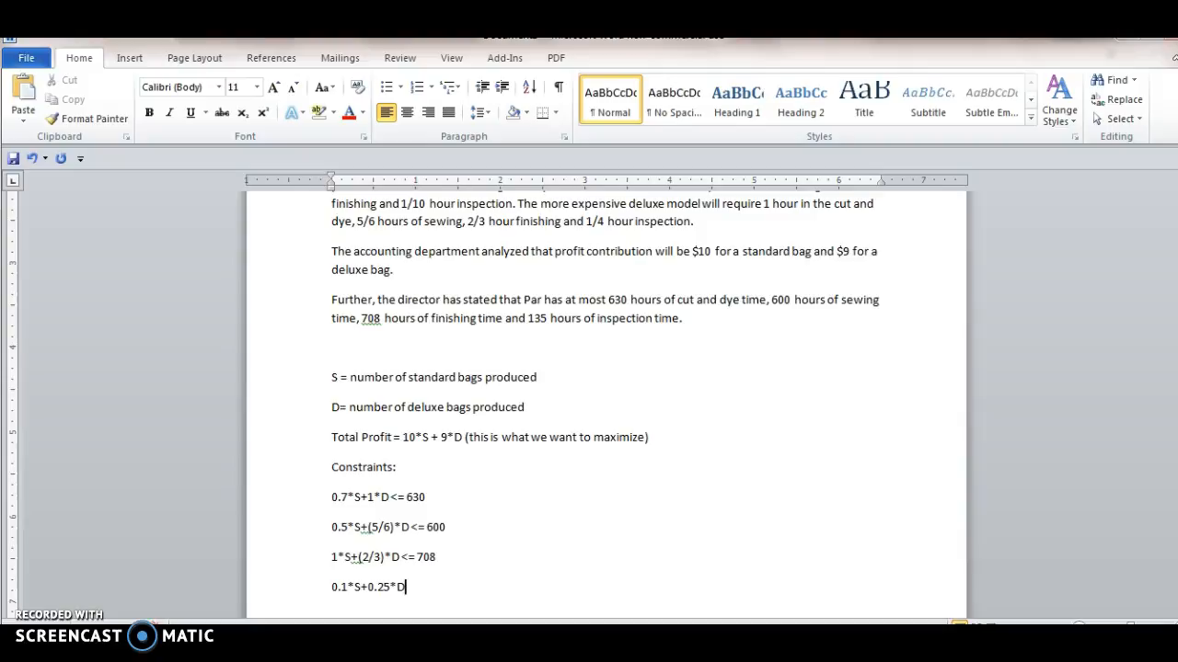
type("<=")
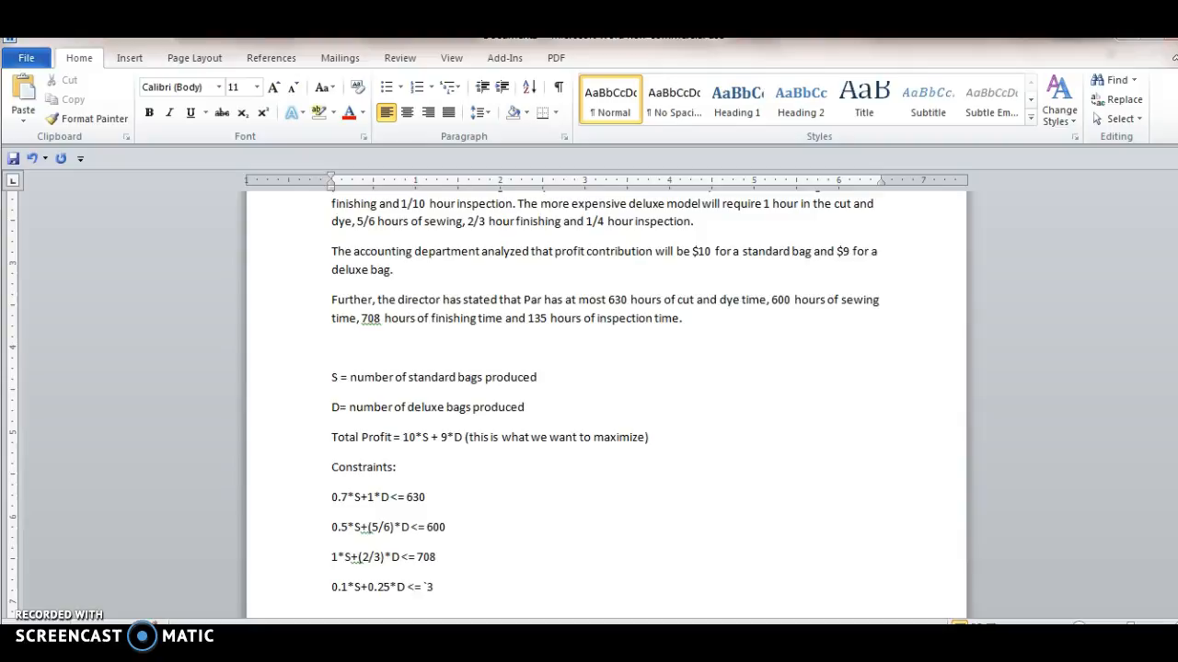
type("1")
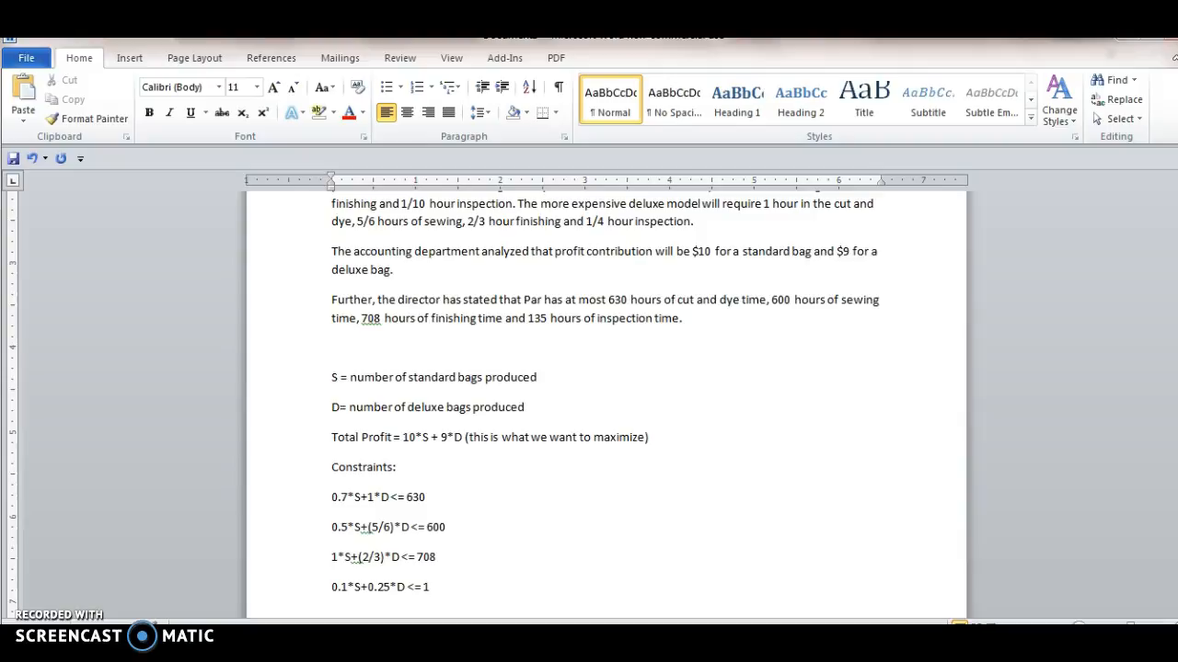
type("35")
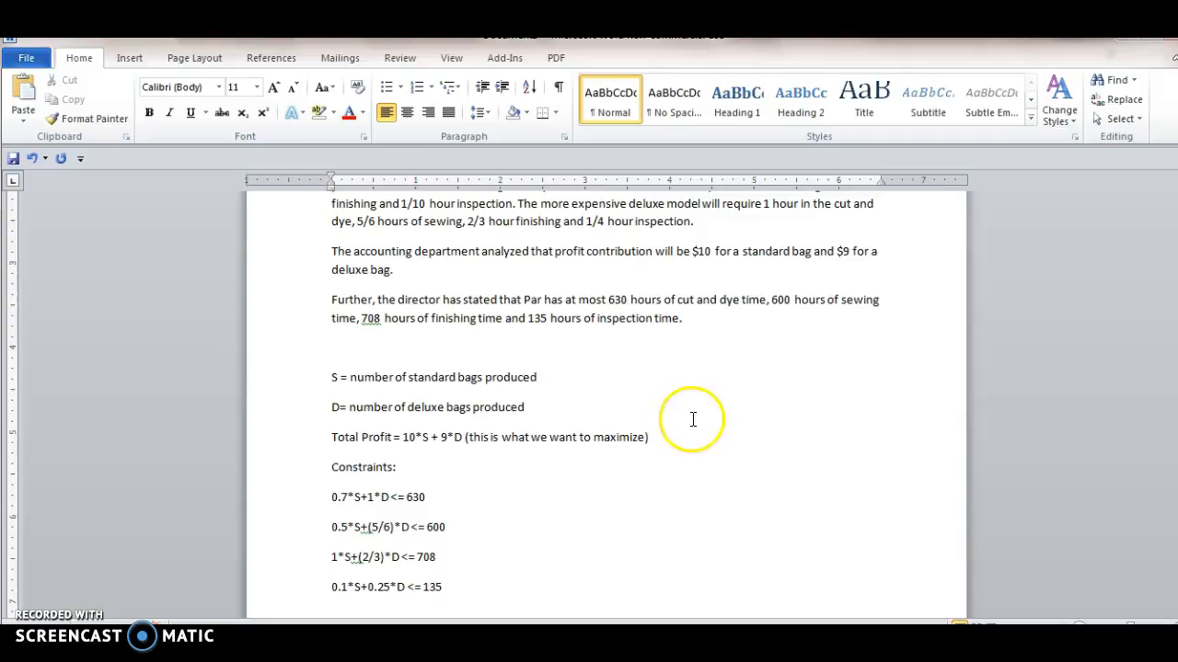
mouse_move(491, 537)
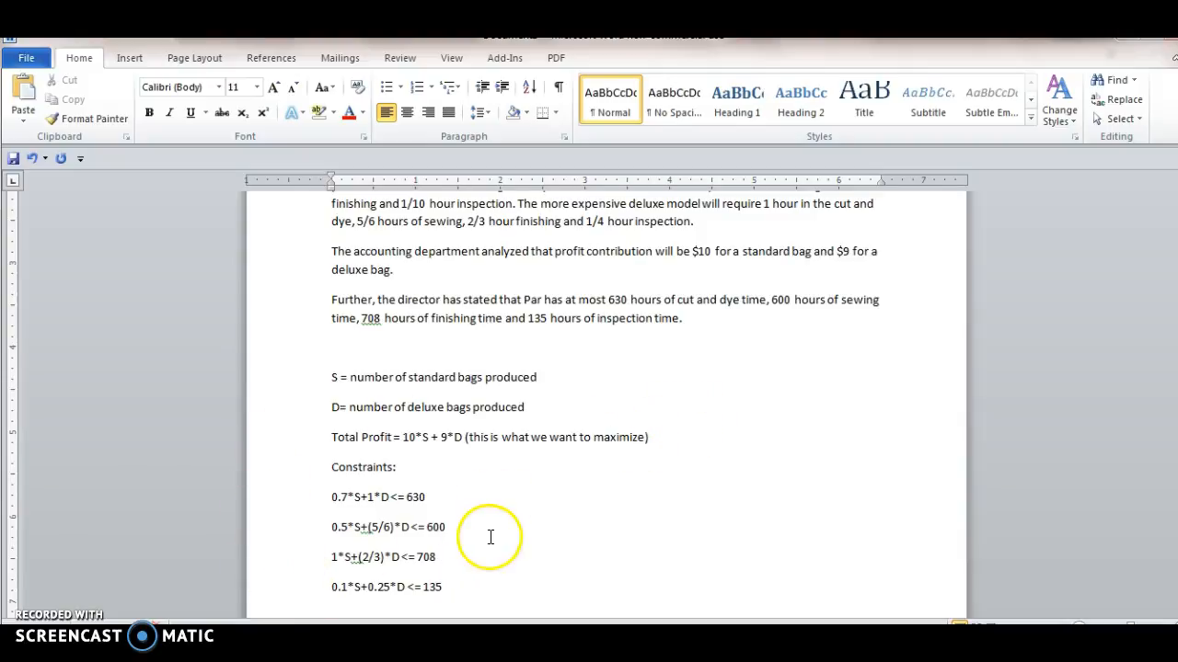
Add 'S, D >= 0' as the last constraint line
scroll("down", 3)
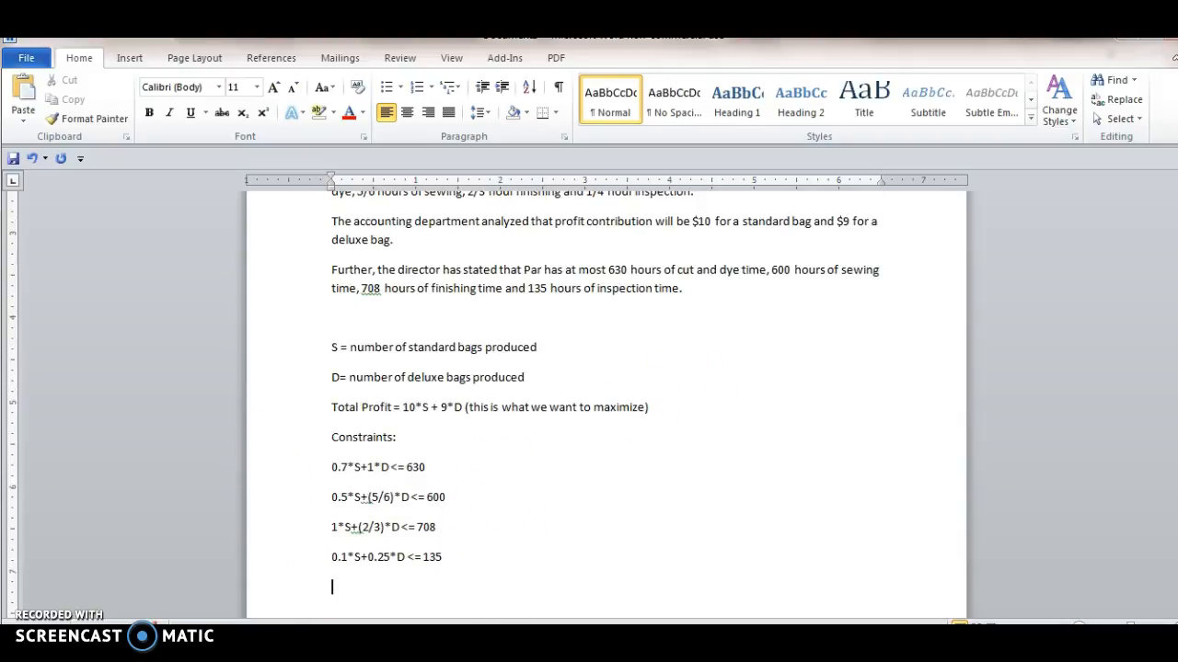
type("S, D")
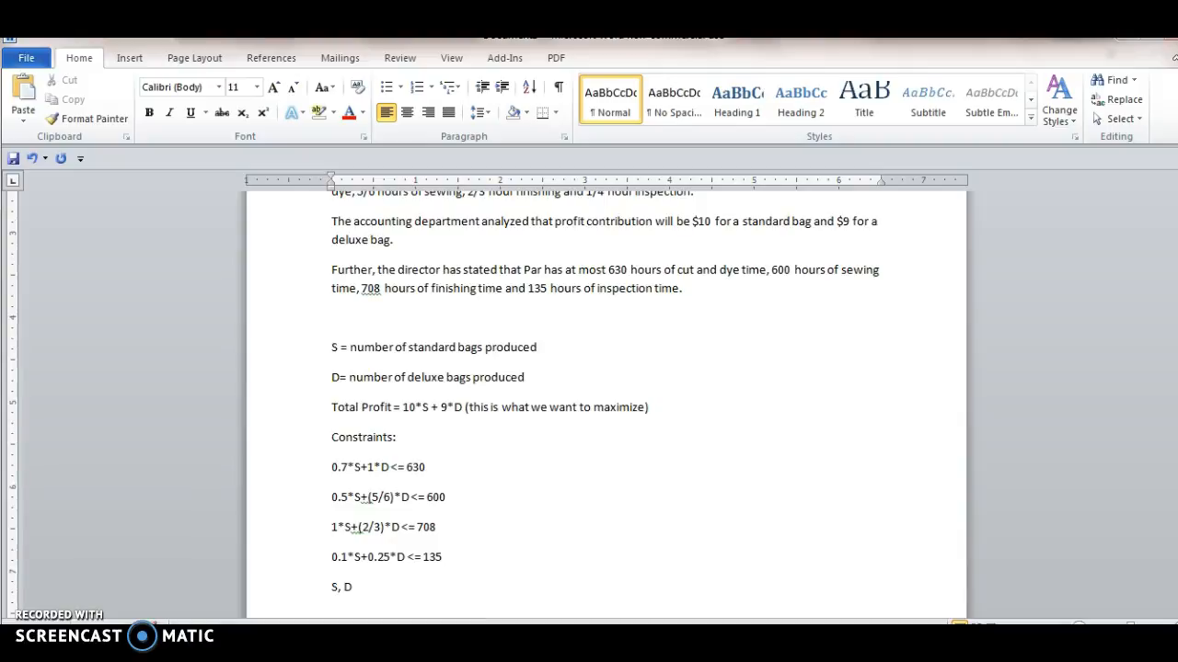
type(">=")
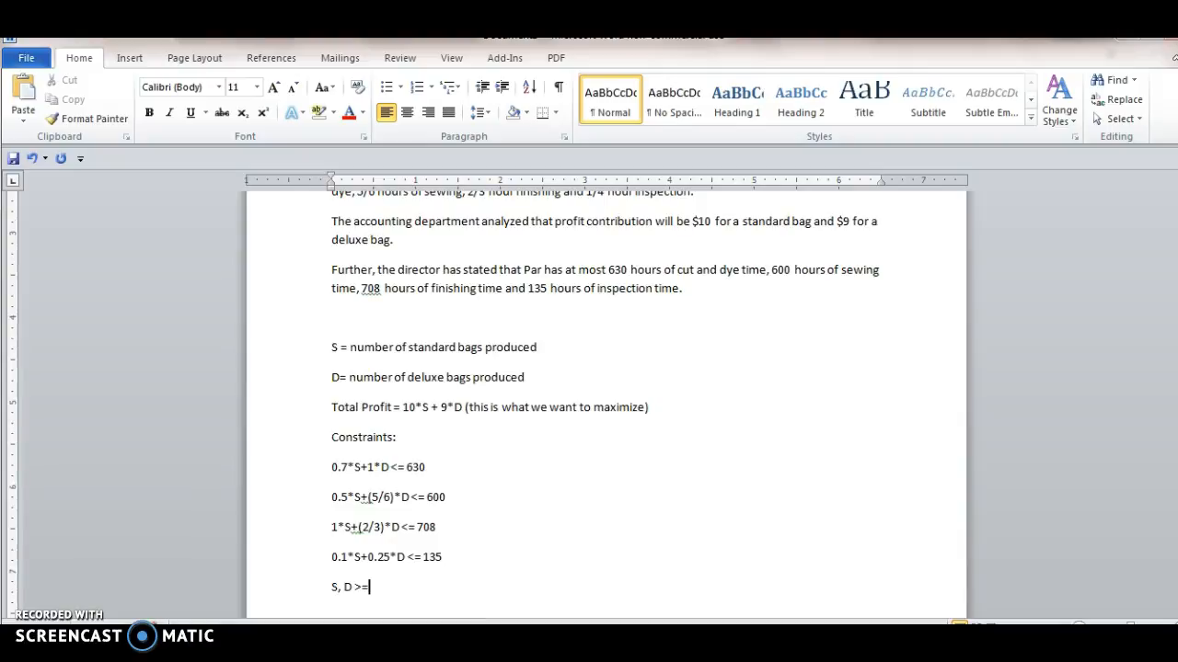
type("0")
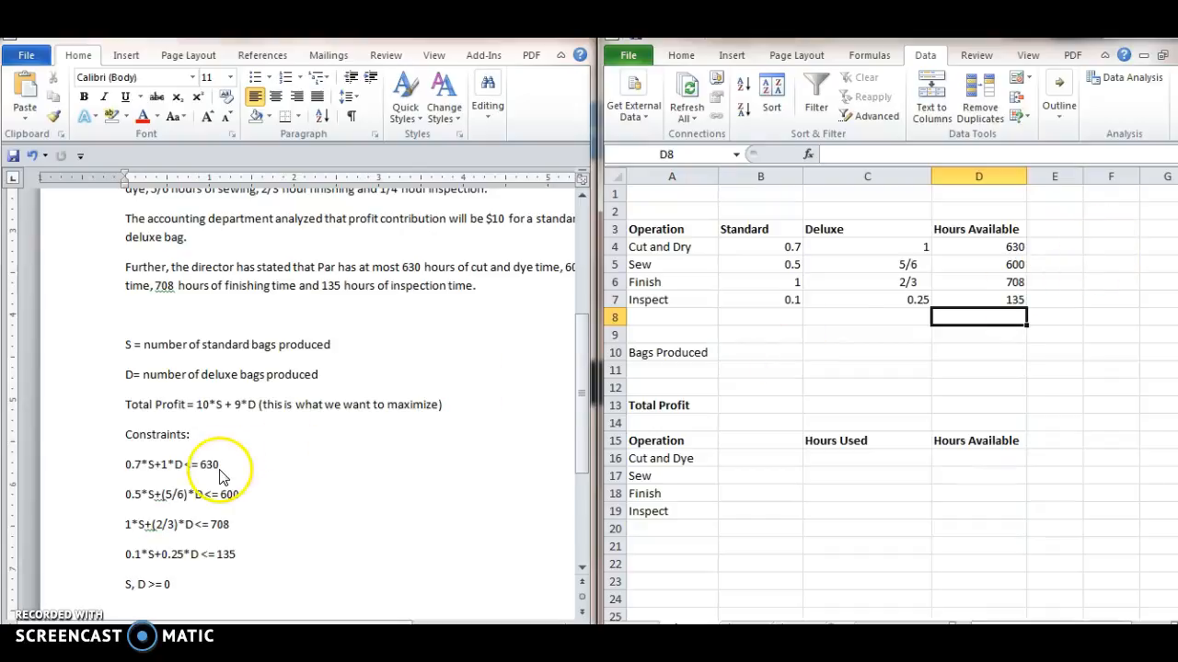
mouse_move(133, 469)
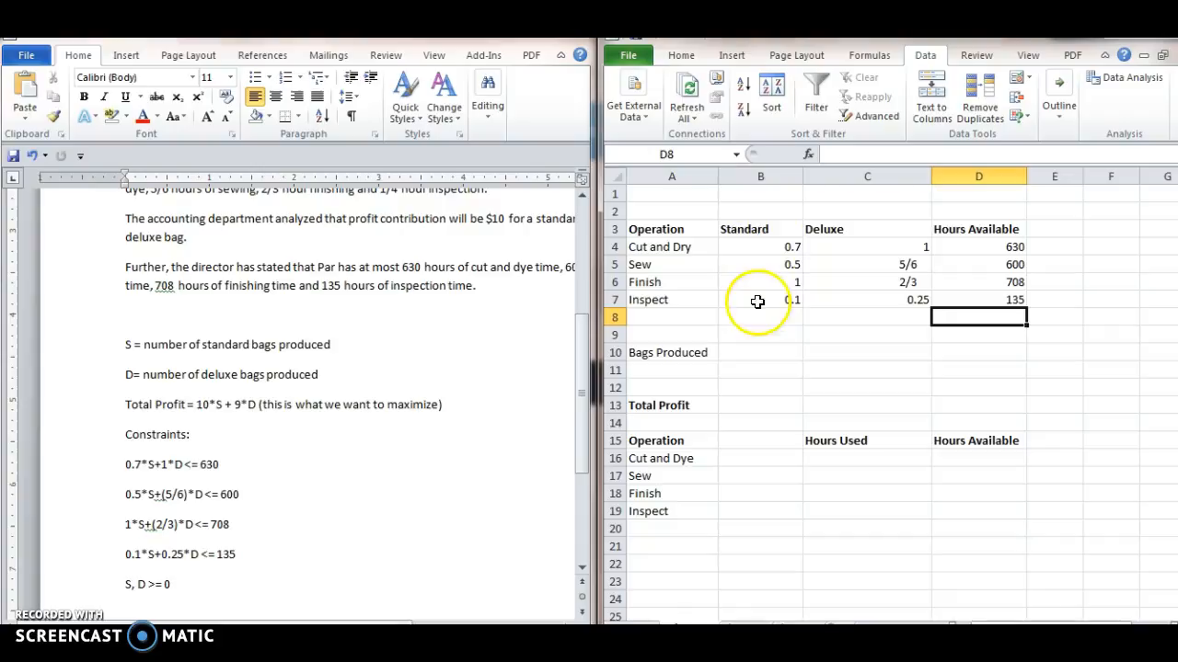
mouse_move(853, 229)
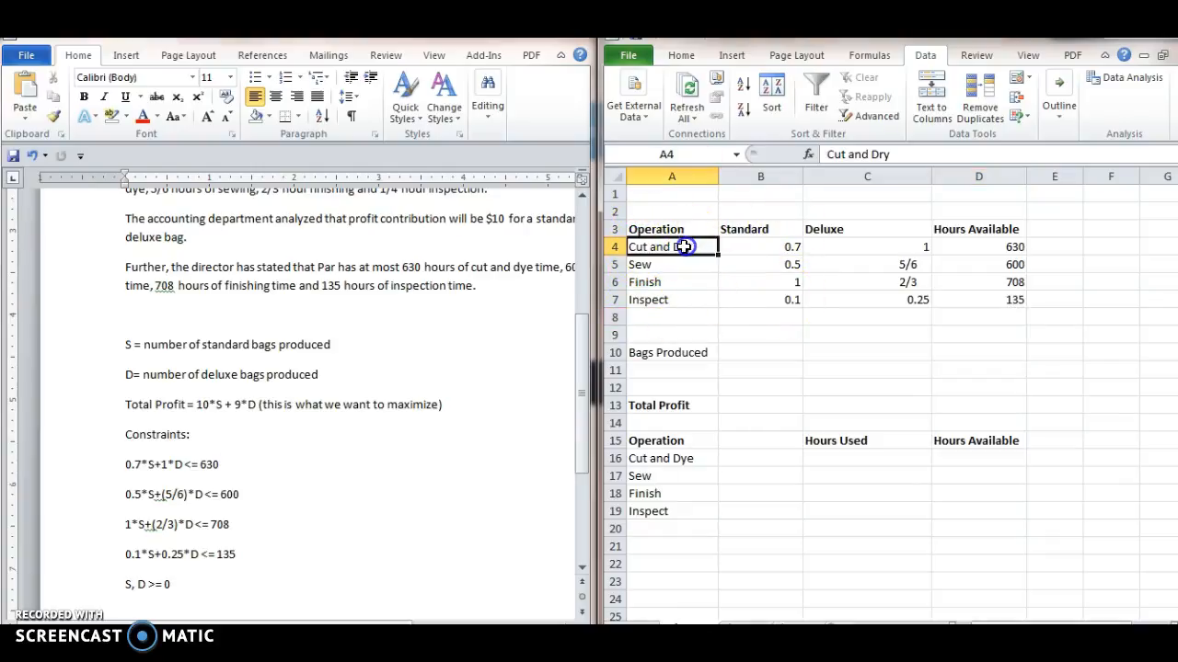
Fix cell A4's label from 'Cut and Dry' to 'Cut and Dye'
double_click(672, 245)
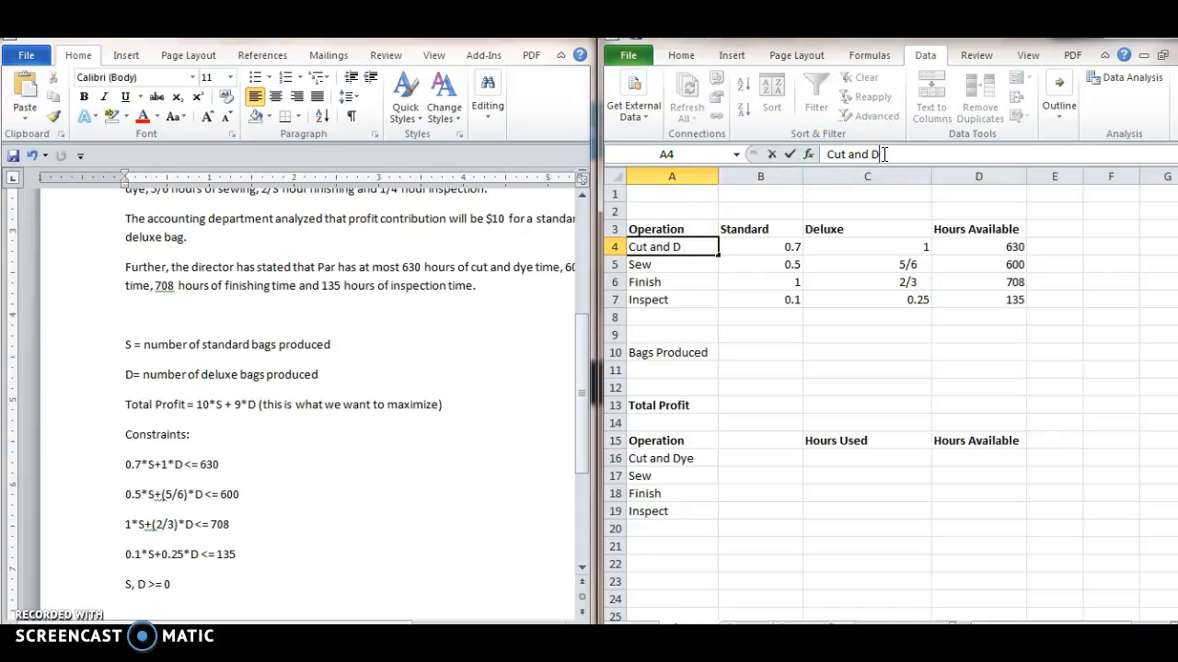
type("ye")
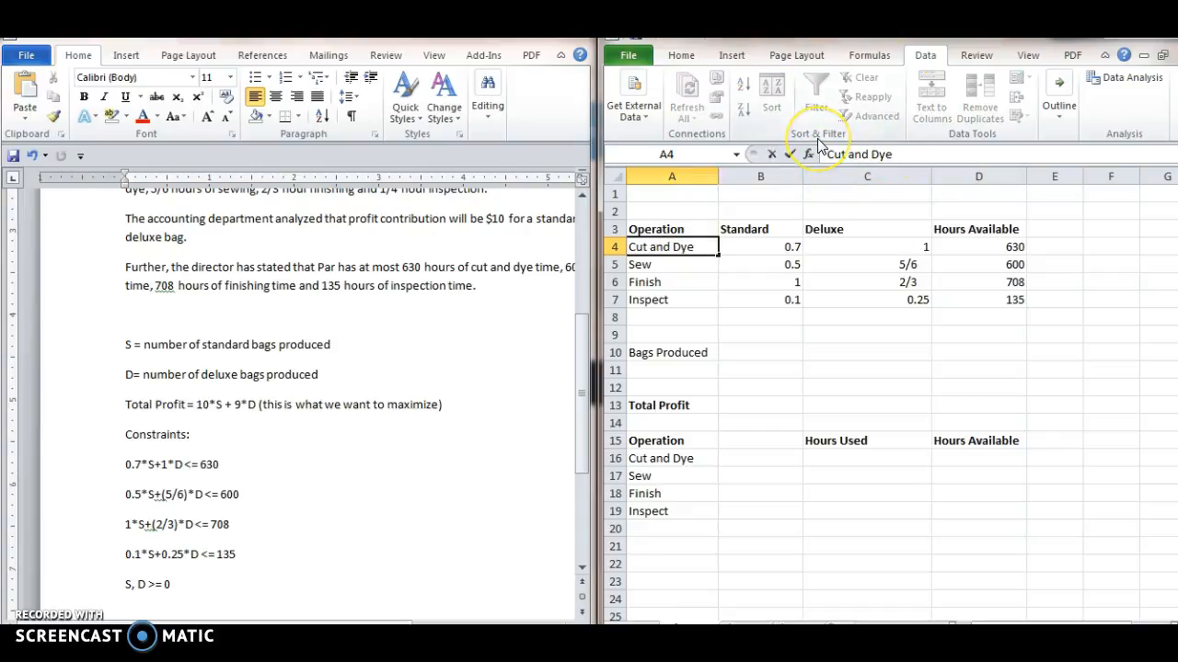
left_click(672, 264)
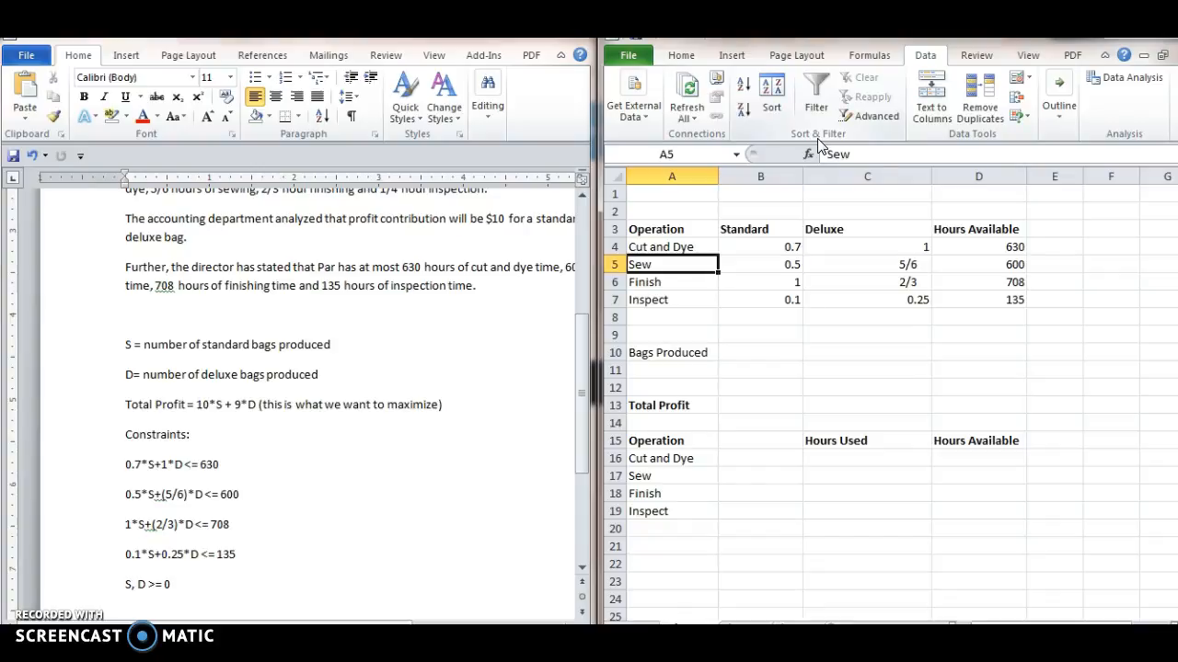
Select cells A10 and A13, ending on Total Profit cell B13
left_click(671, 353)
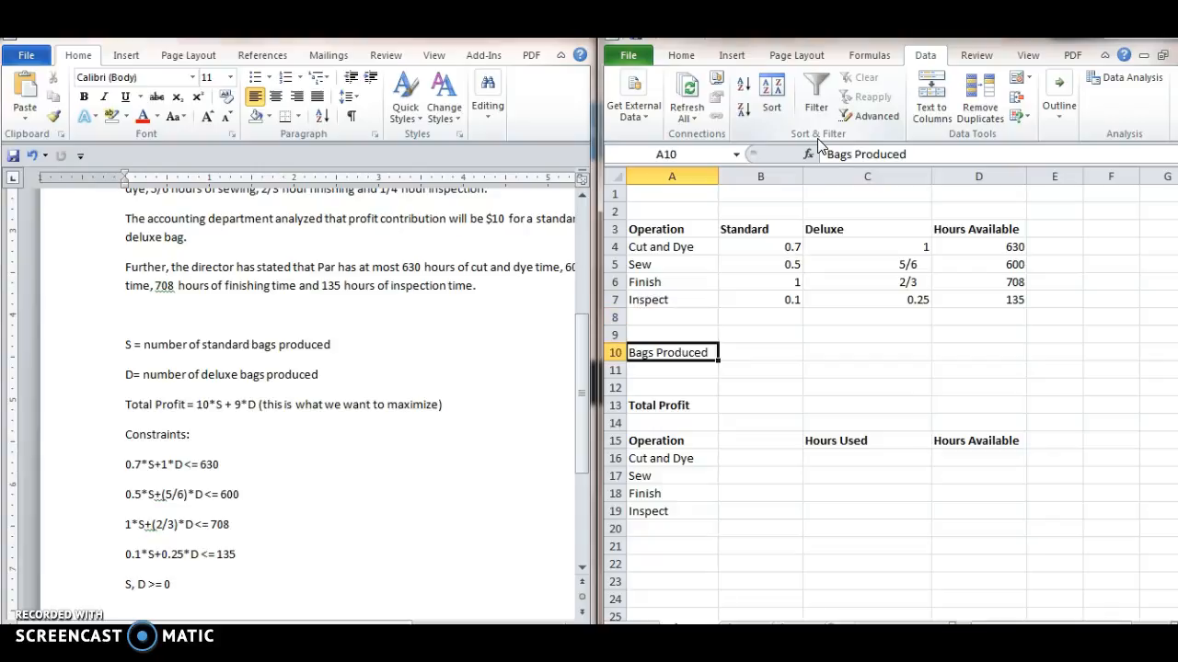
left_click(670, 405)
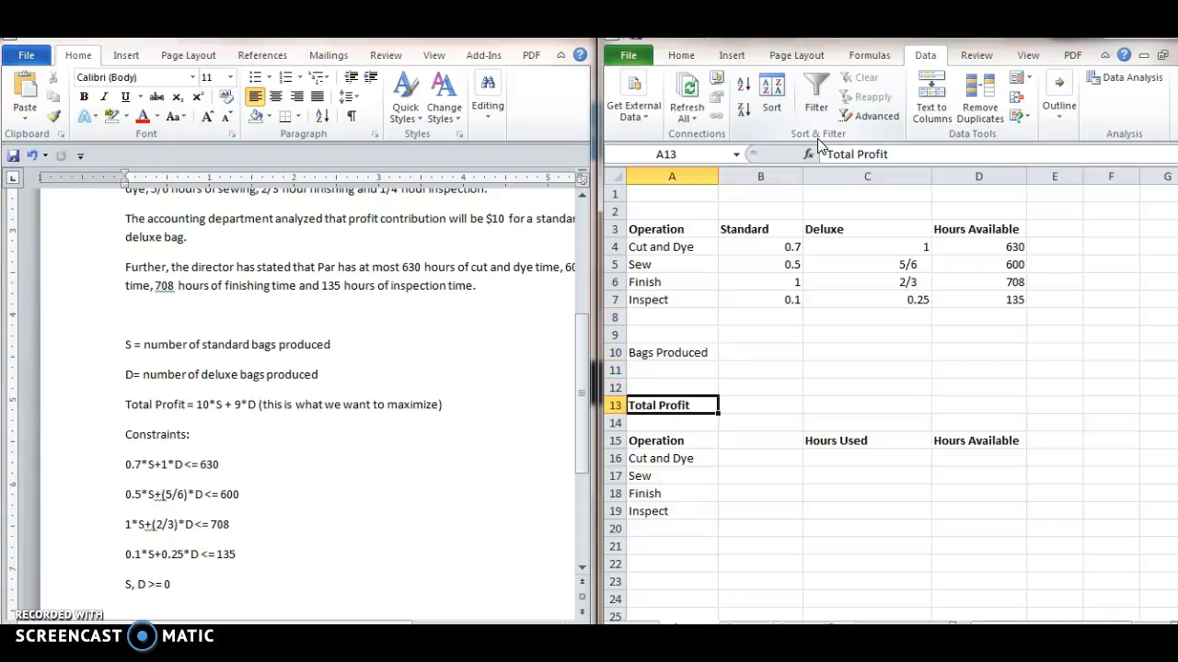
left_click(760, 405)
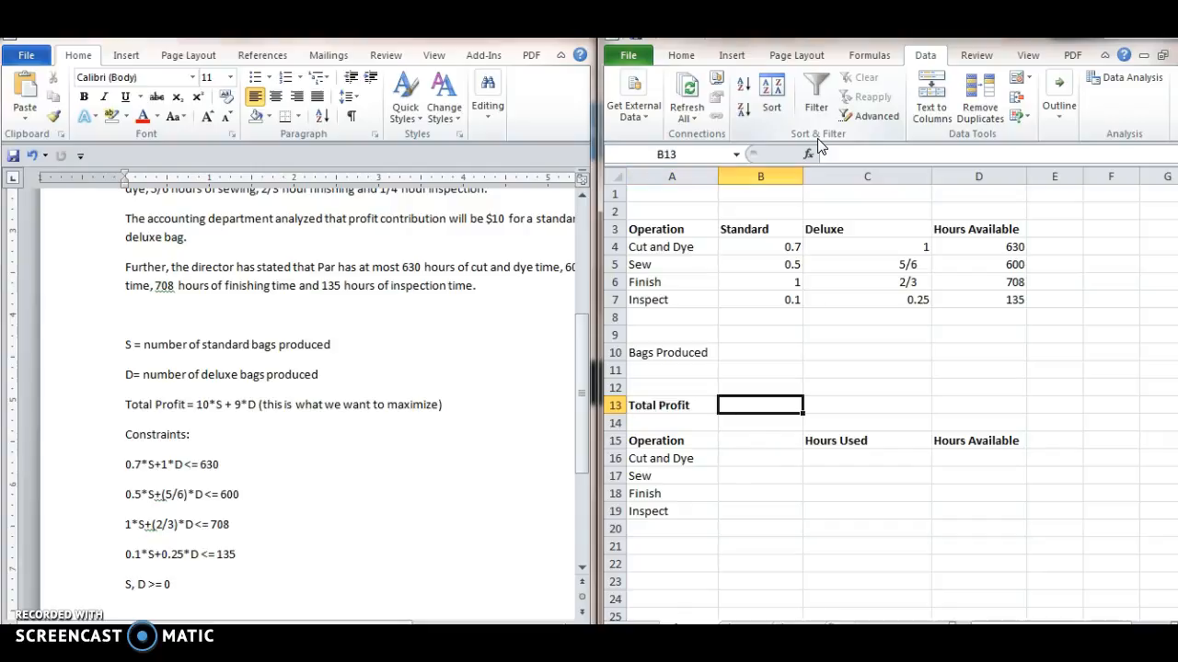
Enter =10*B10+9*C10 in B13 and put trial quantity 1 in B10
type("=")
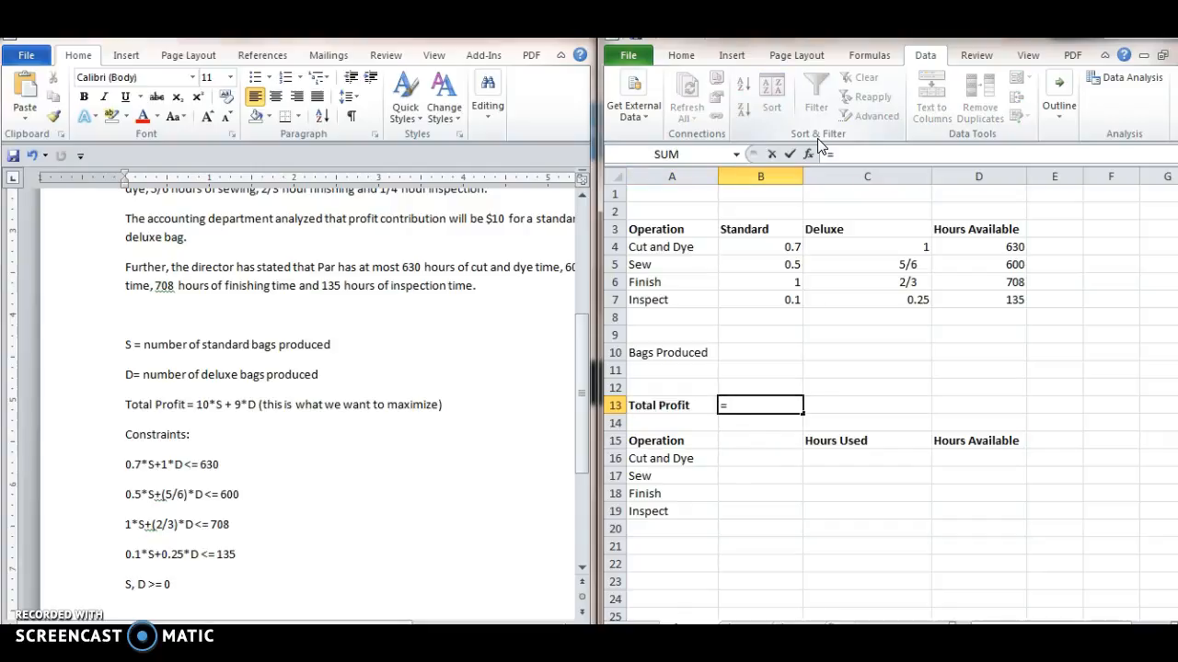
type("10")
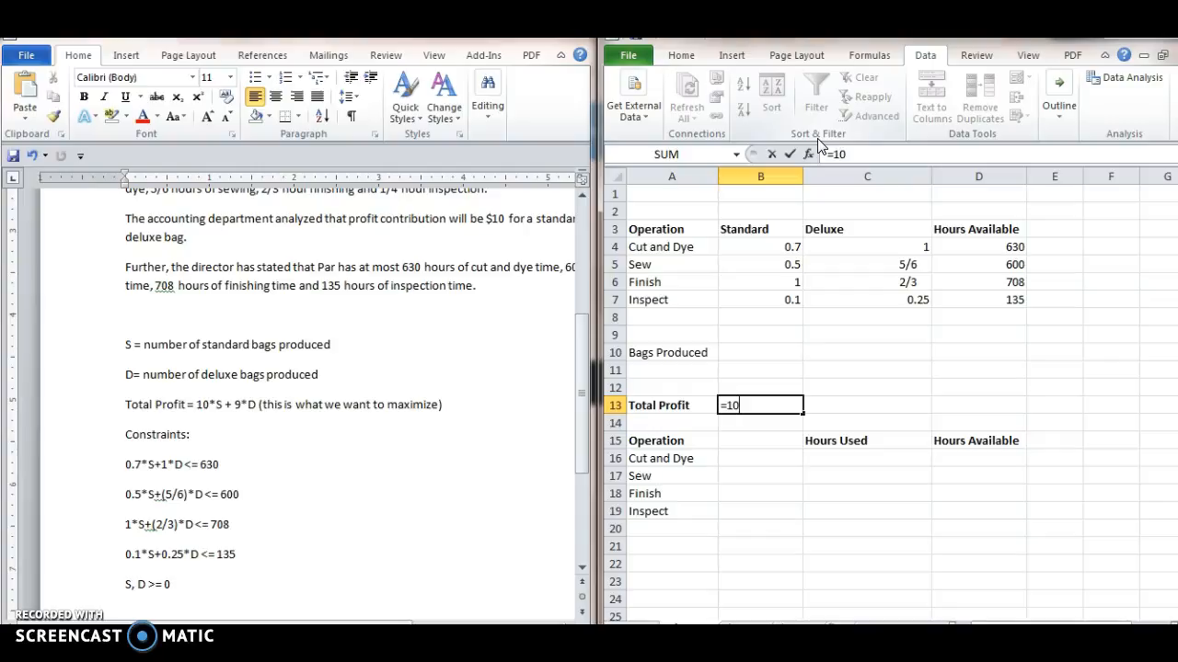
type("*")
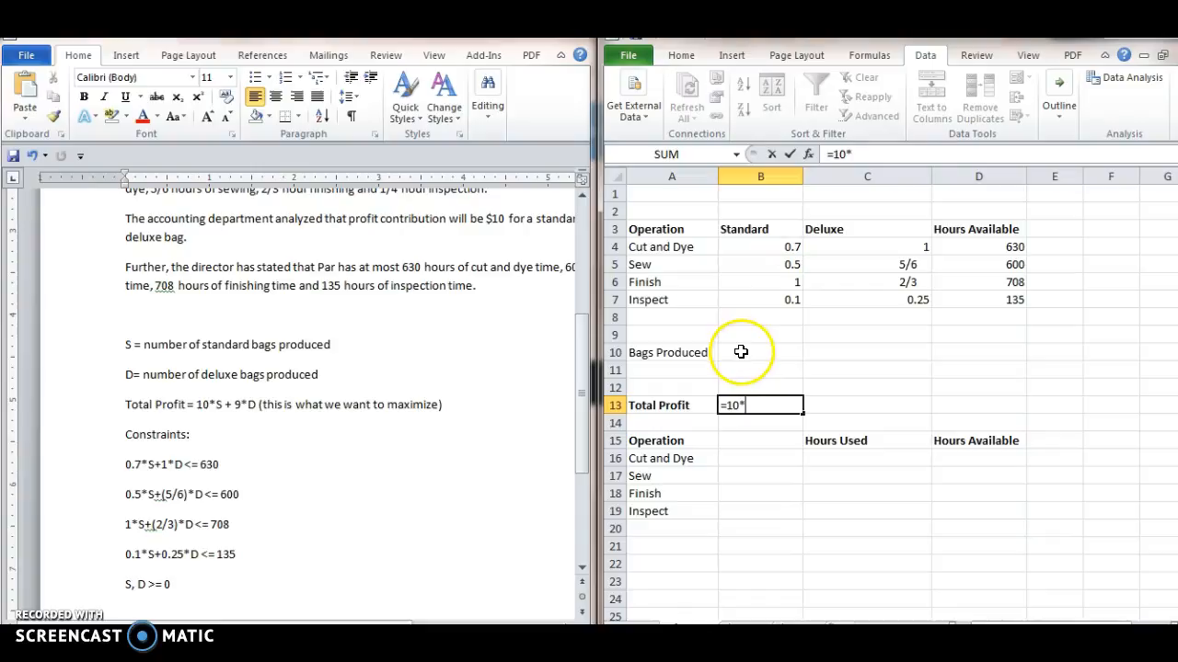
left_click(760, 352)
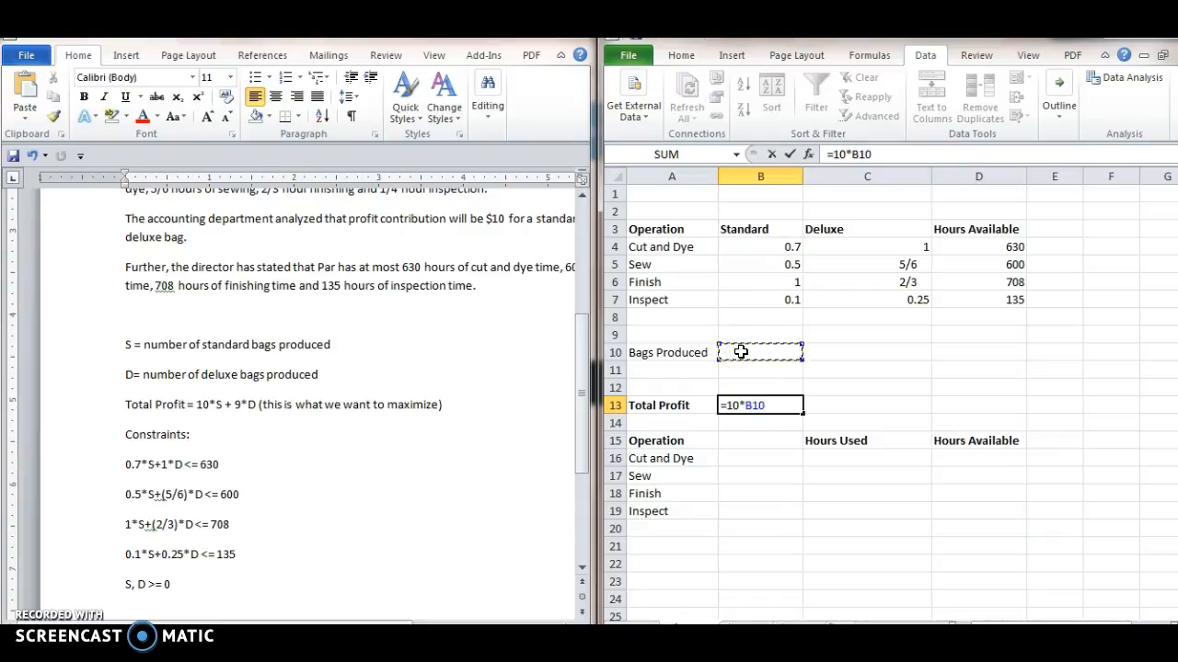
type("+")
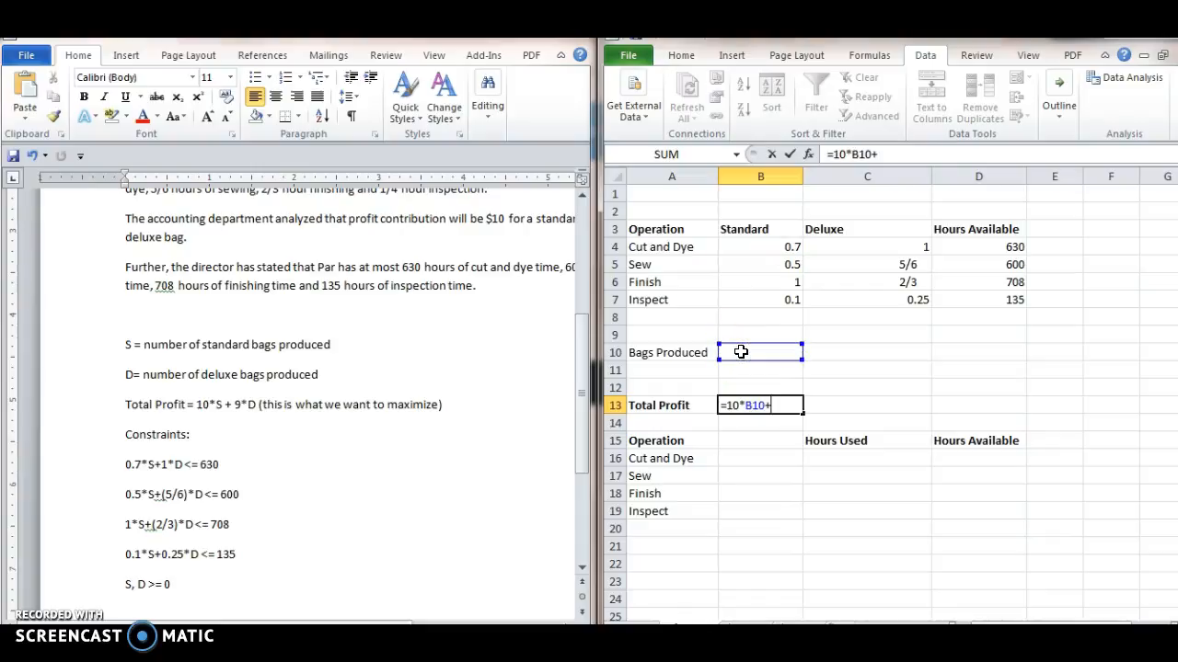
type("9*")
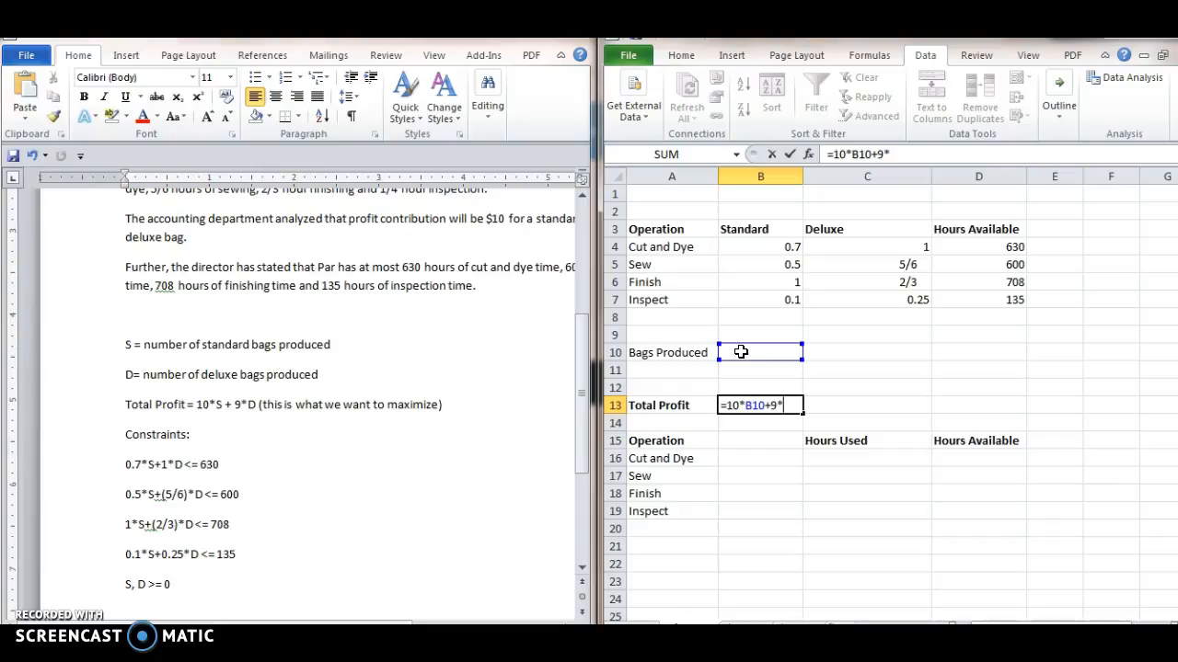
left_click(865, 352)
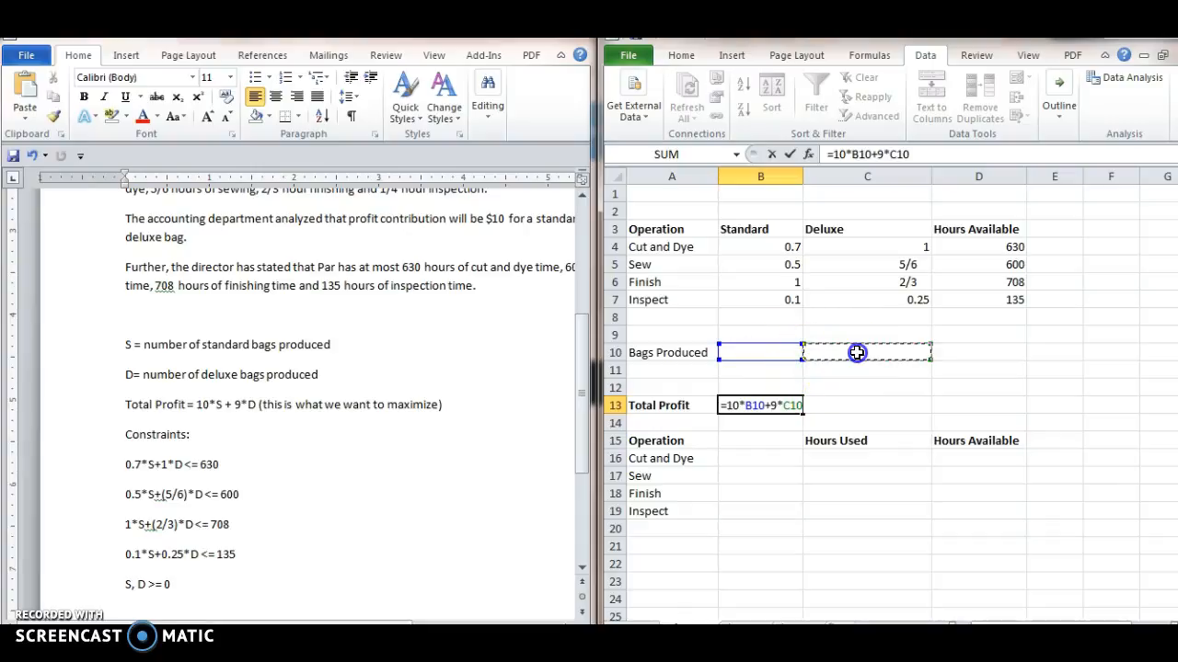
key("enter")
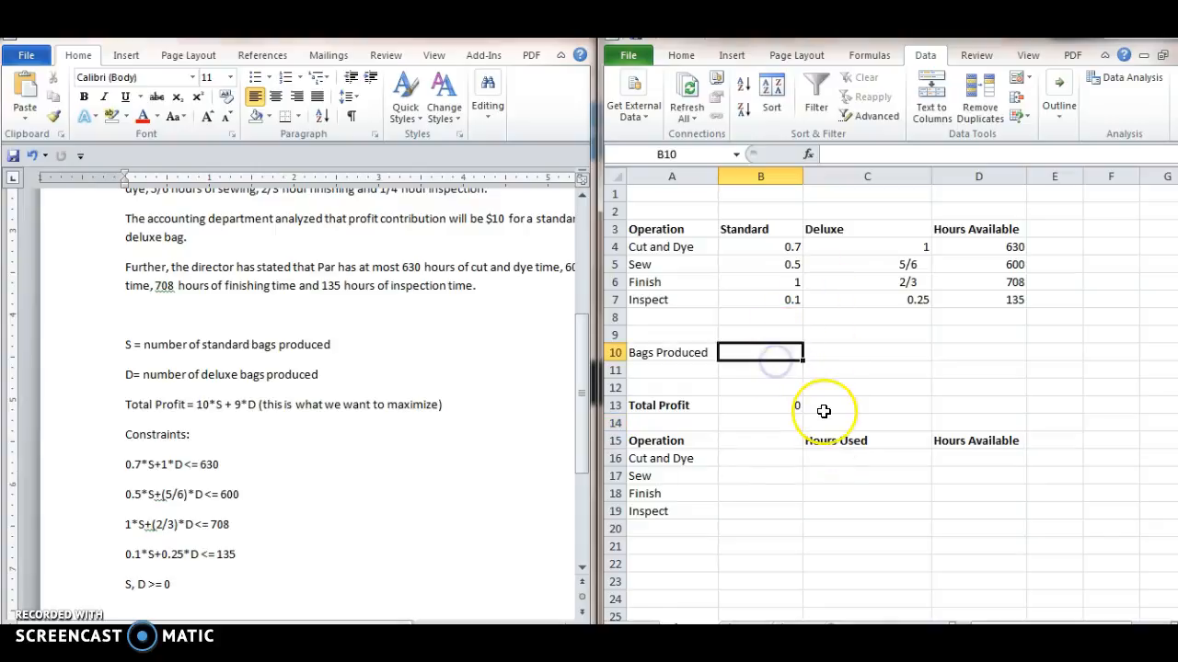
type("1")
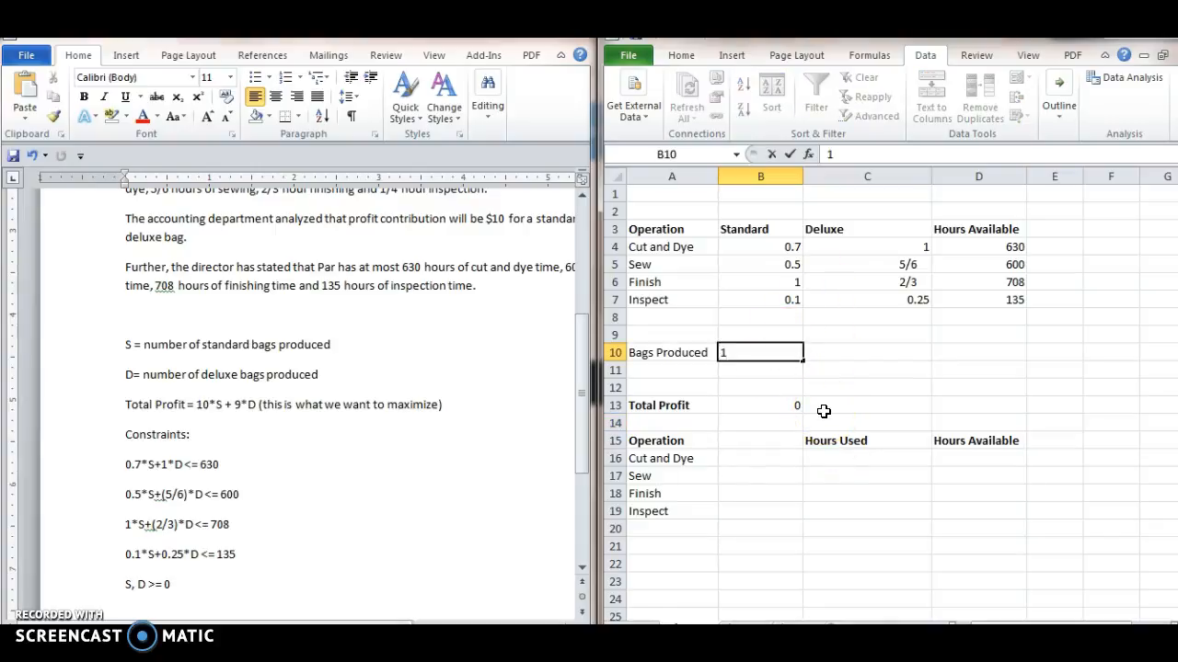
type("1")
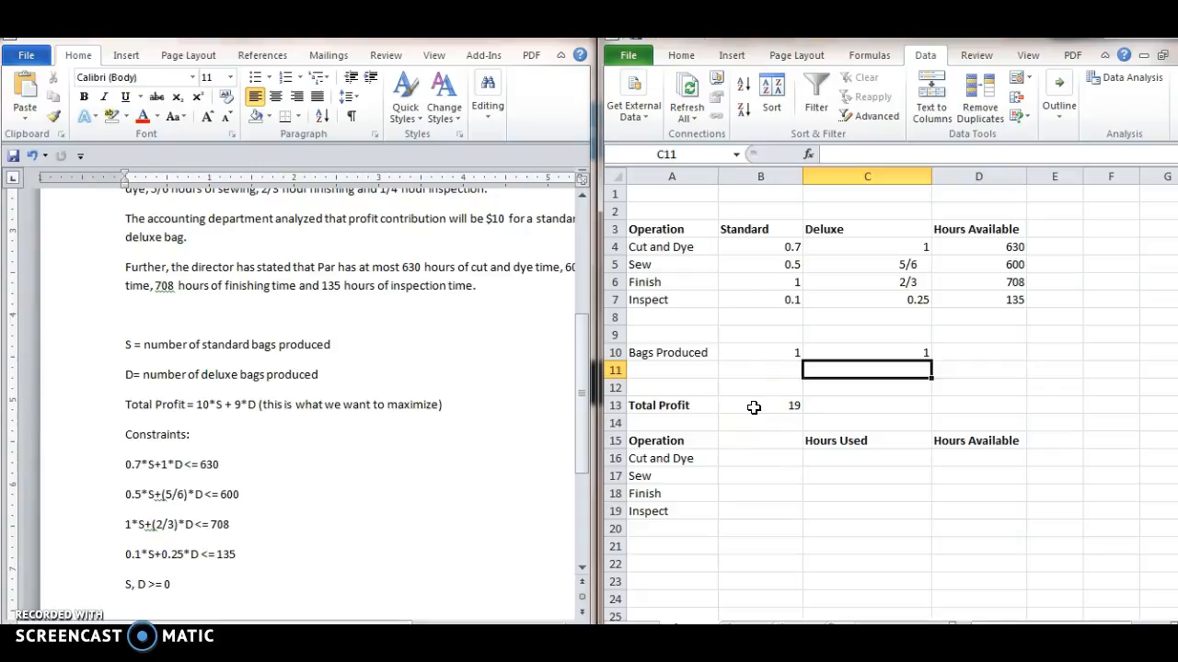
mouse_move(780, 237)
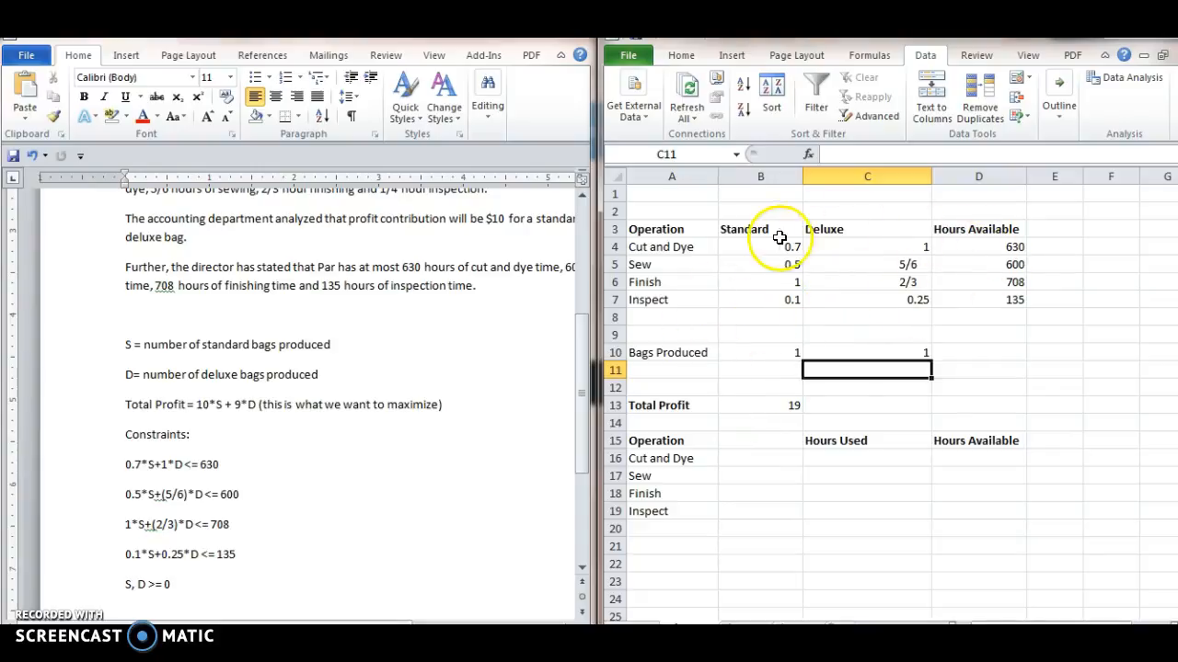
mouse_move(796, 278)
type("135")
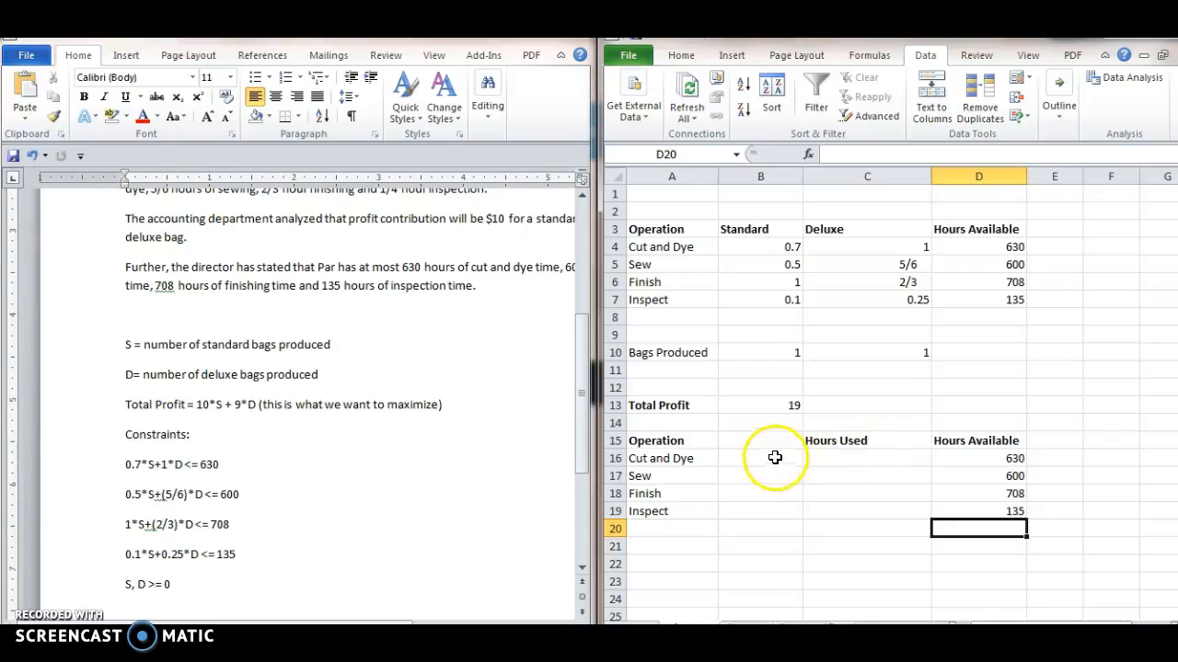
Select the Cut and Dye Hours Used cell in the lower table
left_click(867, 458)
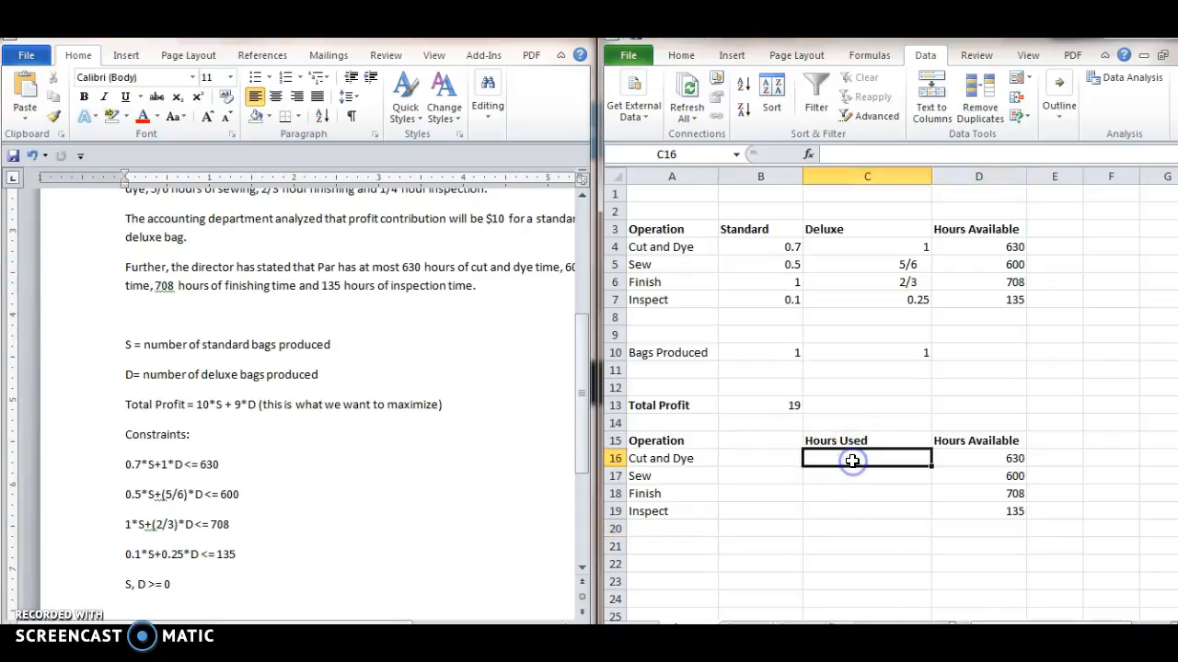
mouse_move(760, 261)
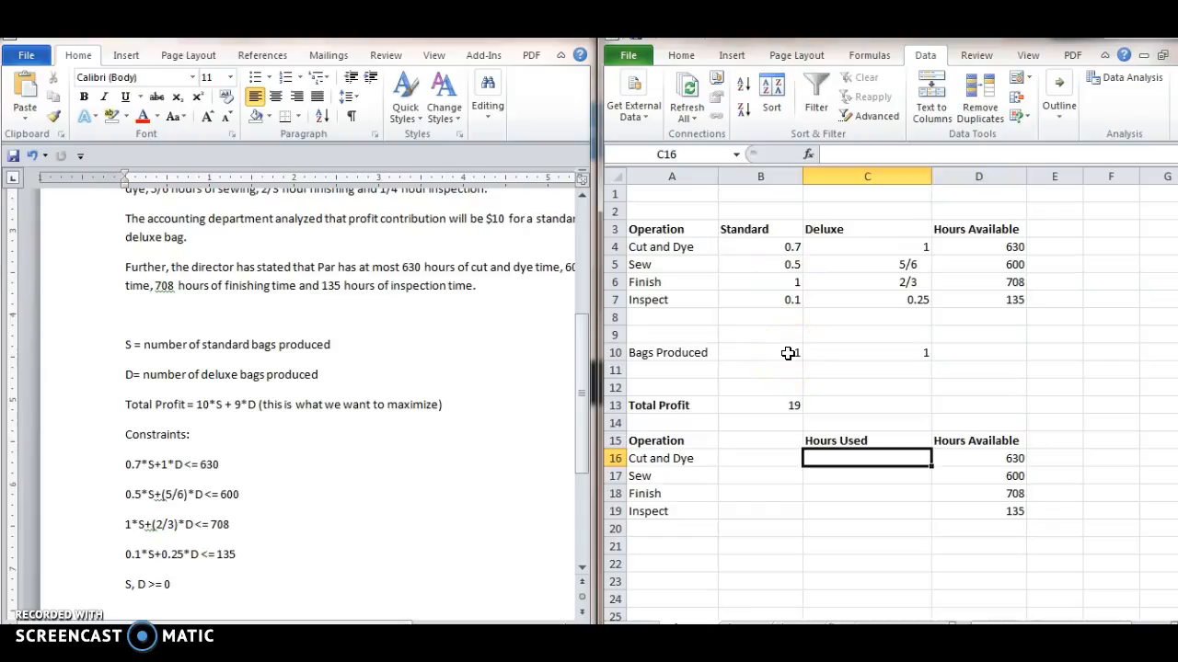
mouse_move(890, 247)
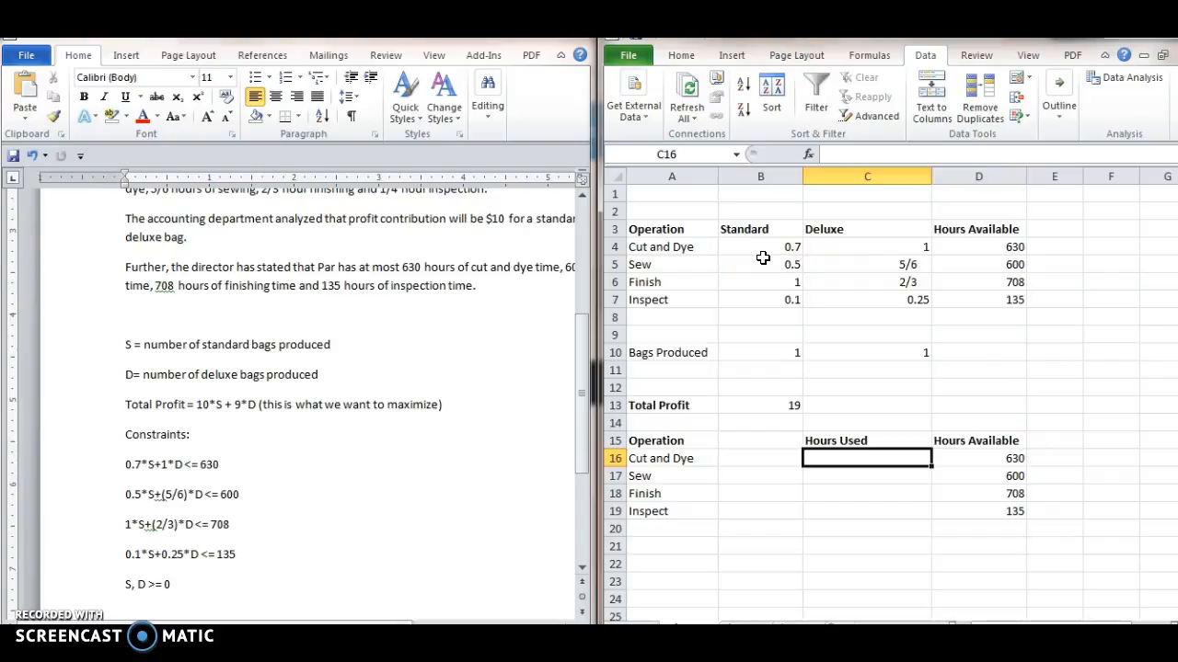
mouse_move(814, 427)
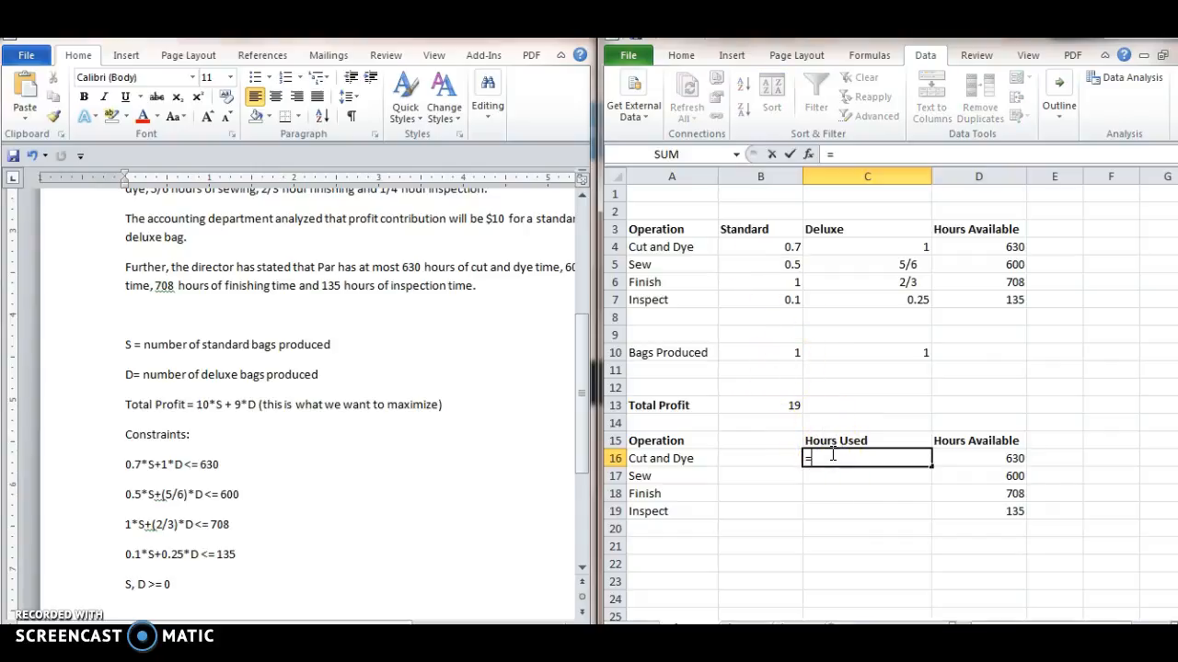
Enter =SUMPRODUCT(B4:C4,$B$10:$C$10) in C16 for Cut and Dye hours used (1.7)
type("=sumprodu")
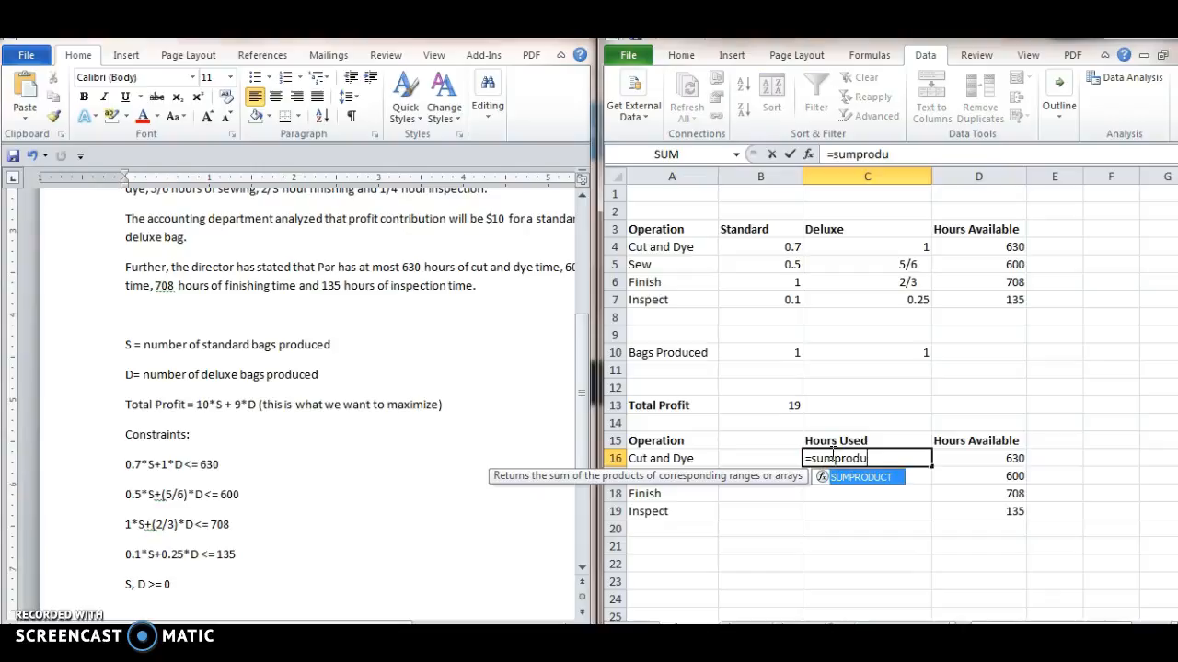
type("ct(B4:C4")
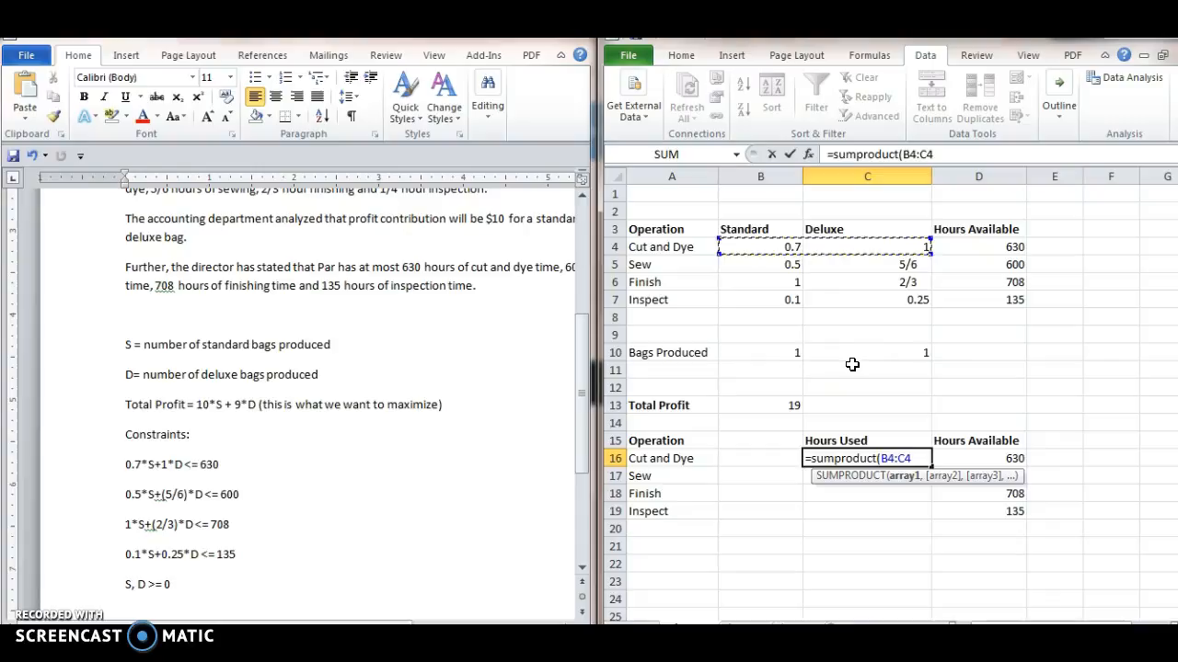
left_click(760, 352)
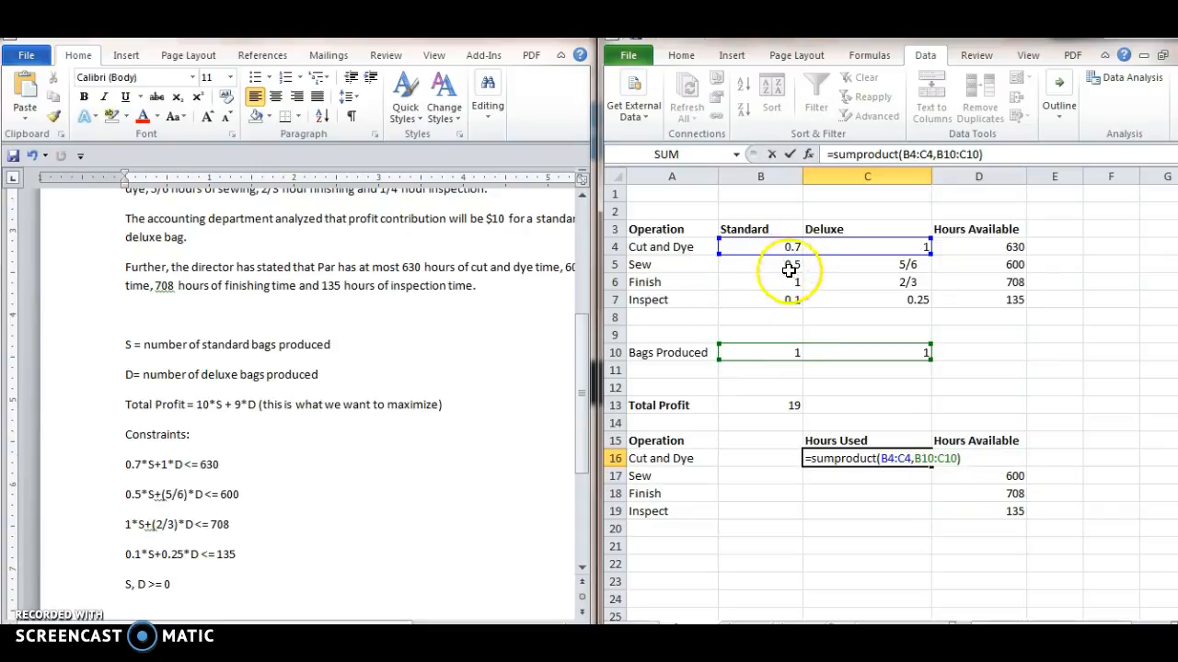
mouse_move(831, 346)
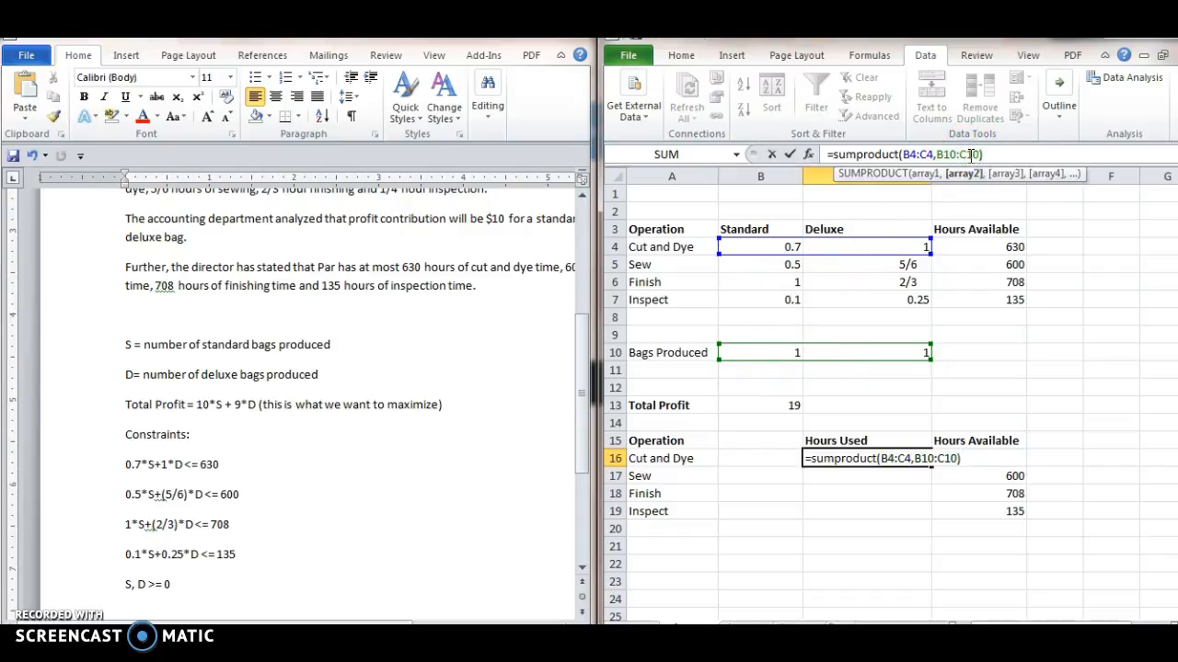
key("f4")
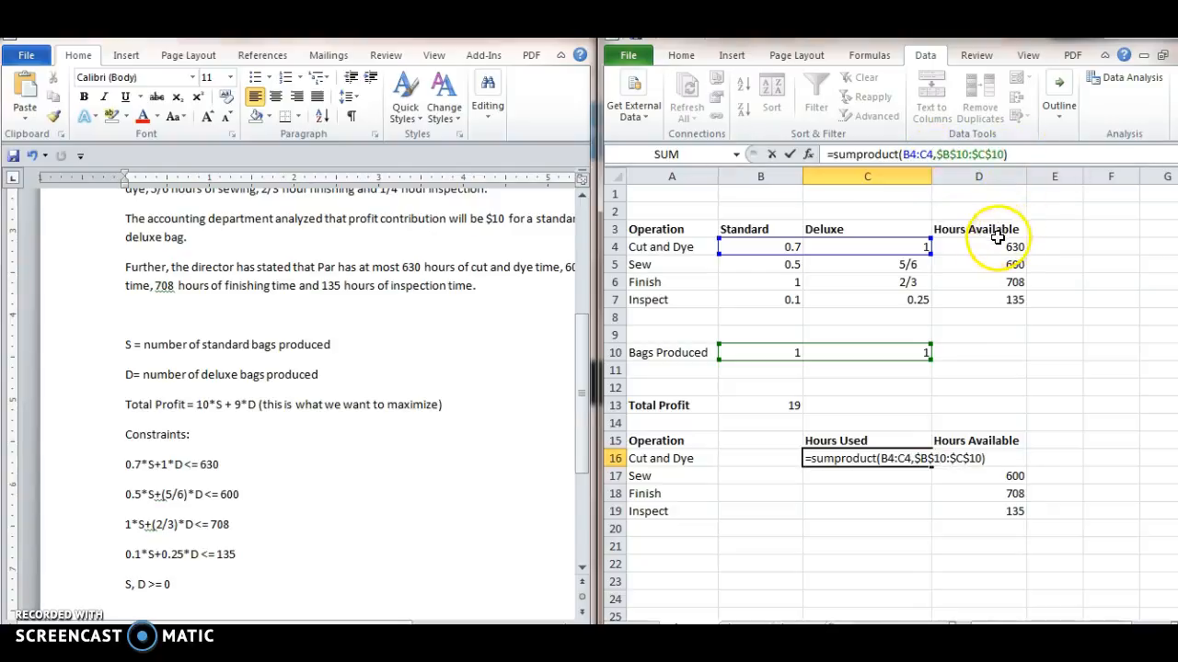
mouse_move(807, 363)
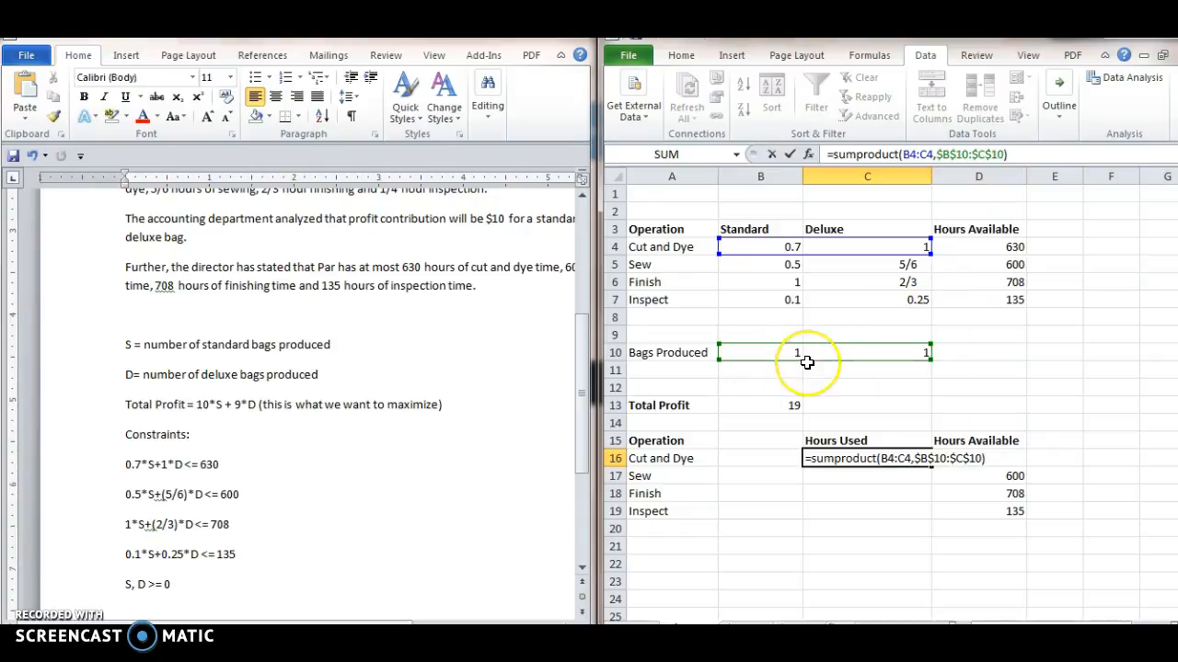
key("enter")
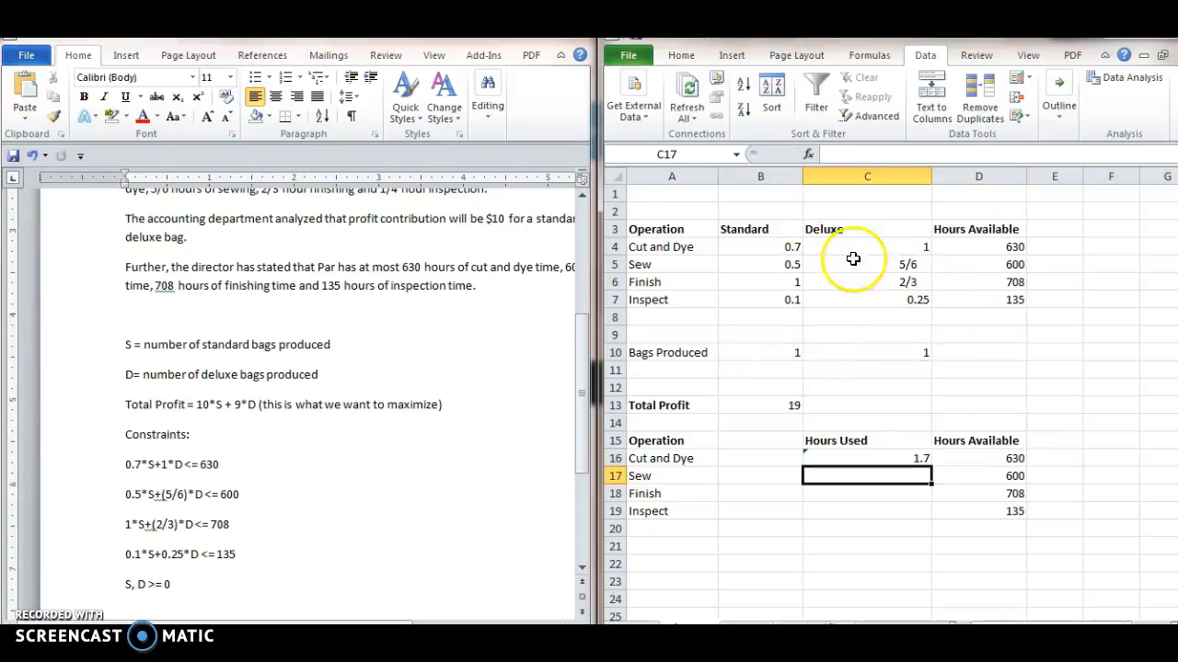
Fill the C16 hours-used formula down to C19 for Sew, Finish and Inspect
left_click(866, 458)
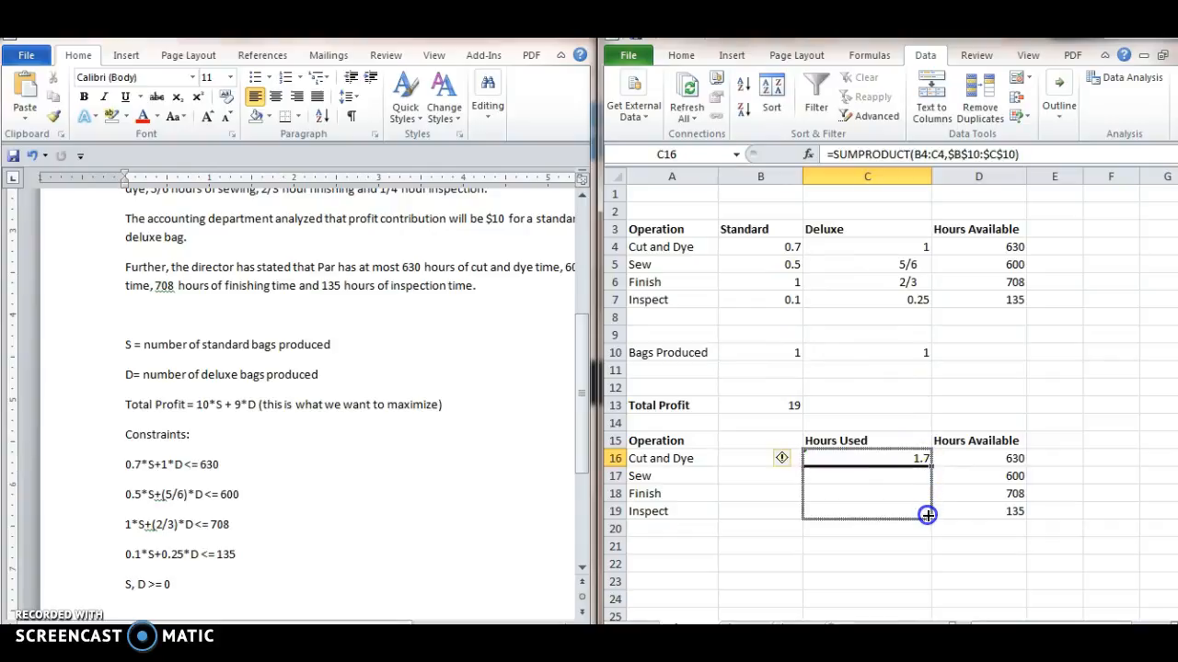
left_click_drag(927, 458, 927, 514)
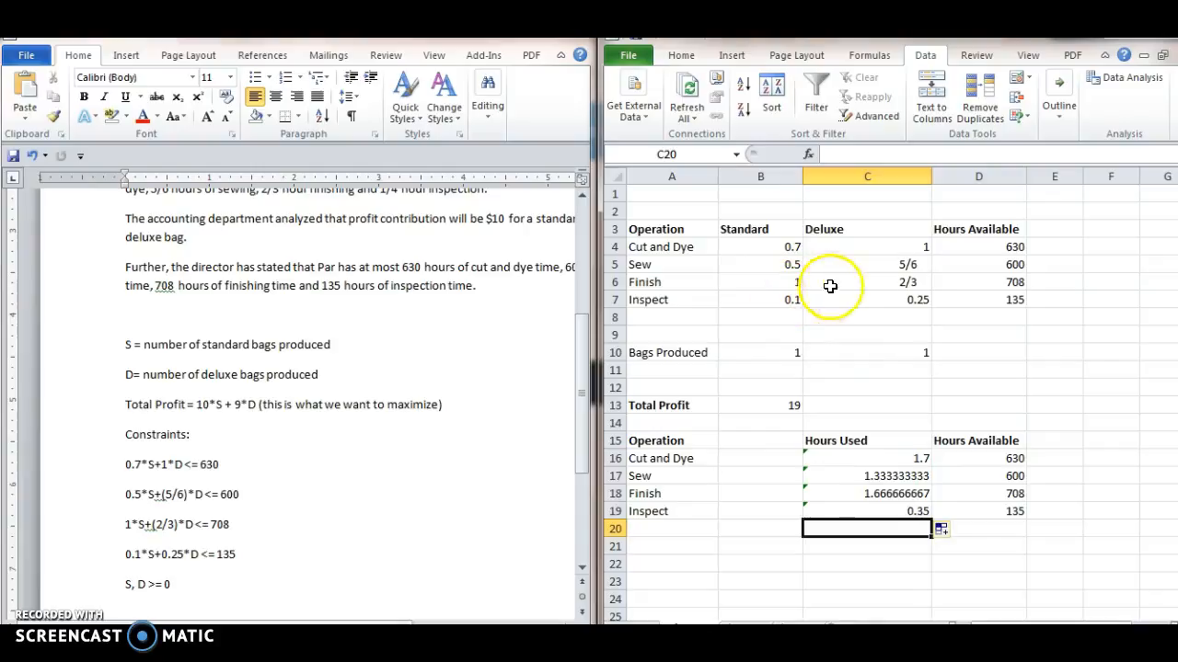
mouse_move(861, 388)
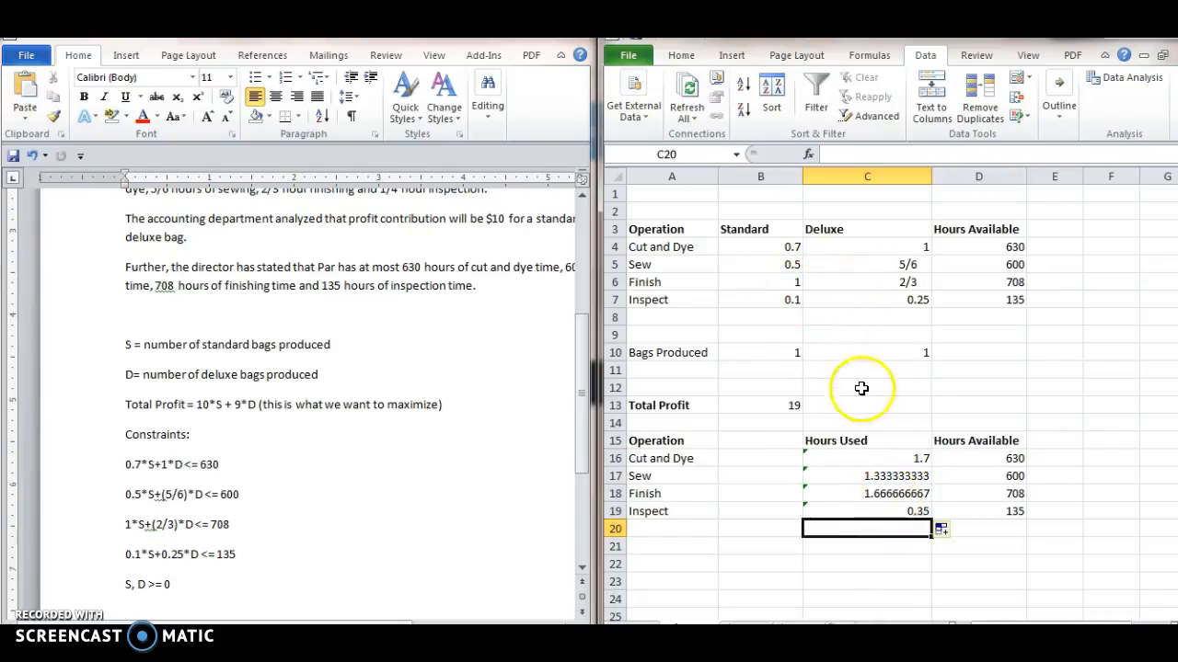
mouse_move(911, 562)
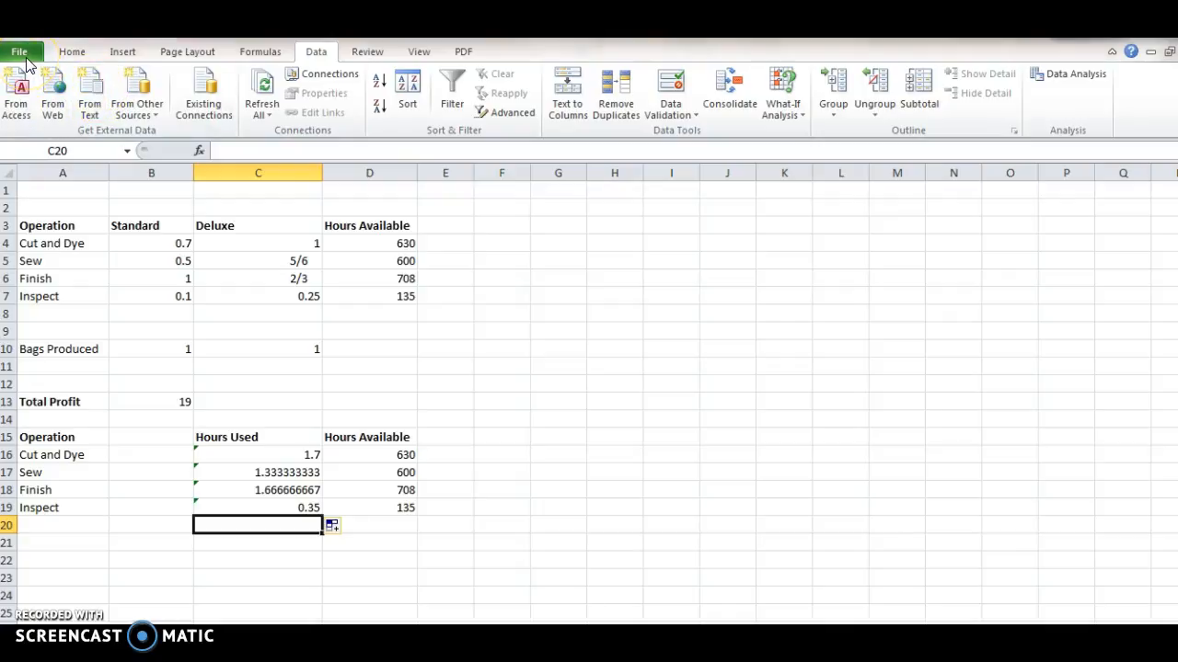
Turn on the Solver Add-in through Excel Options > Add-Ins
left_click(20, 50)
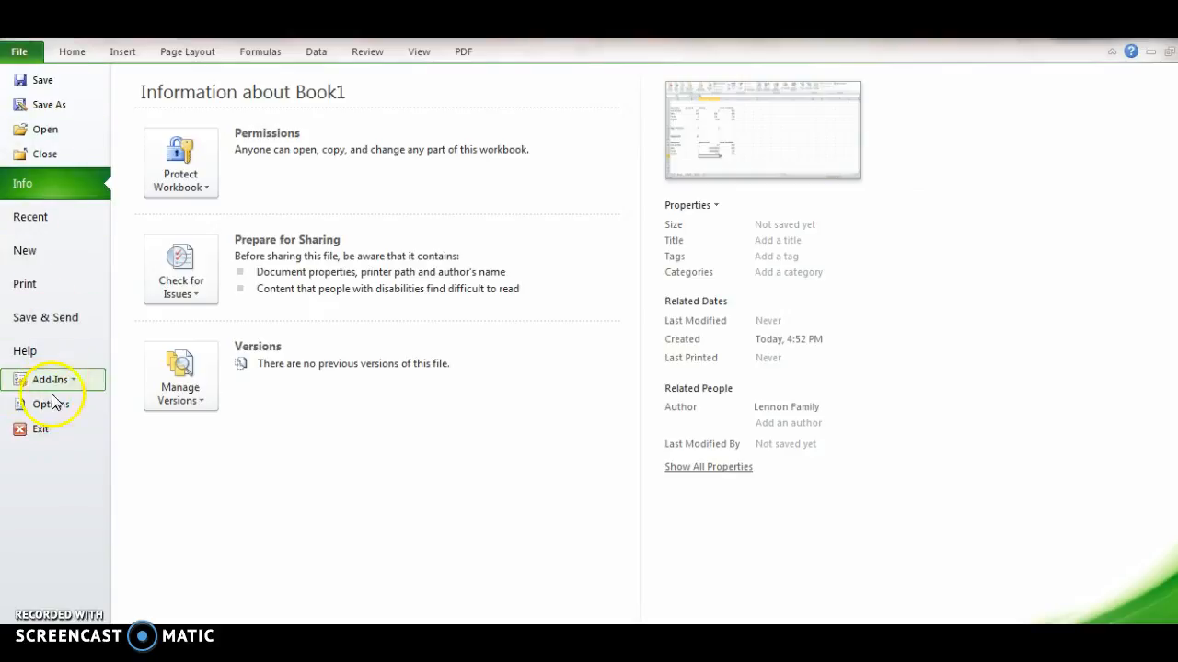
left_click(46, 404)
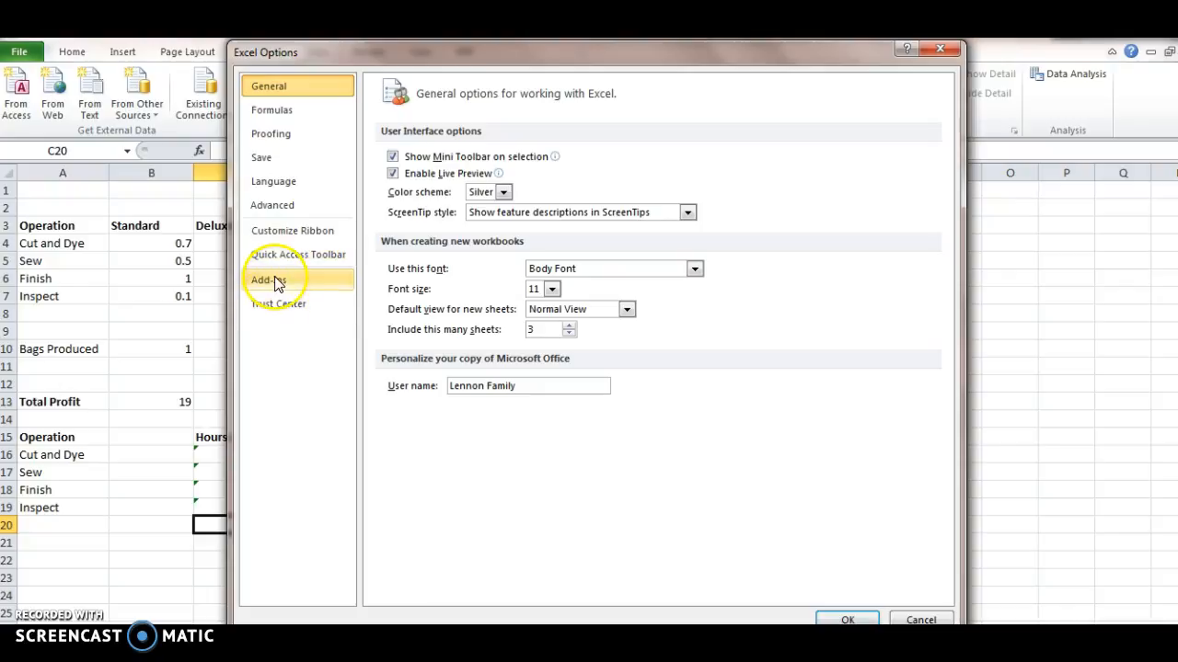
left_click(268, 280)
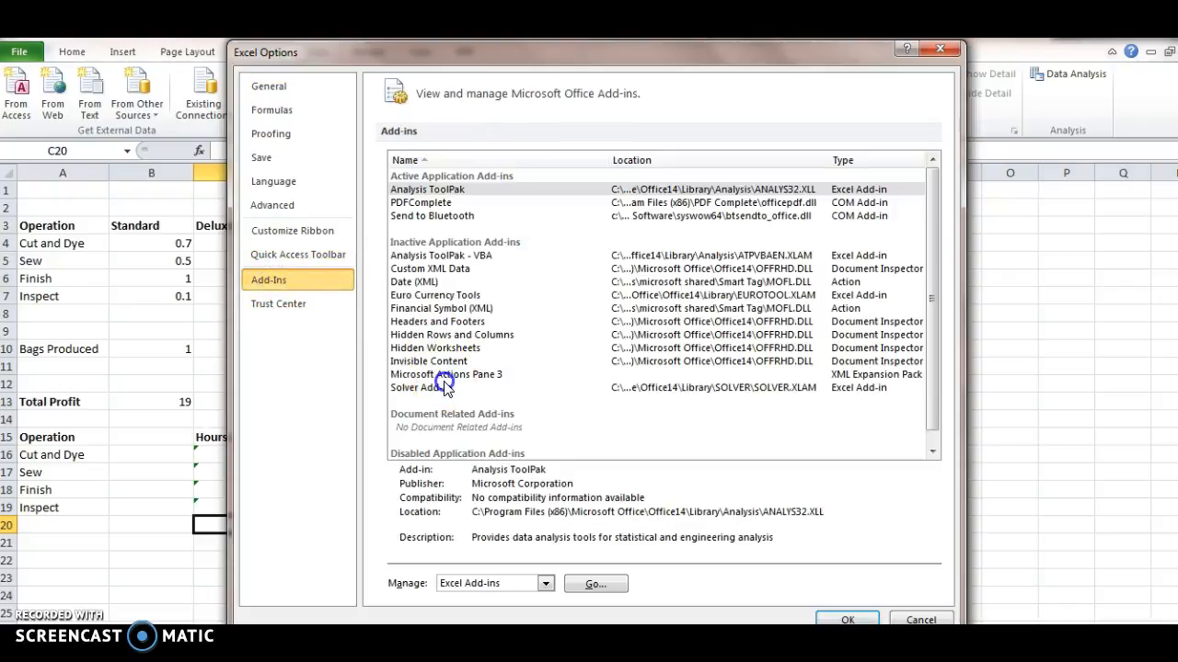
left_click(420, 386)
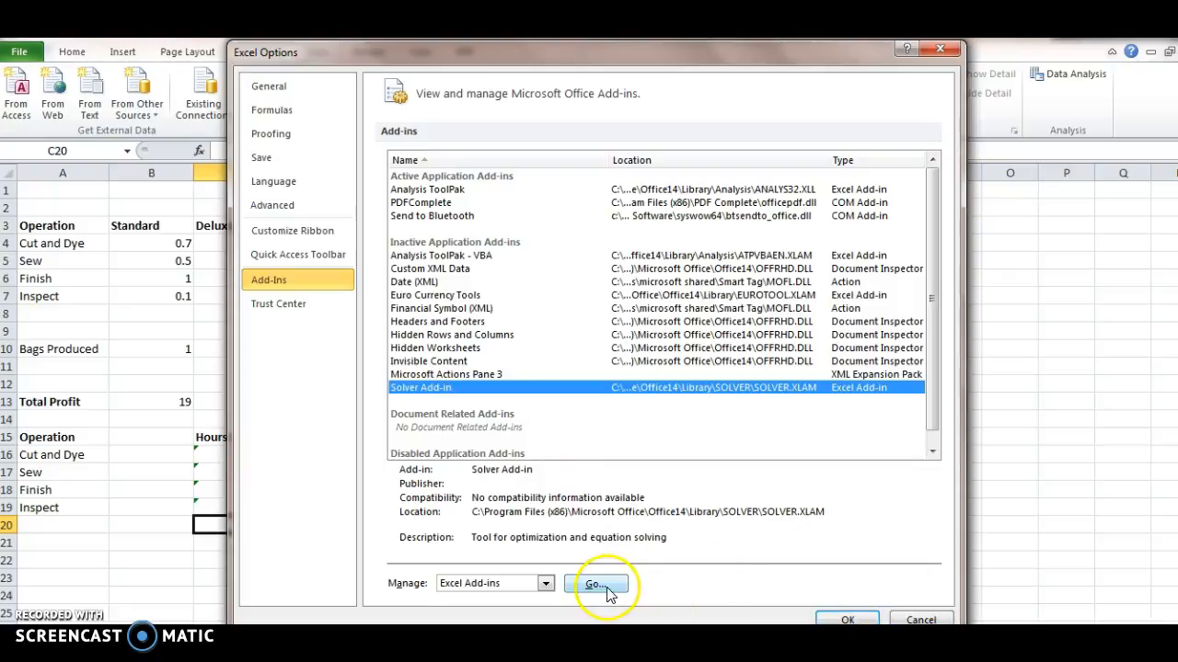
left_click(596, 584)
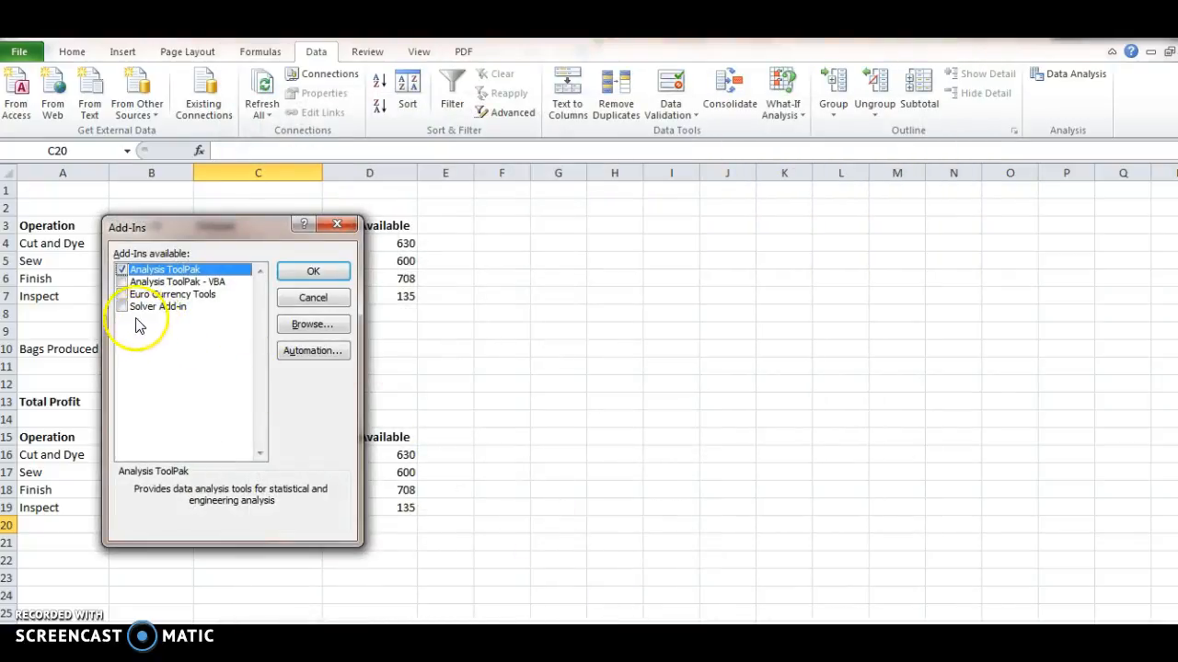
left_click(122, 307)
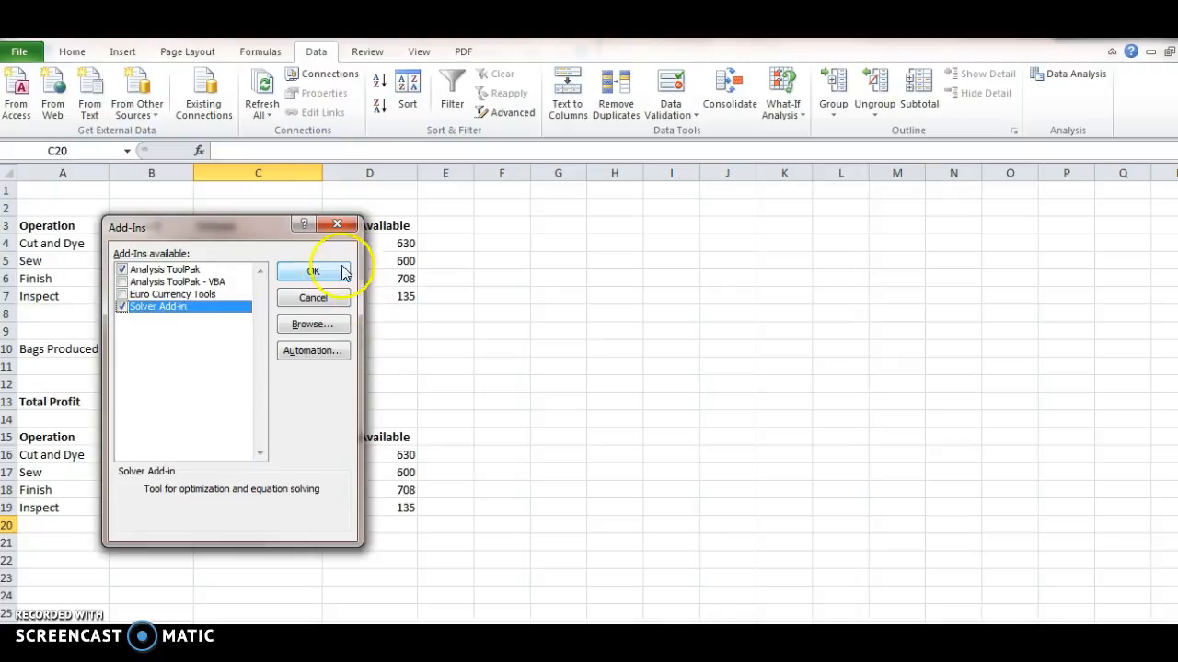
left_click(313, 271)
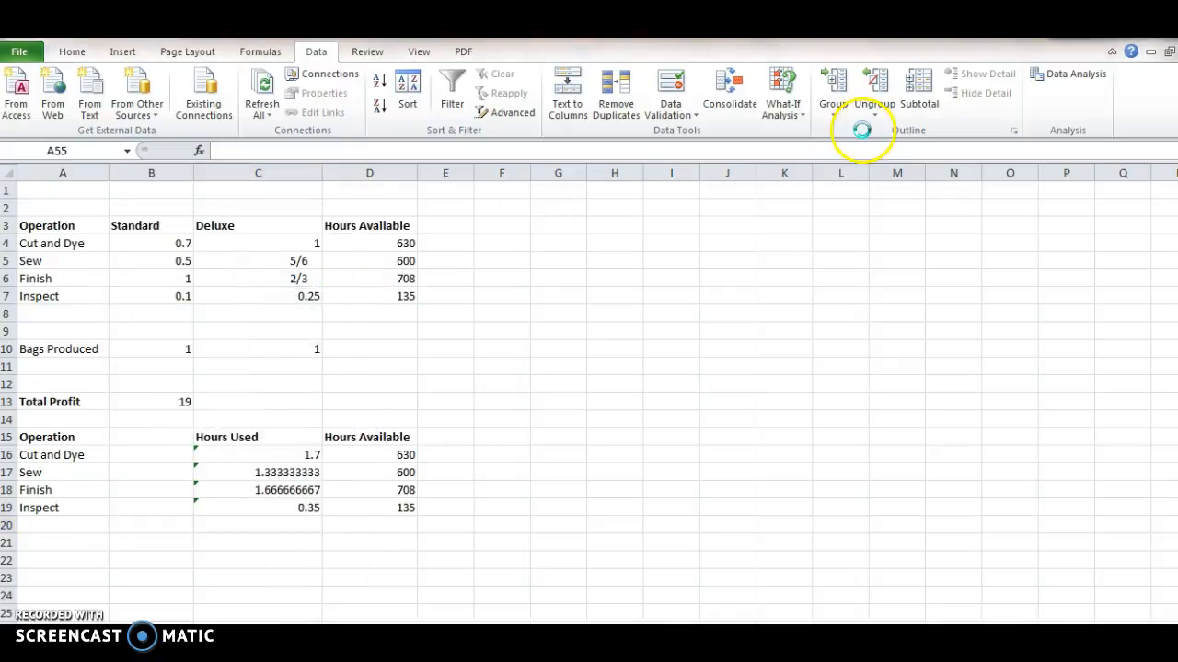
mouse_move(1056, 93)
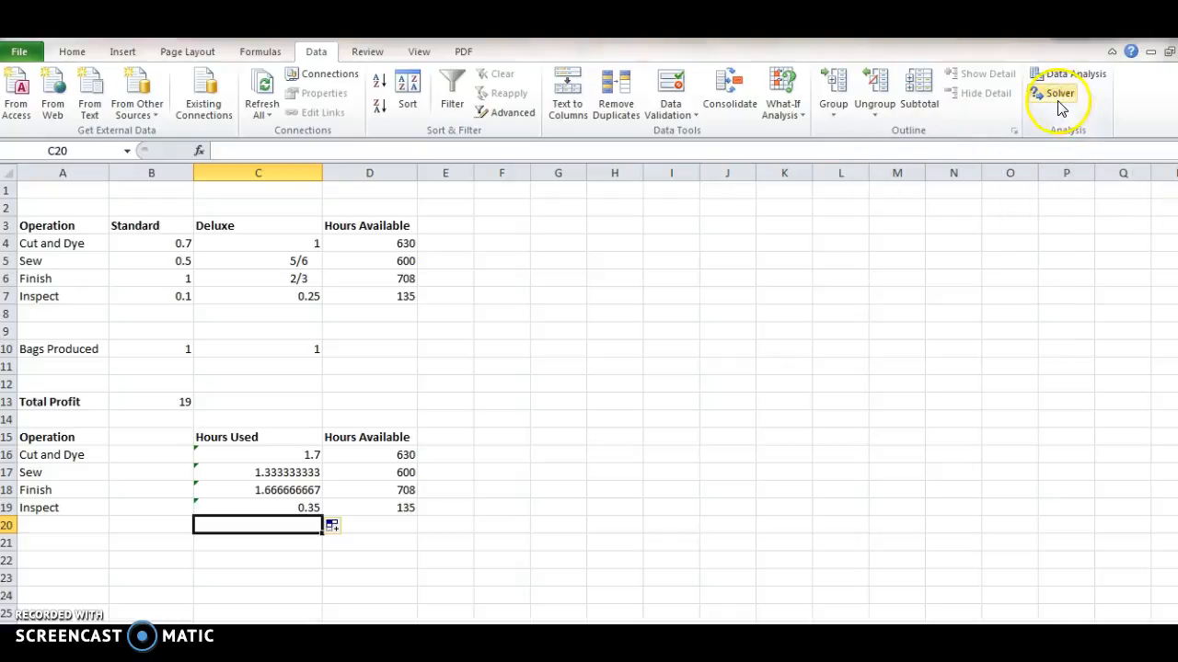
Open Solver and add the constraint $C$16:$C$19 <= $D$16:$D$19
left_click(1060, 93)
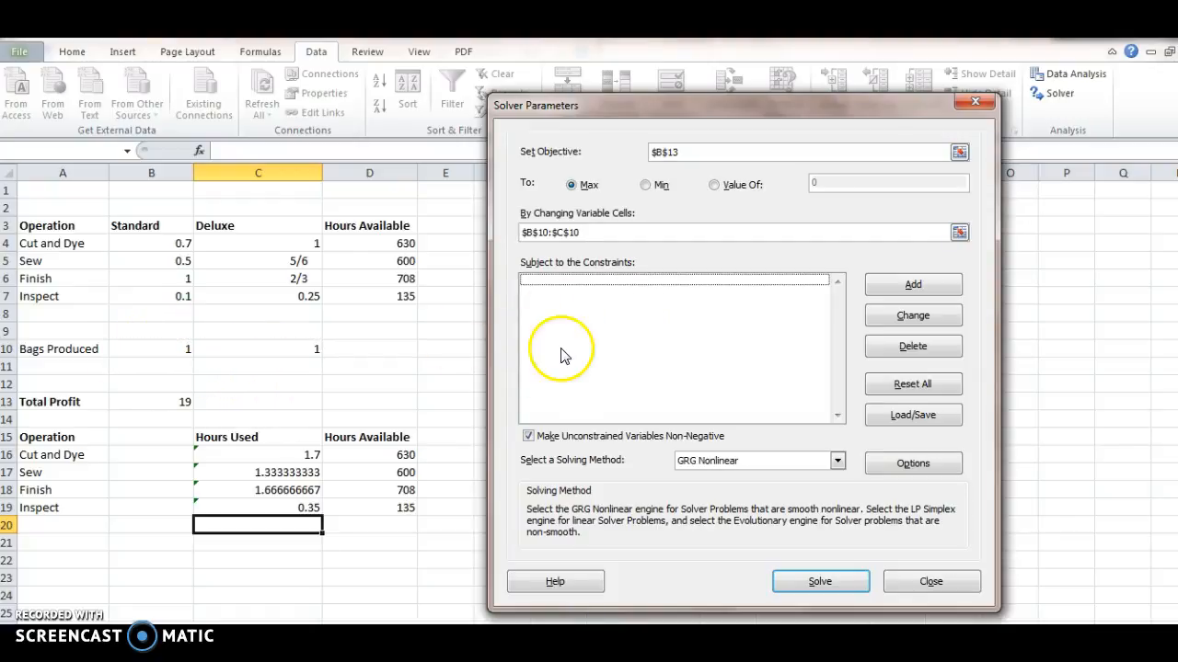
left_click(912, 284)
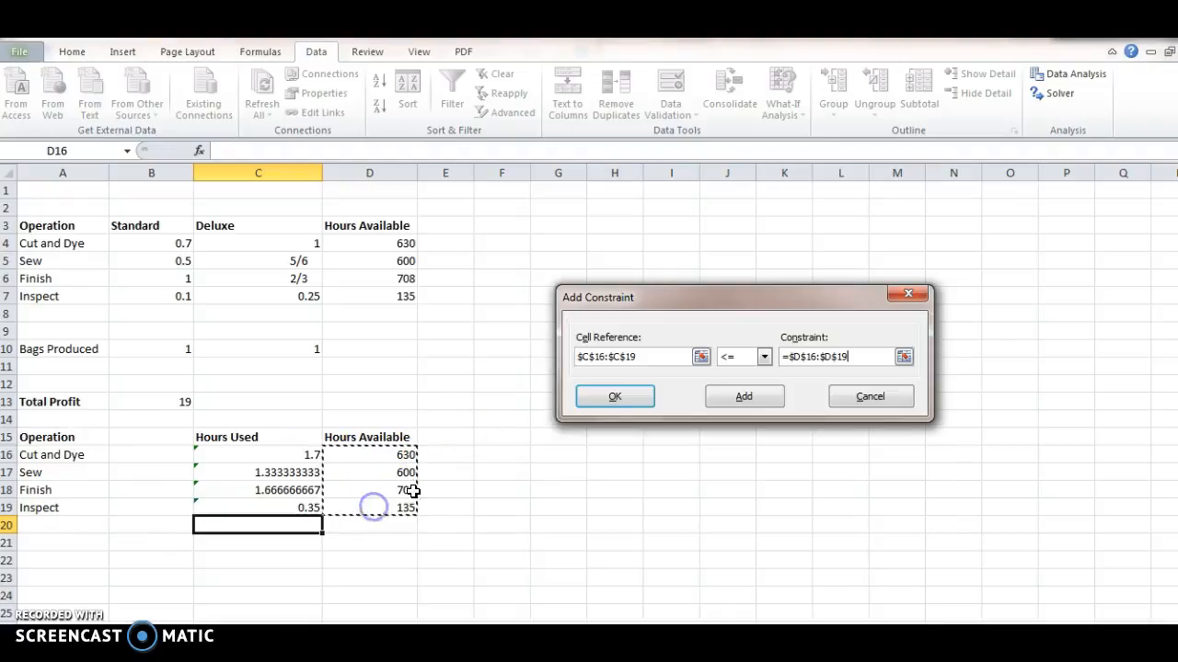
left_click(614, 395)
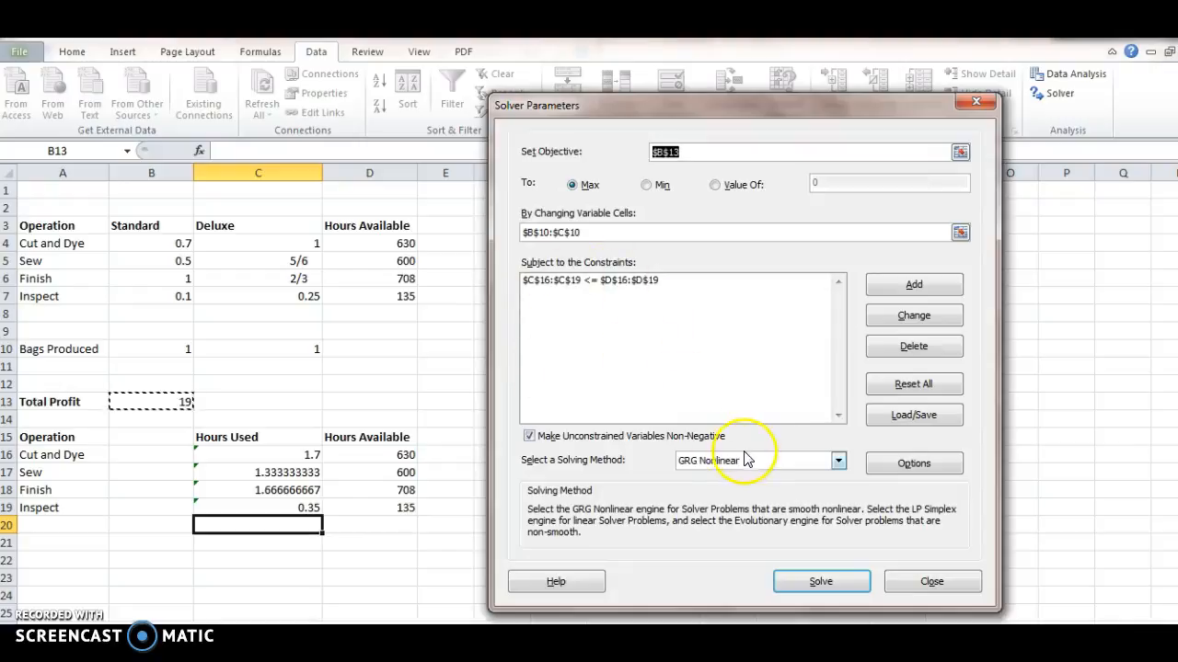
mouse_move(626, 471)
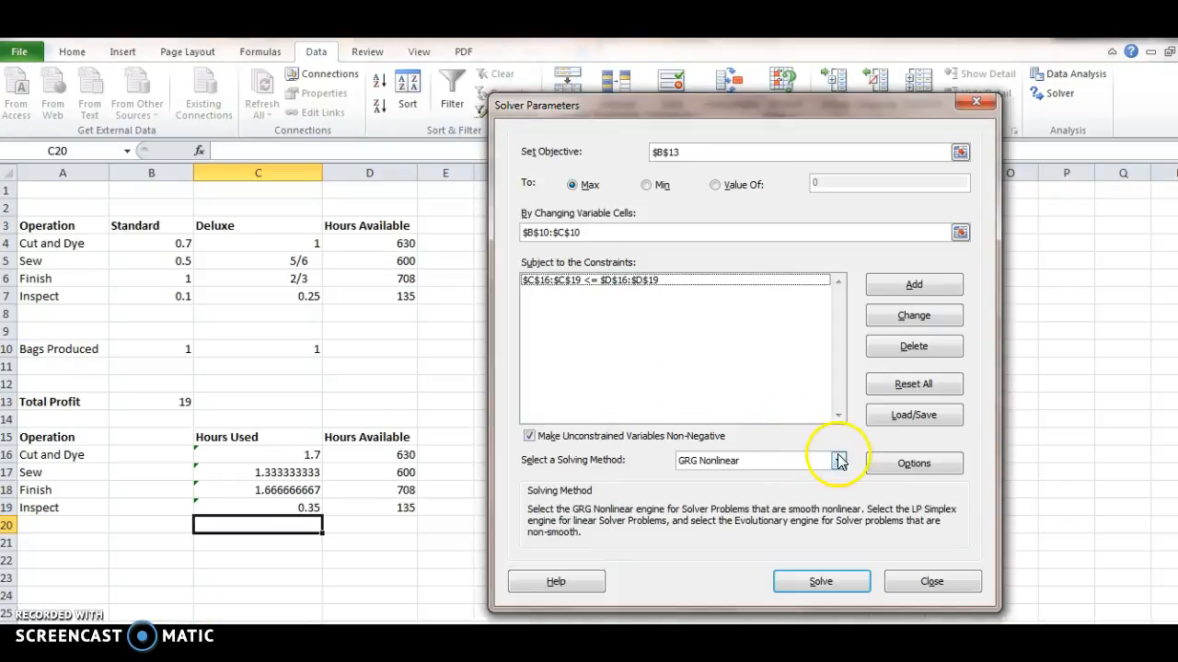
Choose the Simplex LP method and solve the model to maximize profit
left_click(837, 461)
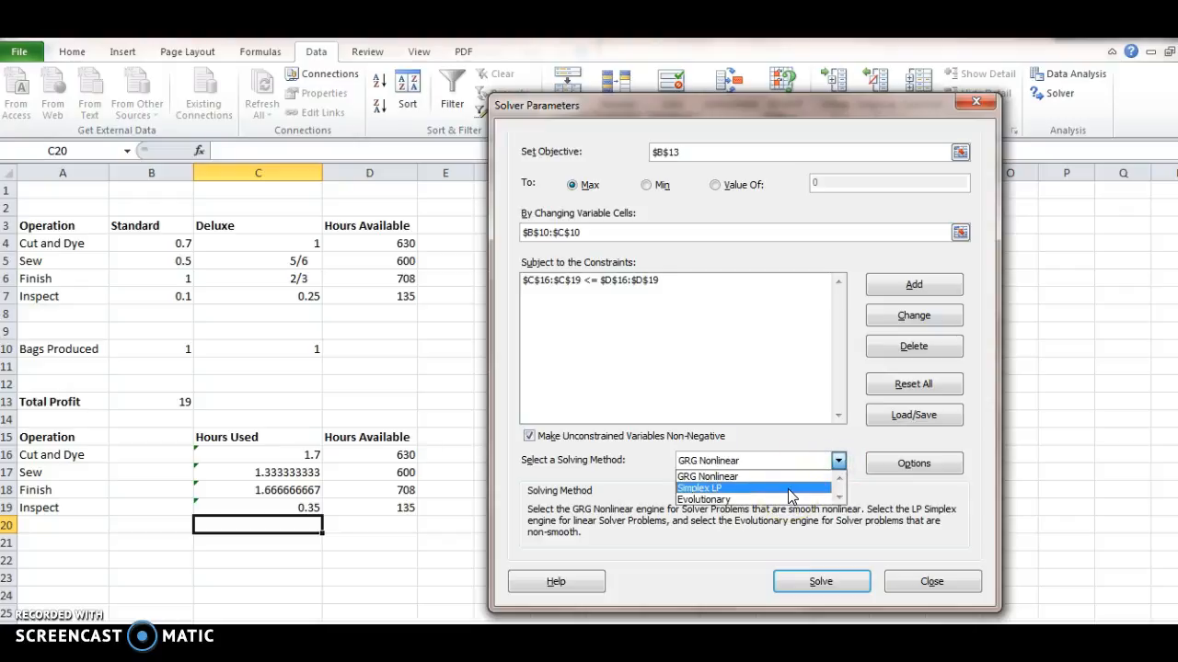
left_click(699, 487)
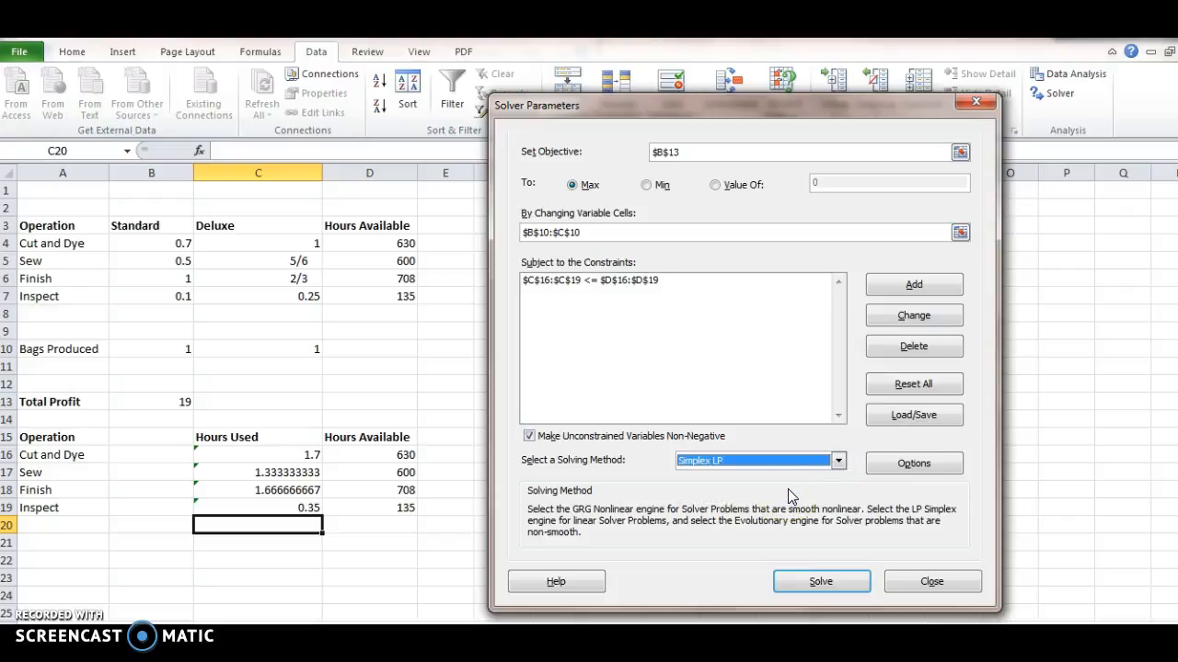
left_click(819, 580)
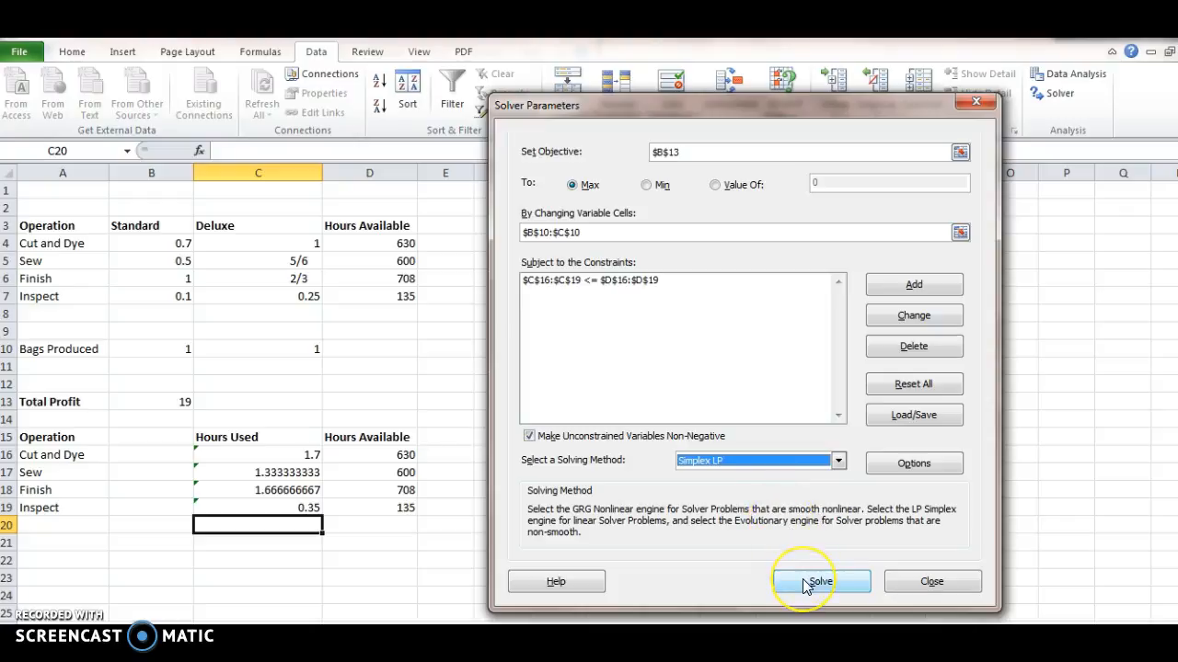
left_click(818, 582)
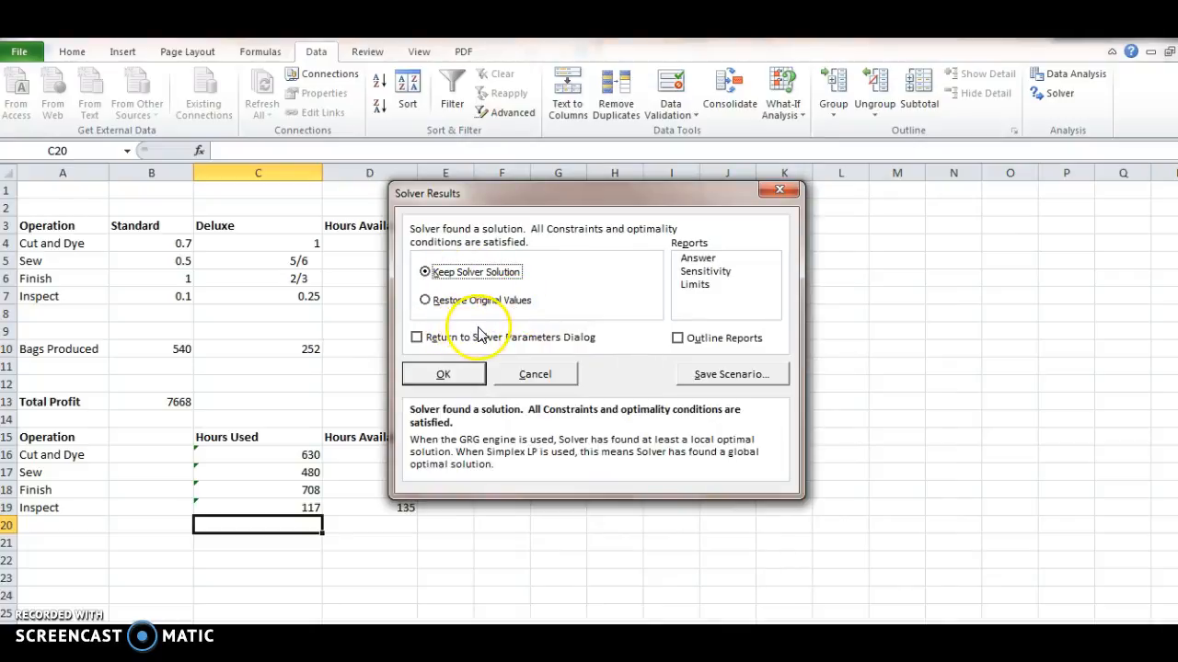
mouse_move(458, 310)
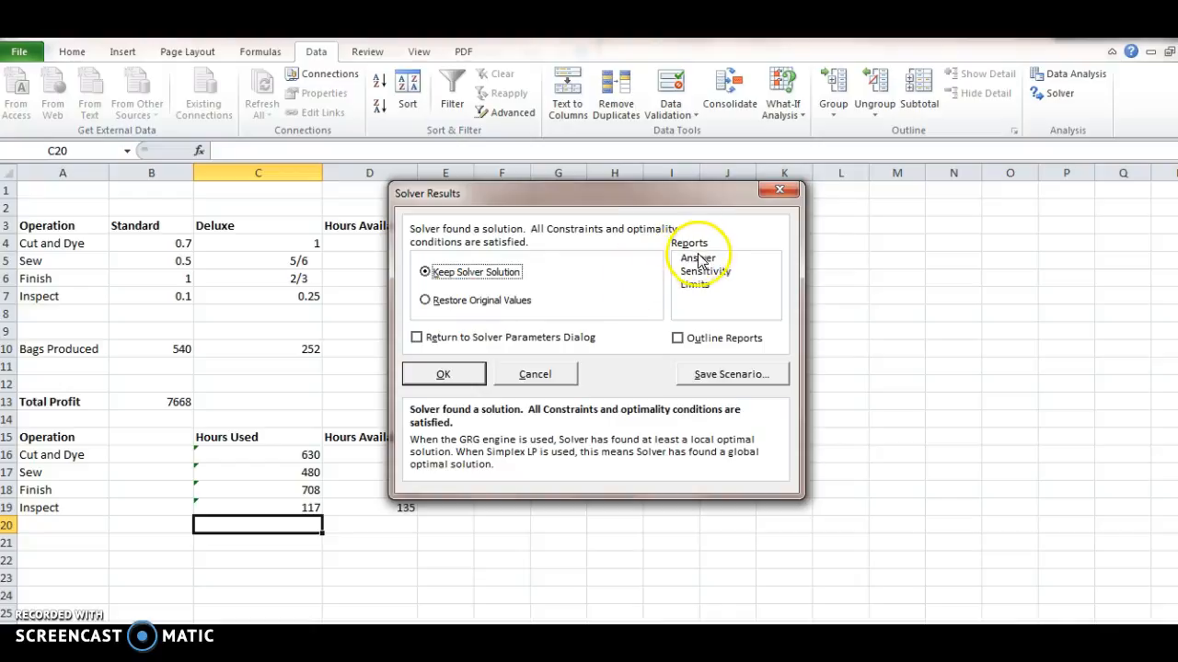
Keep the Solver solution, generate an Answer report, and view the Answer Report 1 sheet
left_click(697, 258)
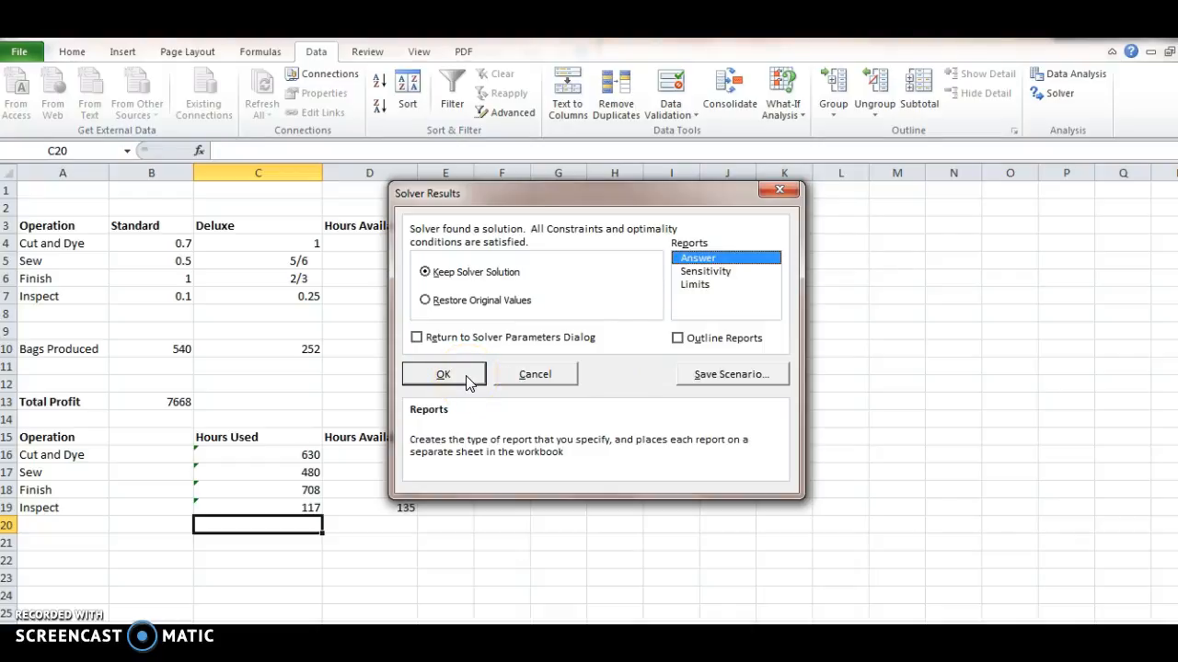
left_click(442, 373)
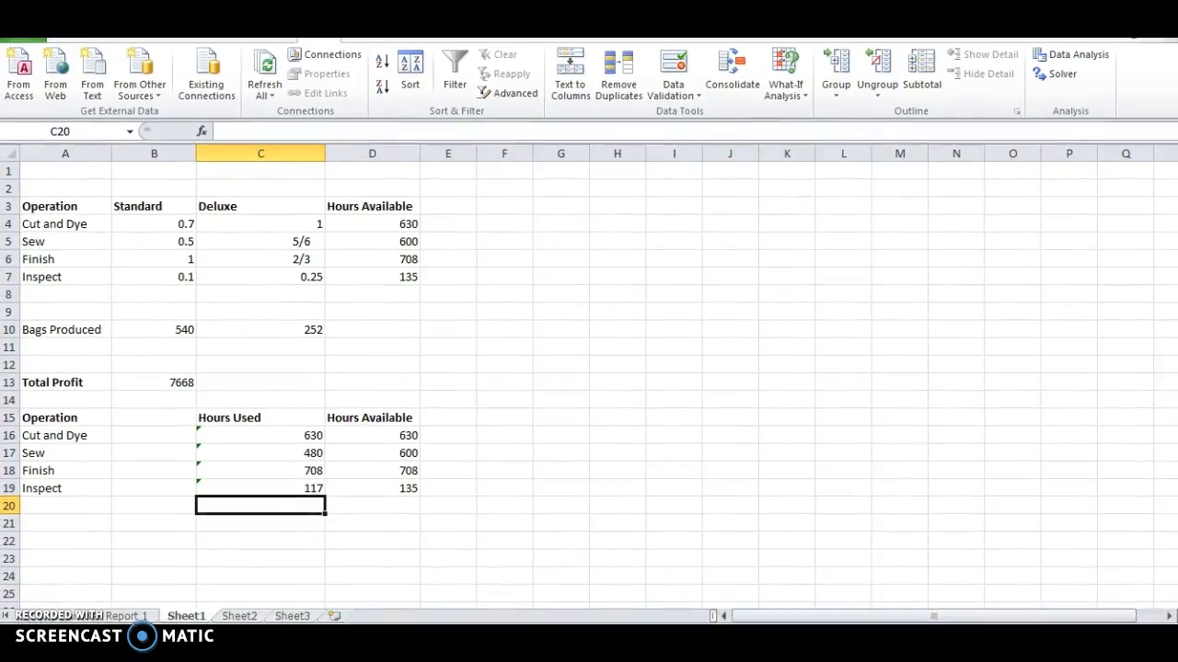
left_click(119, 615)
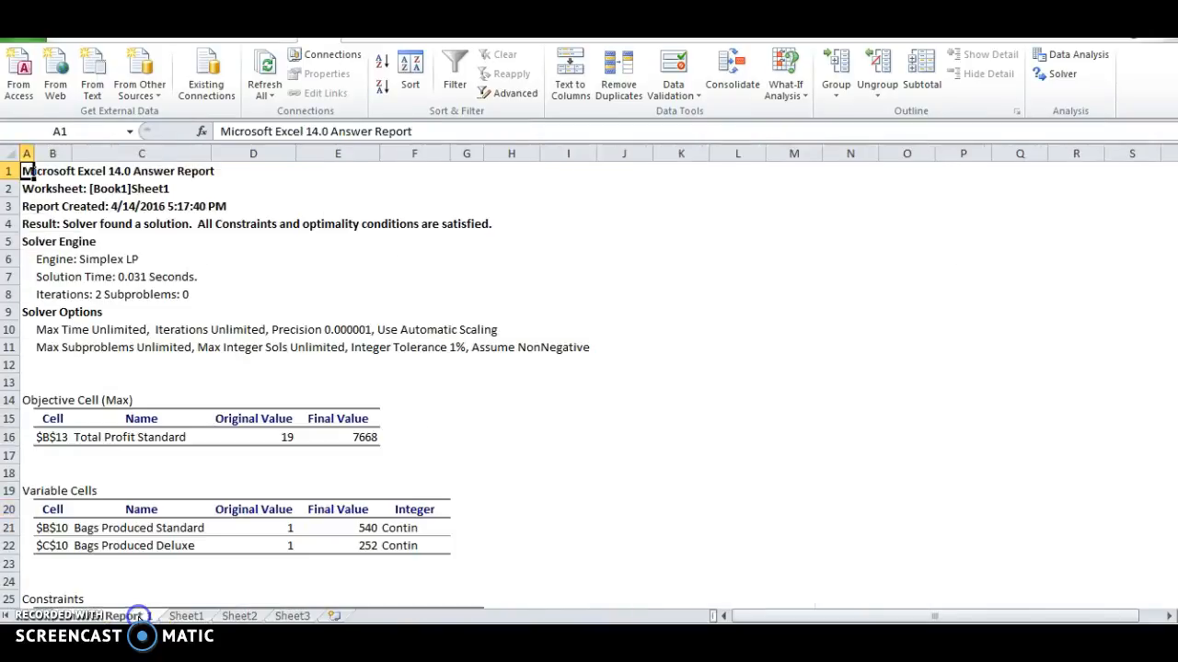
scroll("down", 3)
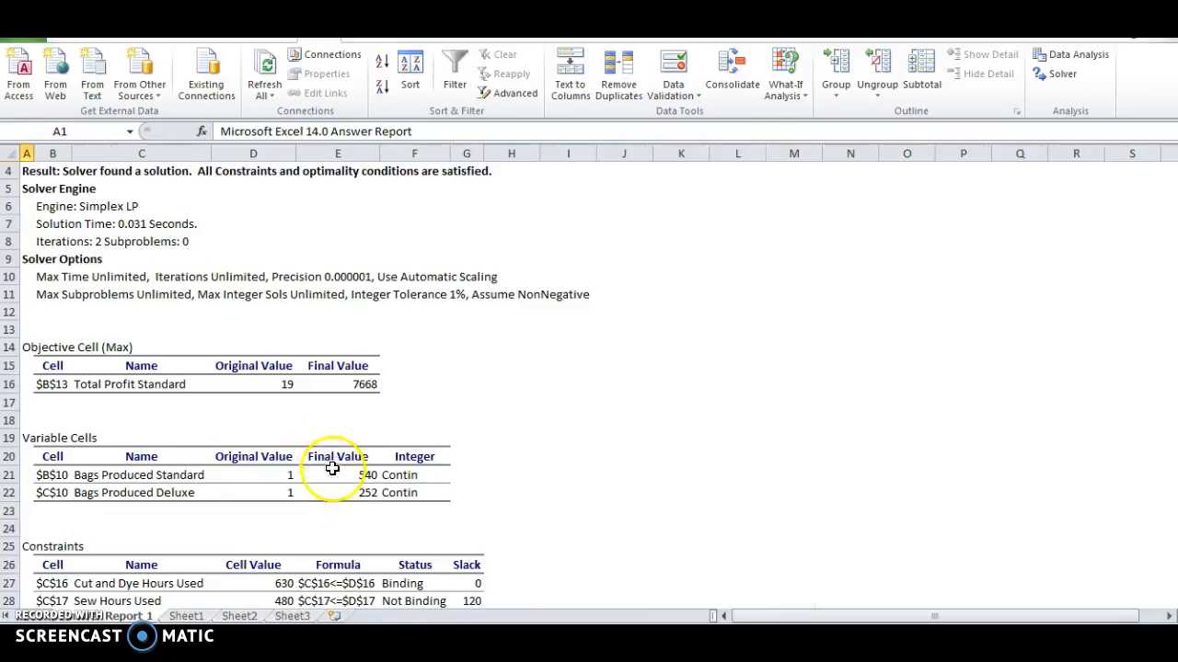
scroll("down", 3)
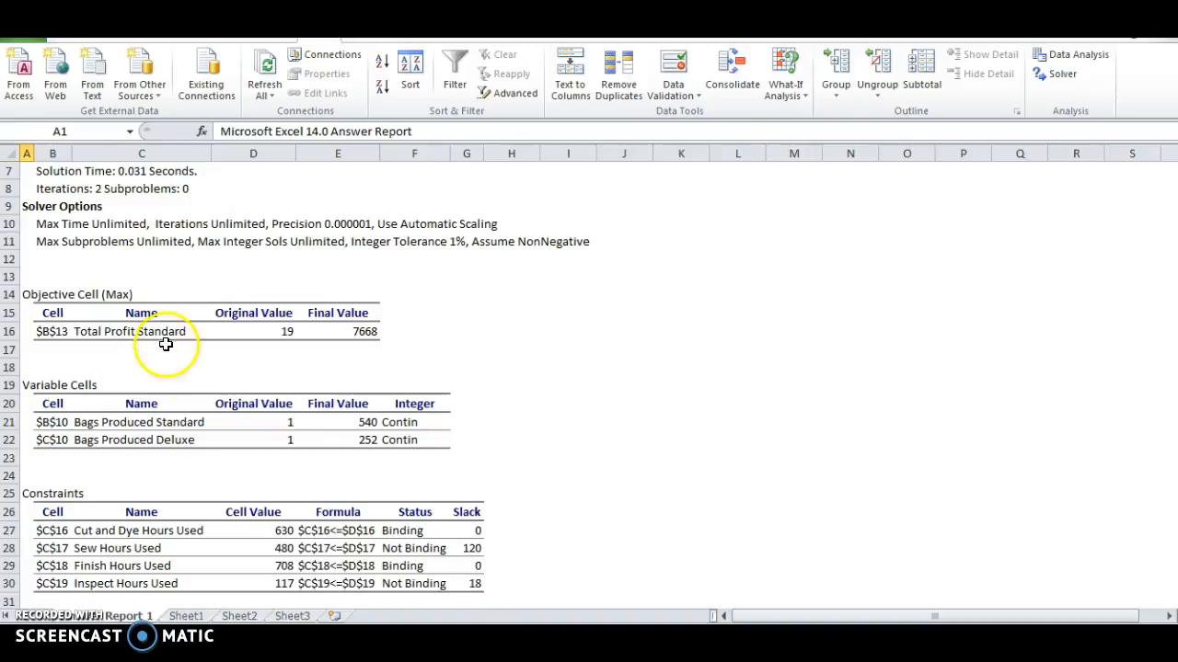
mouse_move(273, 331)
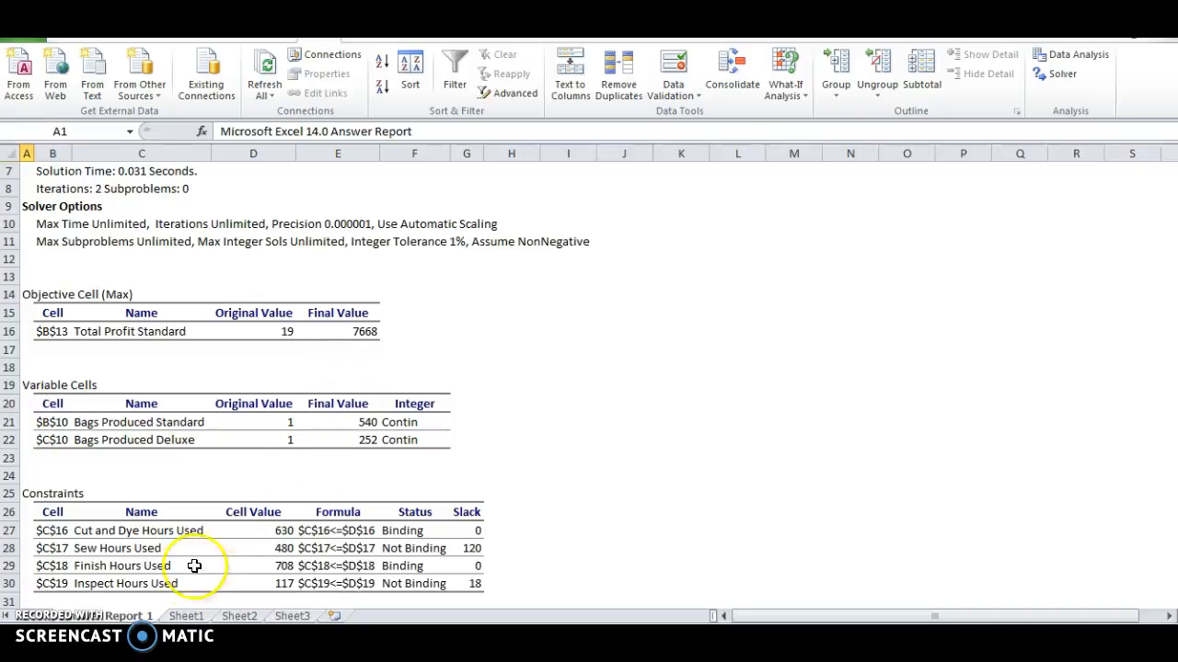
mouse_move(332, 449)
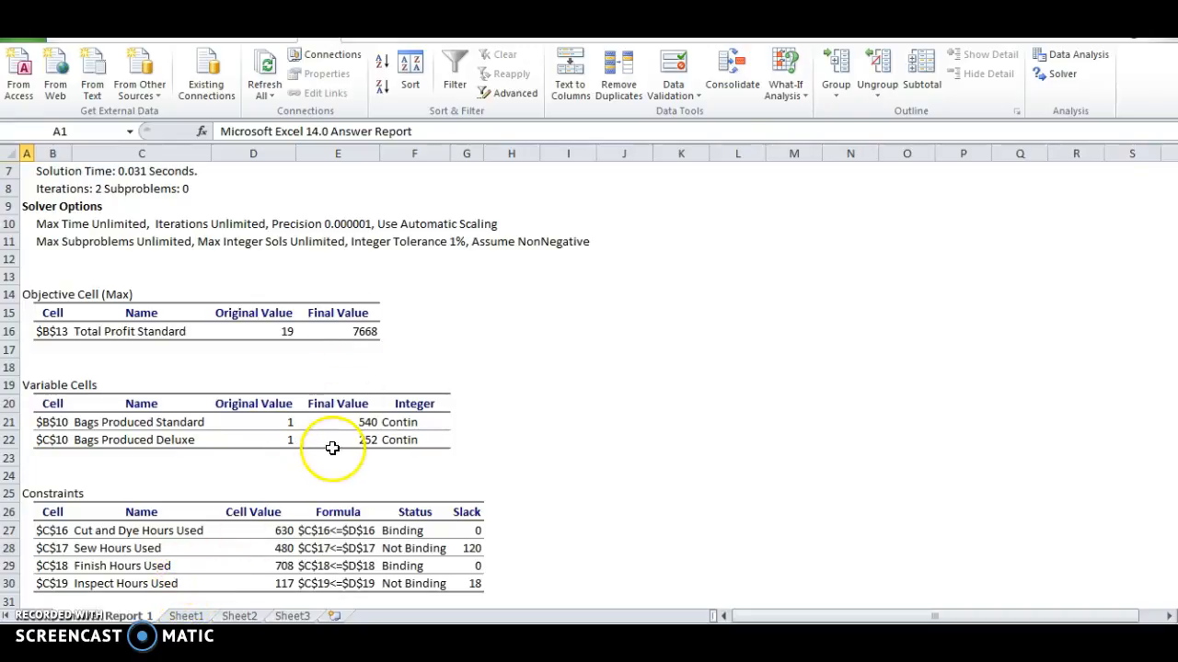
mouse_move(193, 434)
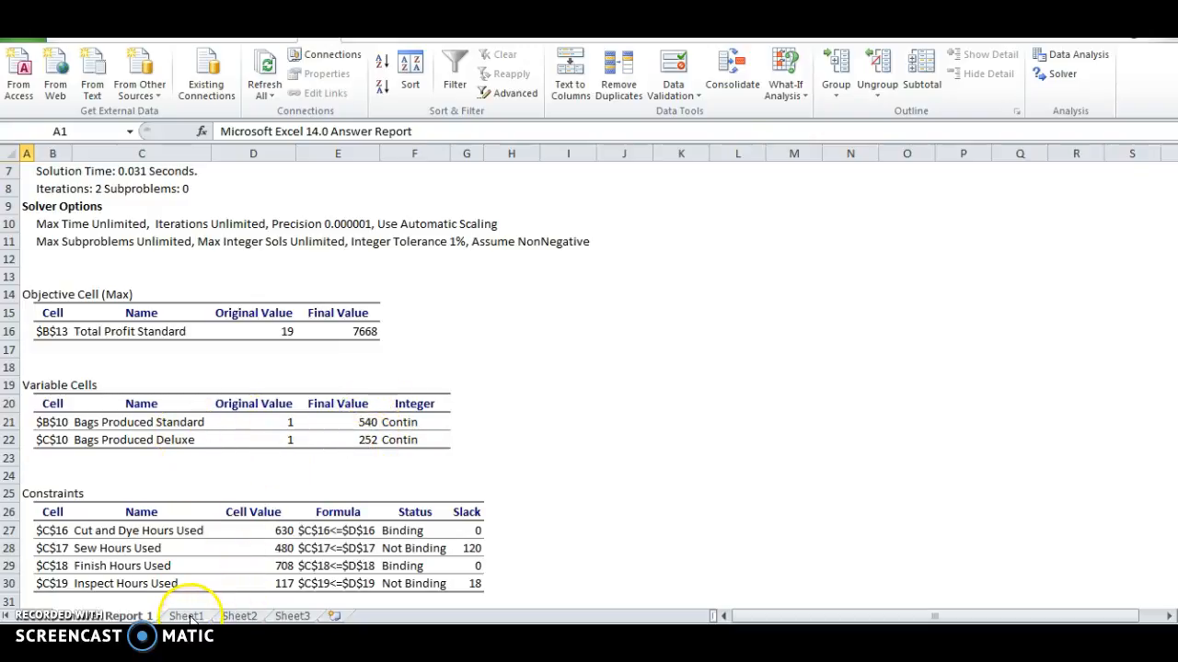
Switch back to the Sheet1 tab showing the solved model
left_click(185, 616)
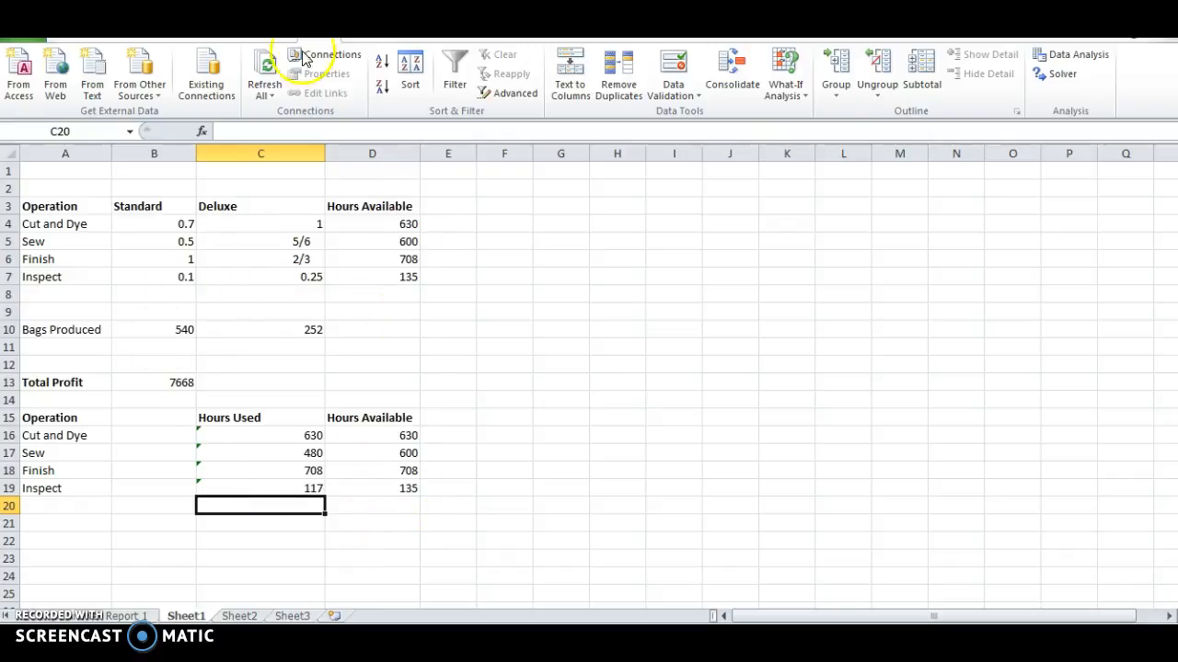
mouse_move(312, 343)
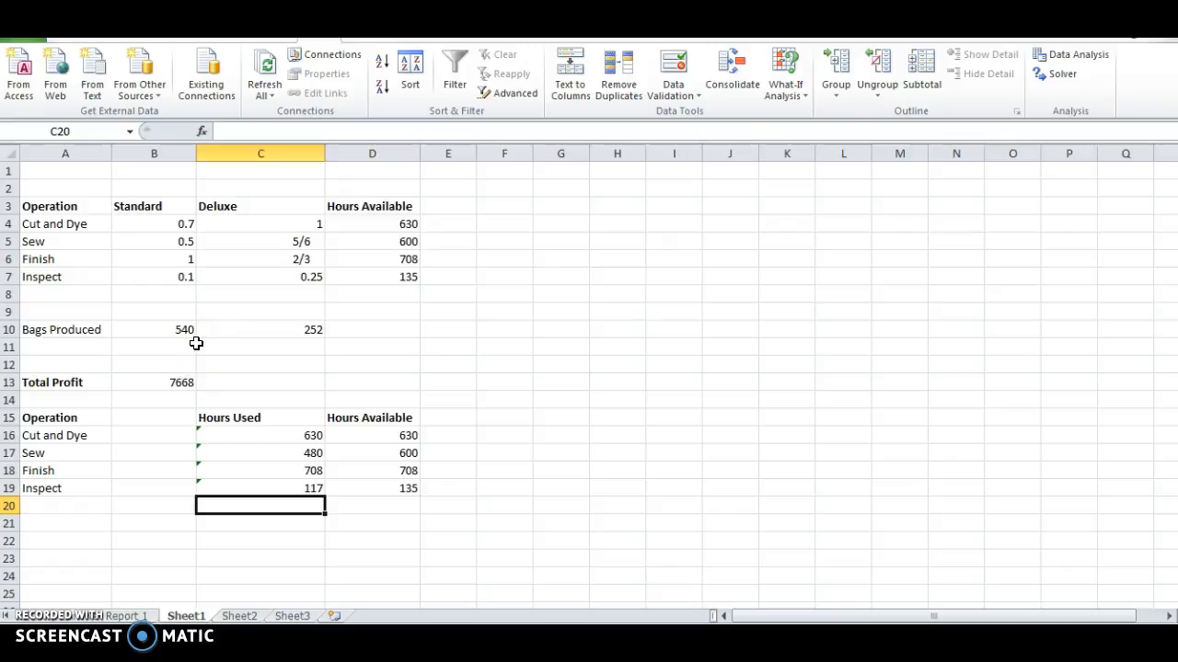
mouse_move(43, 589)
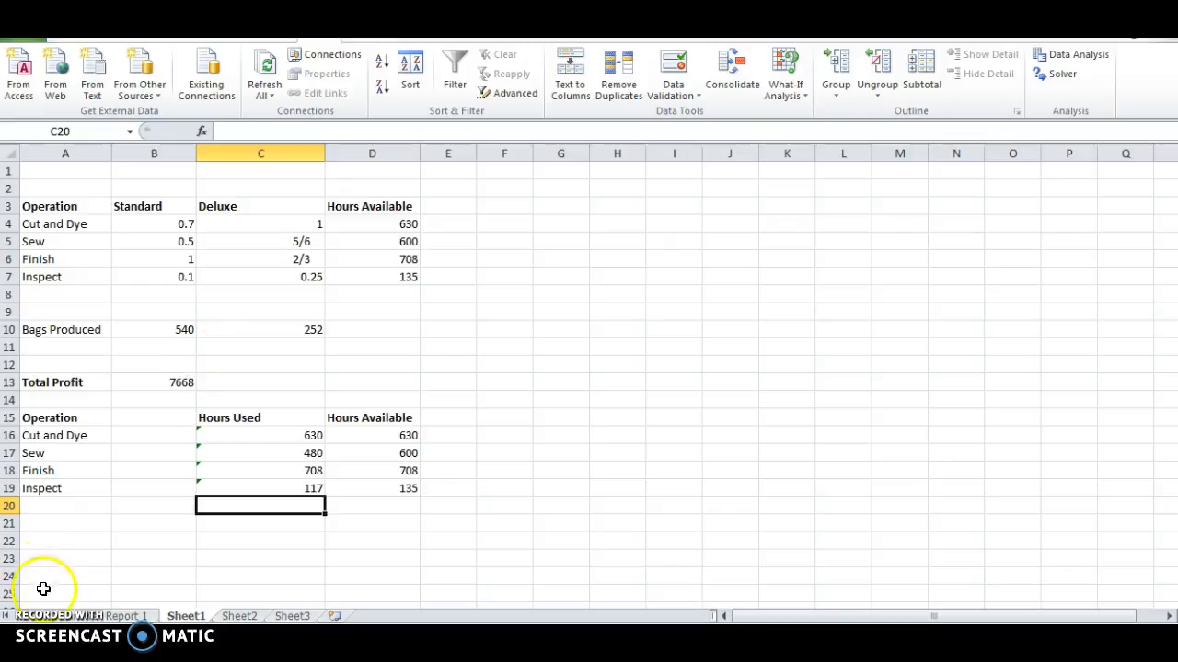